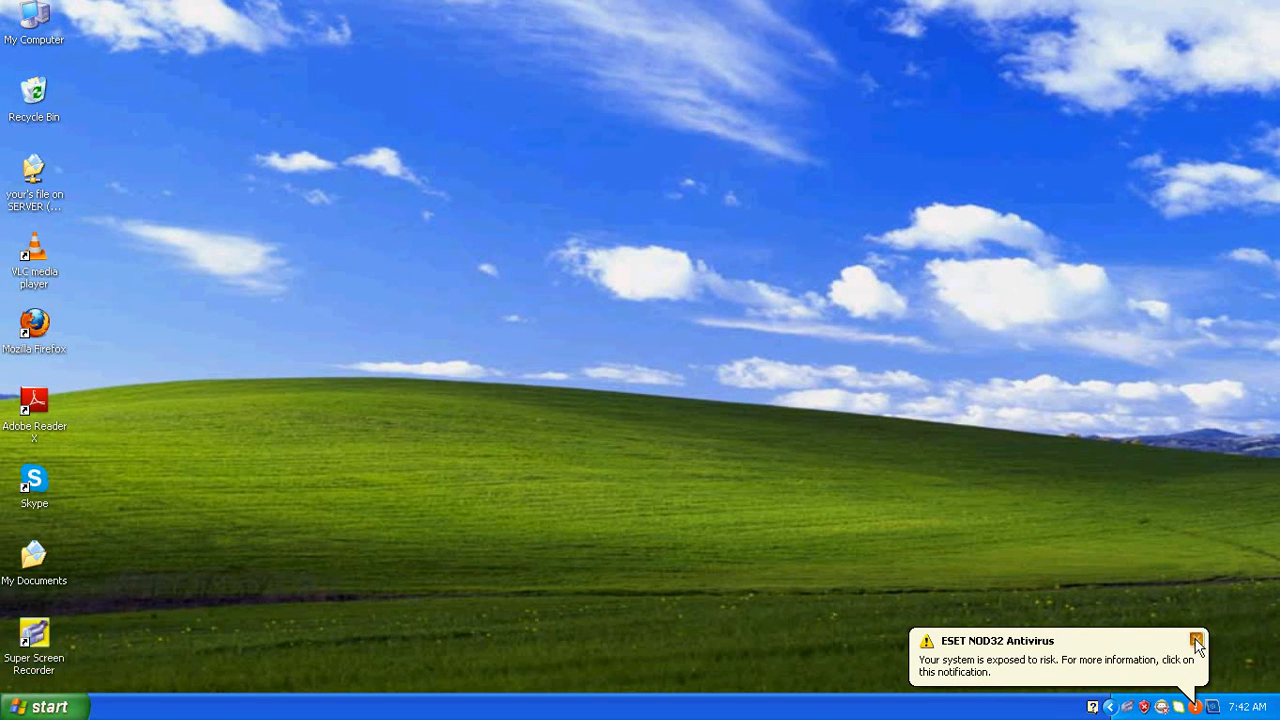
# Dismiss the ESET NOD32 risk notification to clear the Windows XP desktop
pyautogui.click(1196, 640)
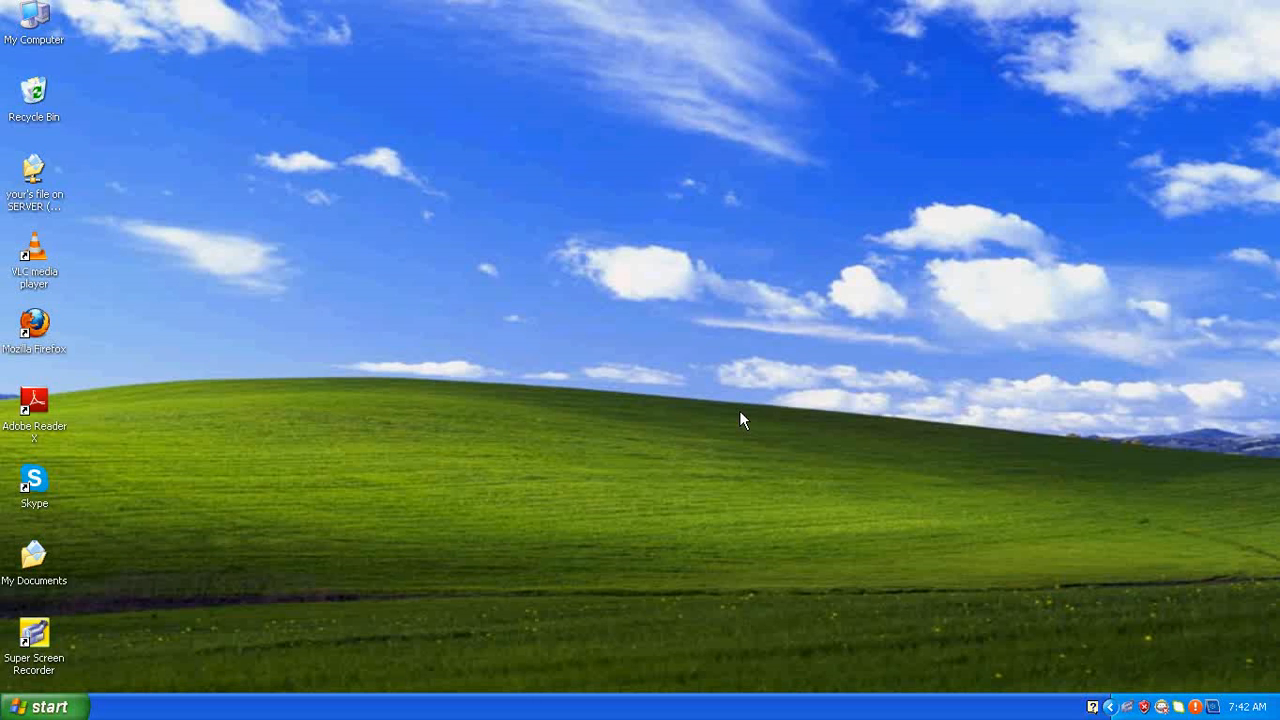
pyautogui.moveTo(344, 174)
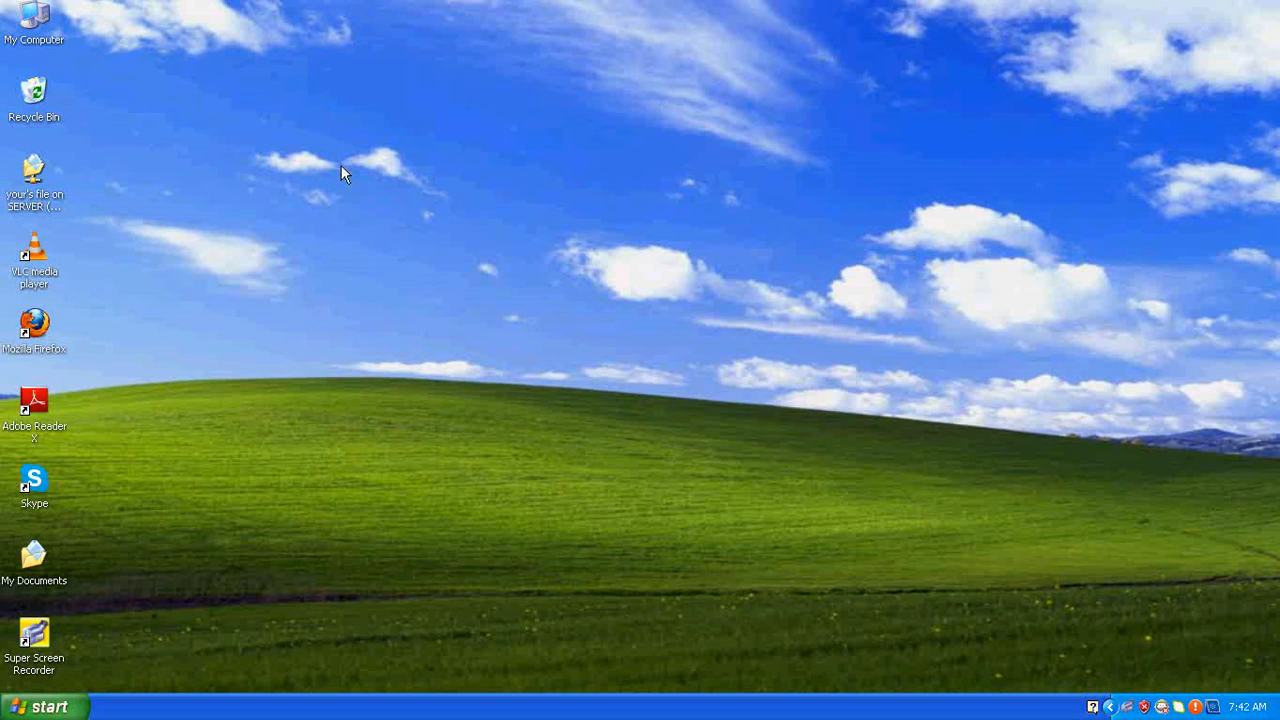
pyautogui.moveTo(108, 342)
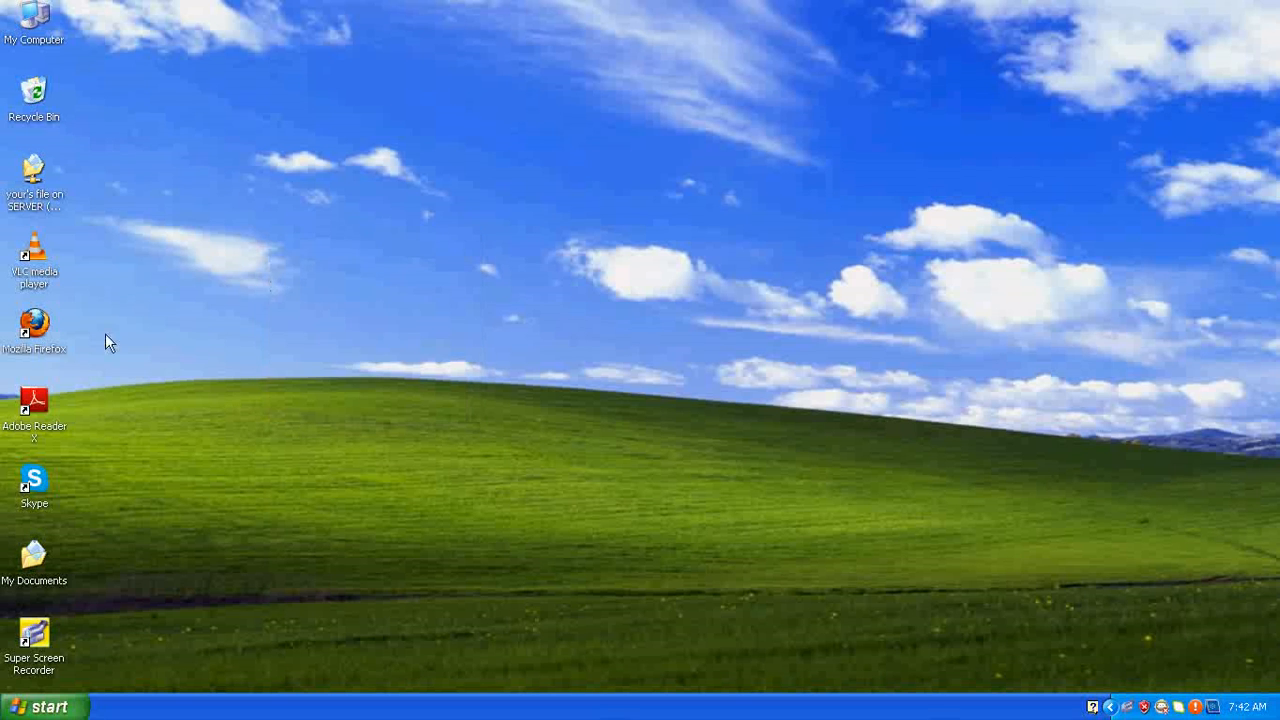
pyautogui.moveTo(40, 344)
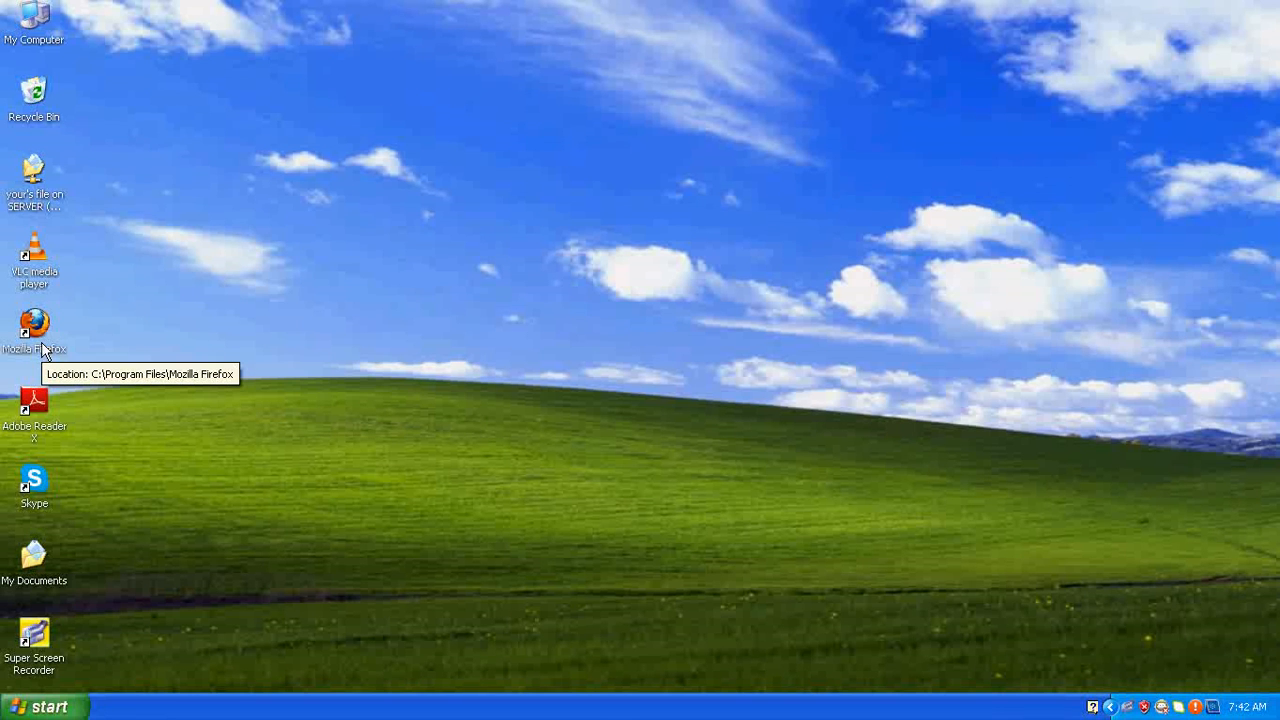
pyautogui.moveTo(224, 316)
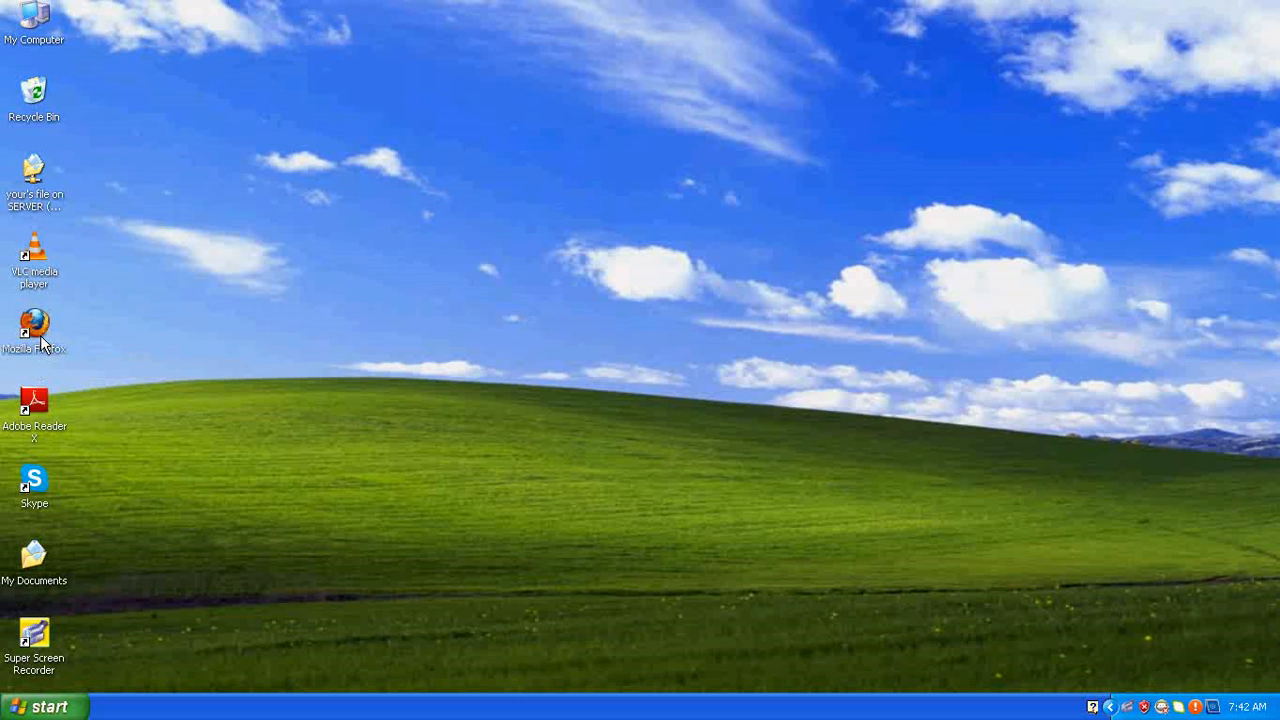
# Launch Firefox, go to 192.168.1.1 and sign in as admin
pyautogui.doubleClick(34, 324)
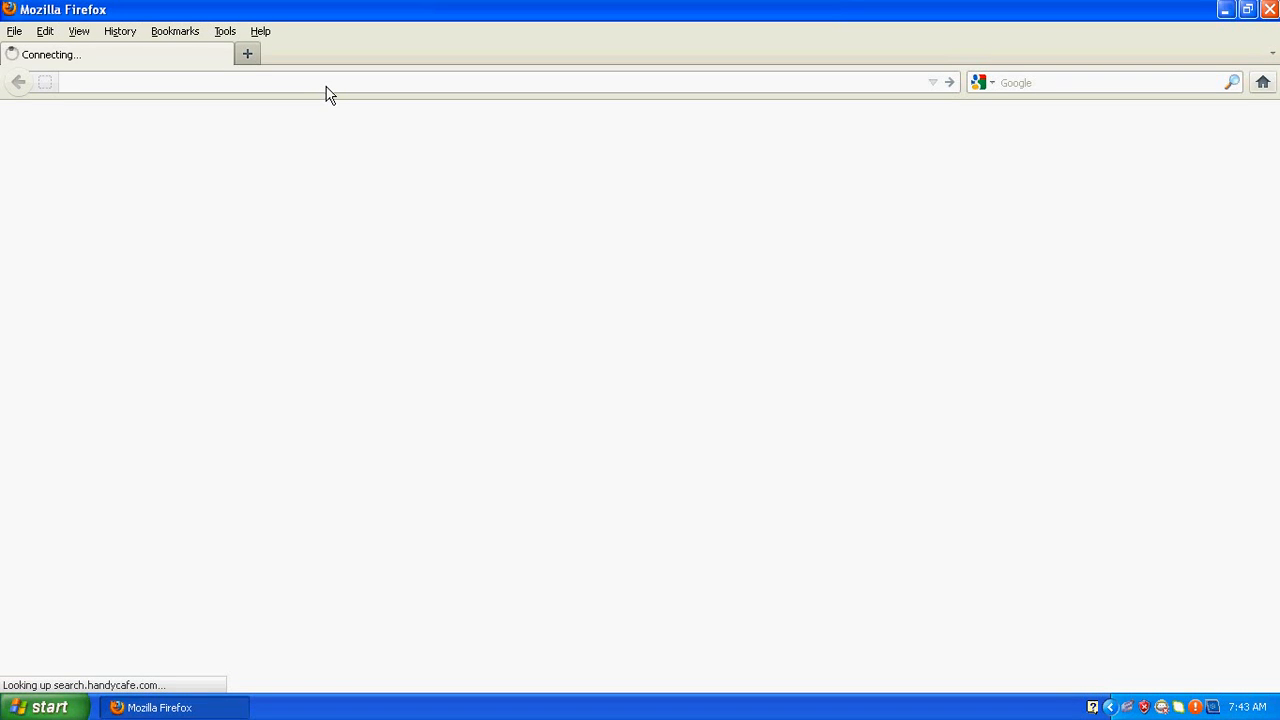
pyautogui.write('192.168.1.1')
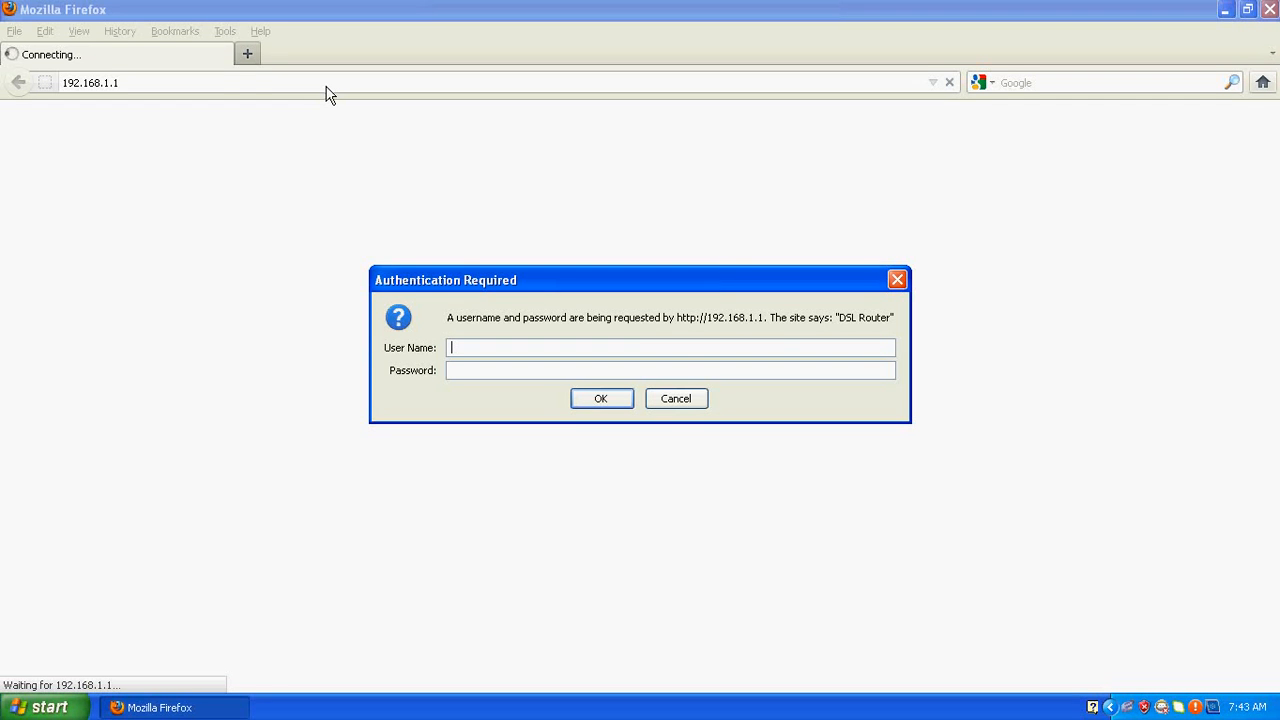
pyautogui.write('a')
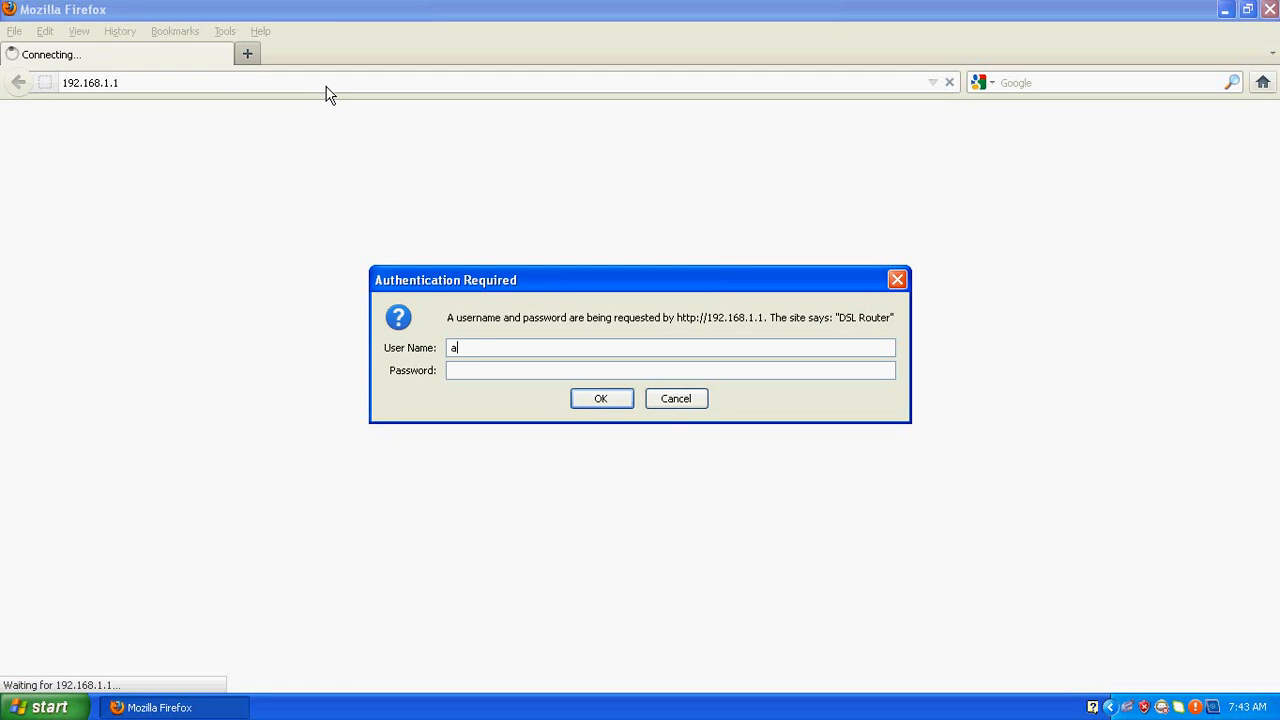
pyautogui.write('dmin')
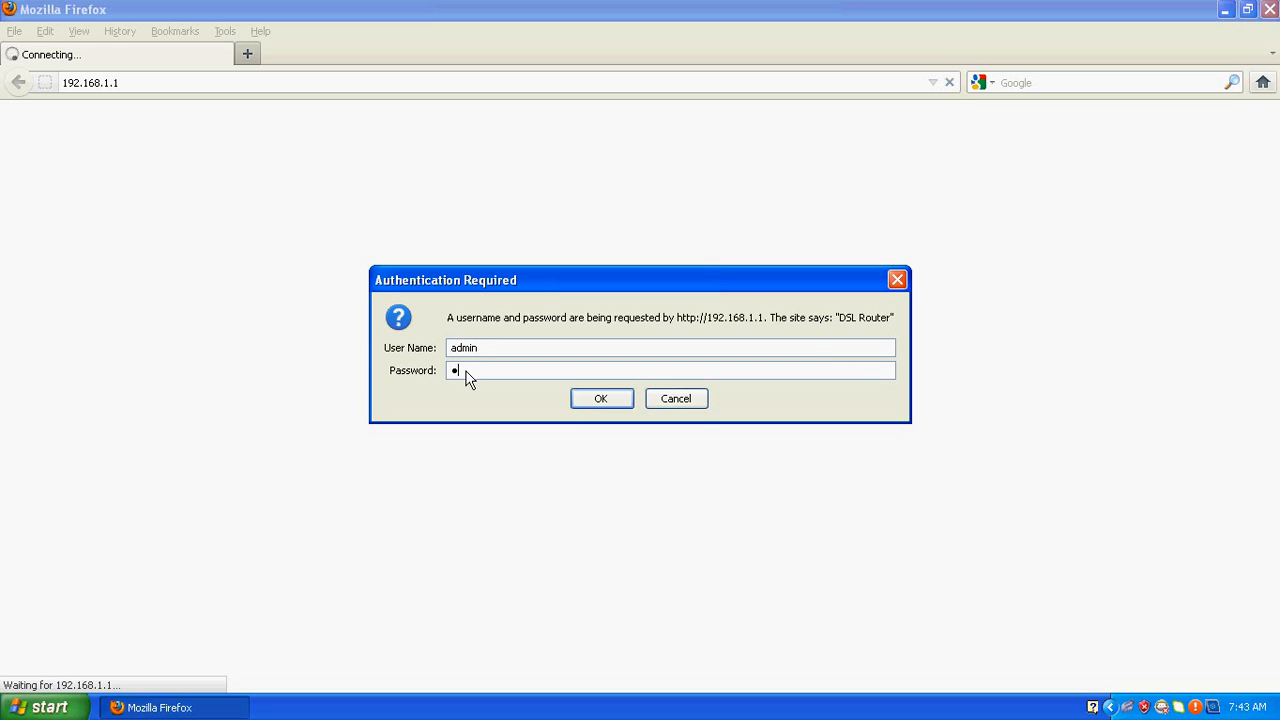
pyautogui.click(600, 398)
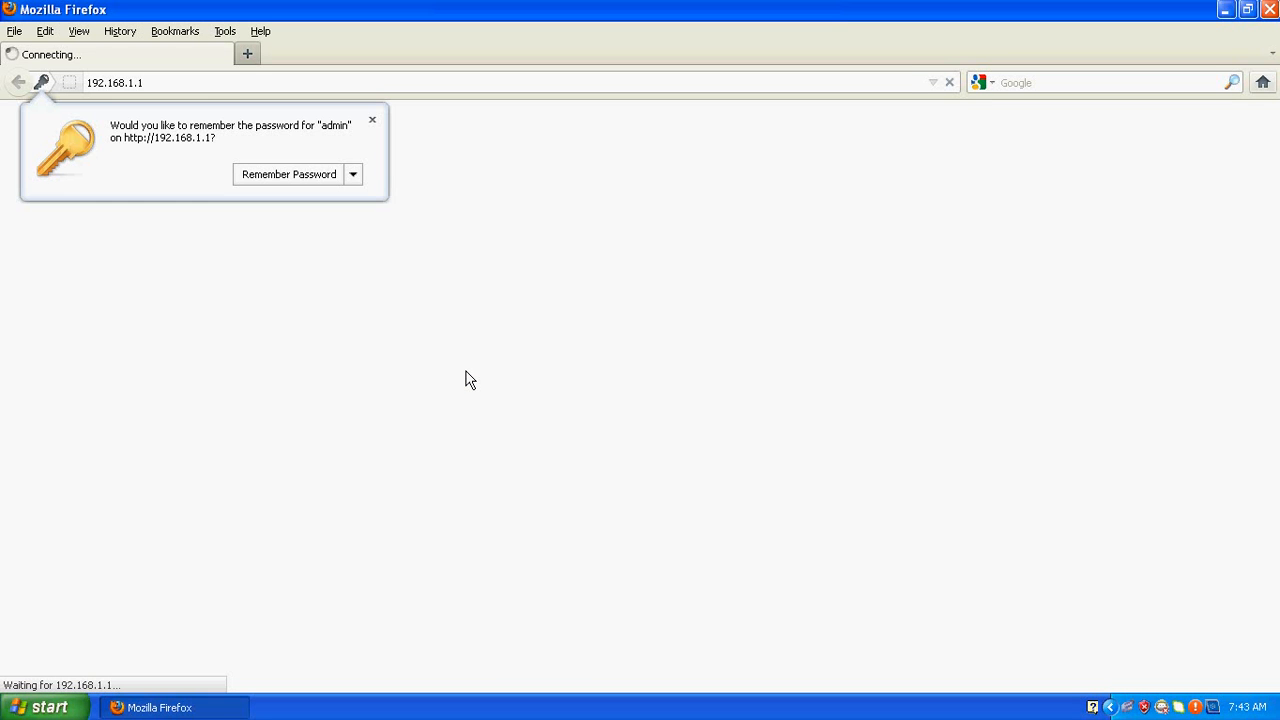
# Decline saving the password and go to Advanced Setup > WAN with its empty interface table
pyautogui.click(372, 120)
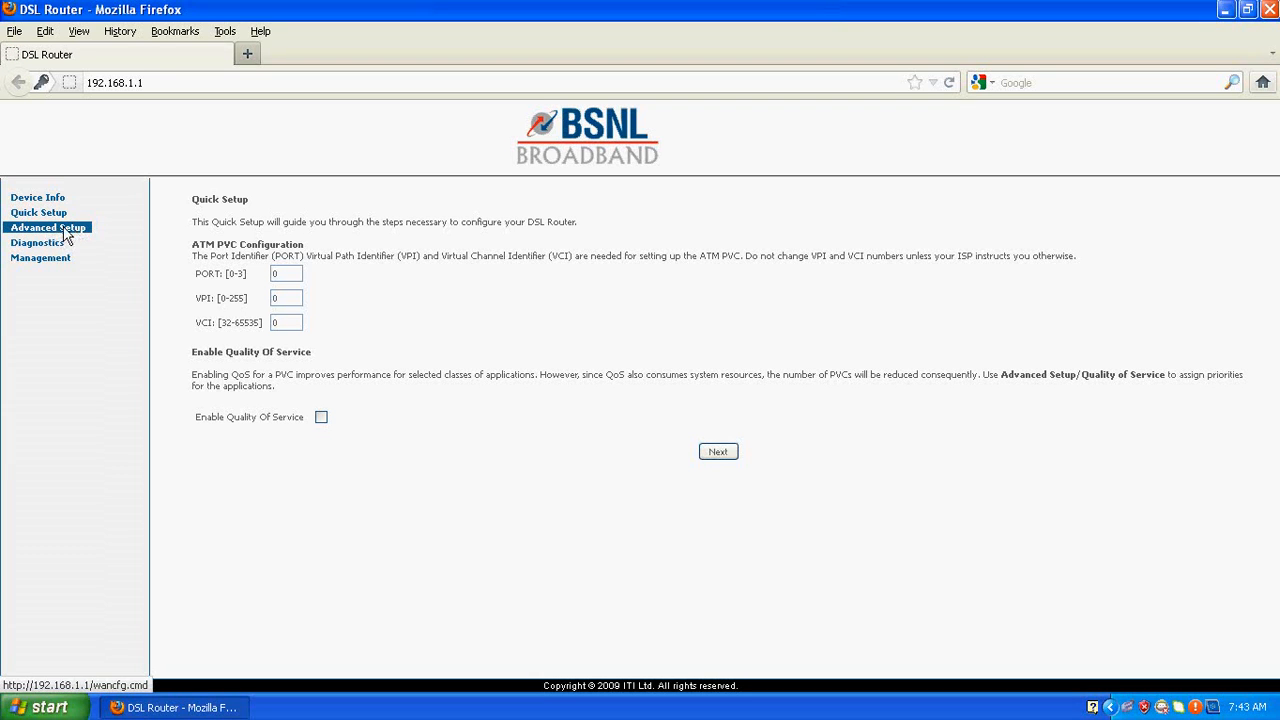
pyautogui.click(48, 228)
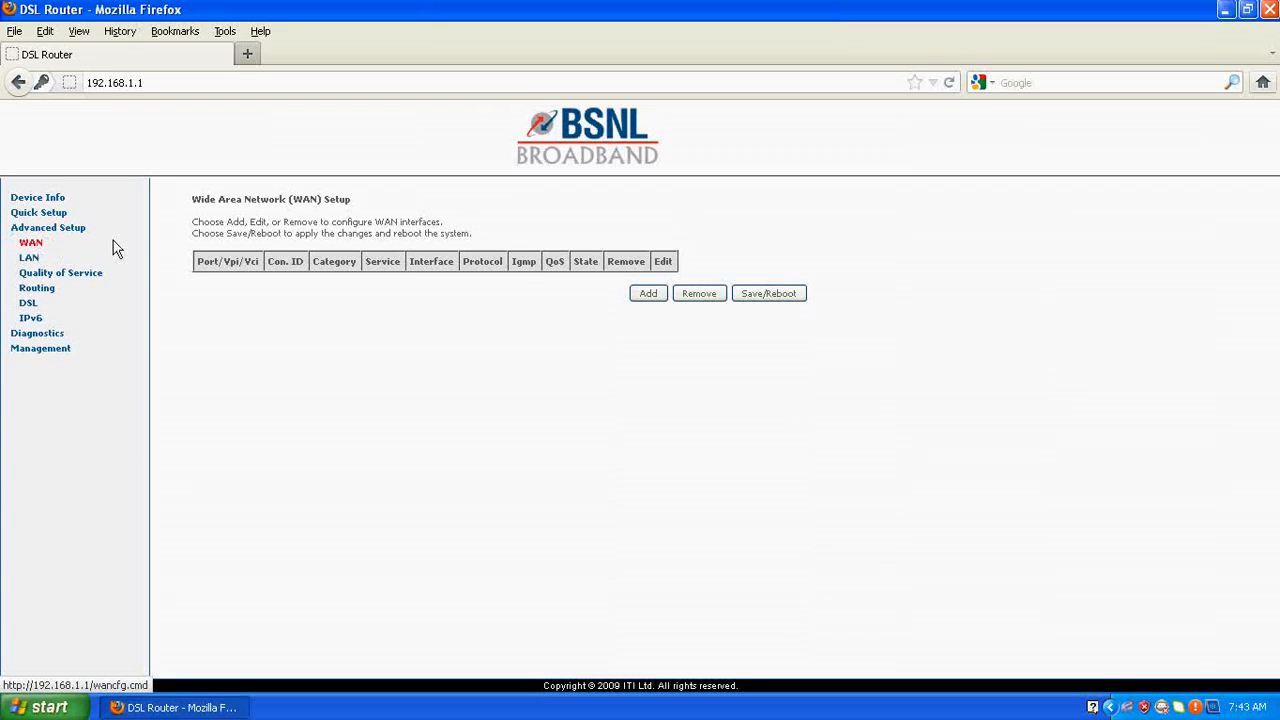
pyautogui.moveTo(576, 288)
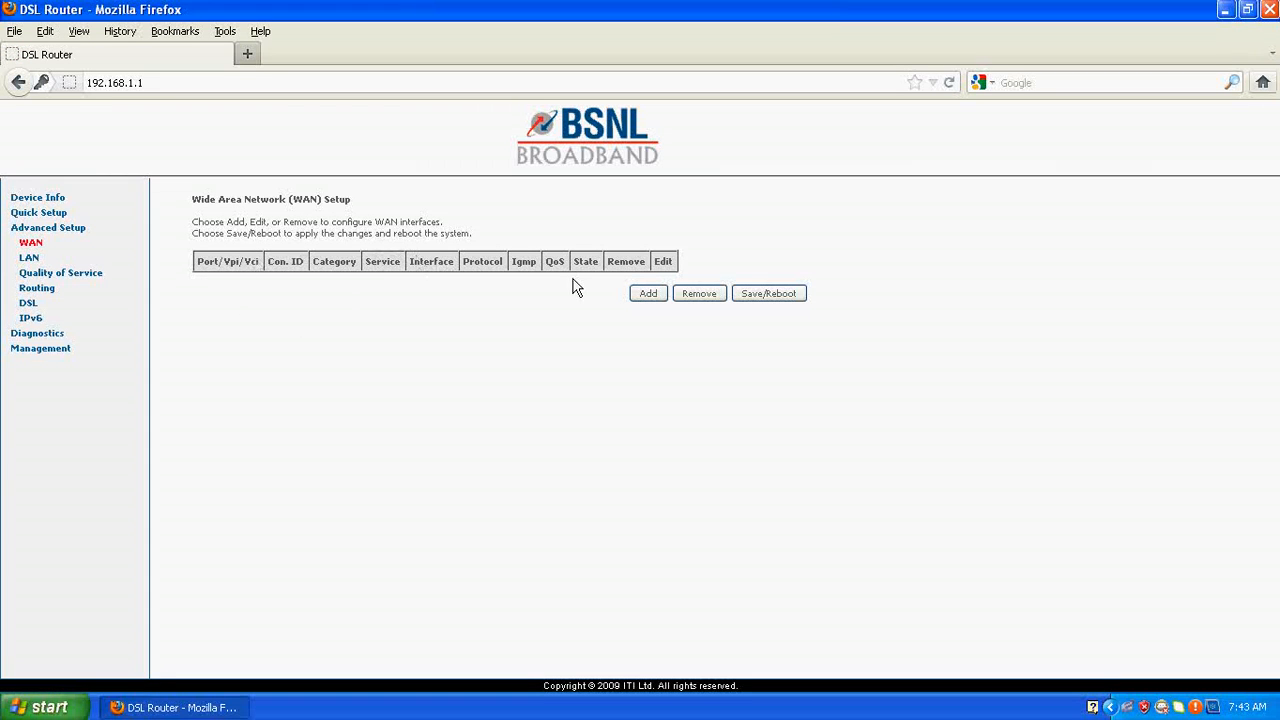
pyautogui.moveTo(670, 336)
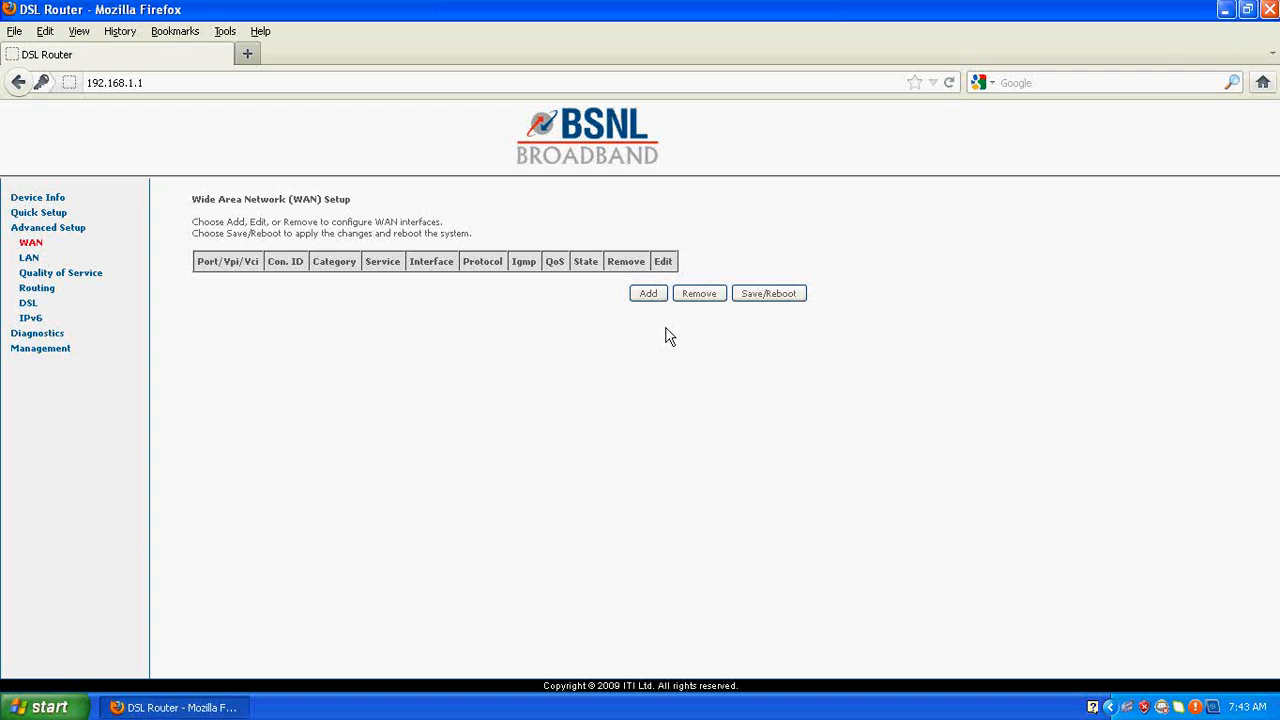
pyautogui.moveTo(344, 560)
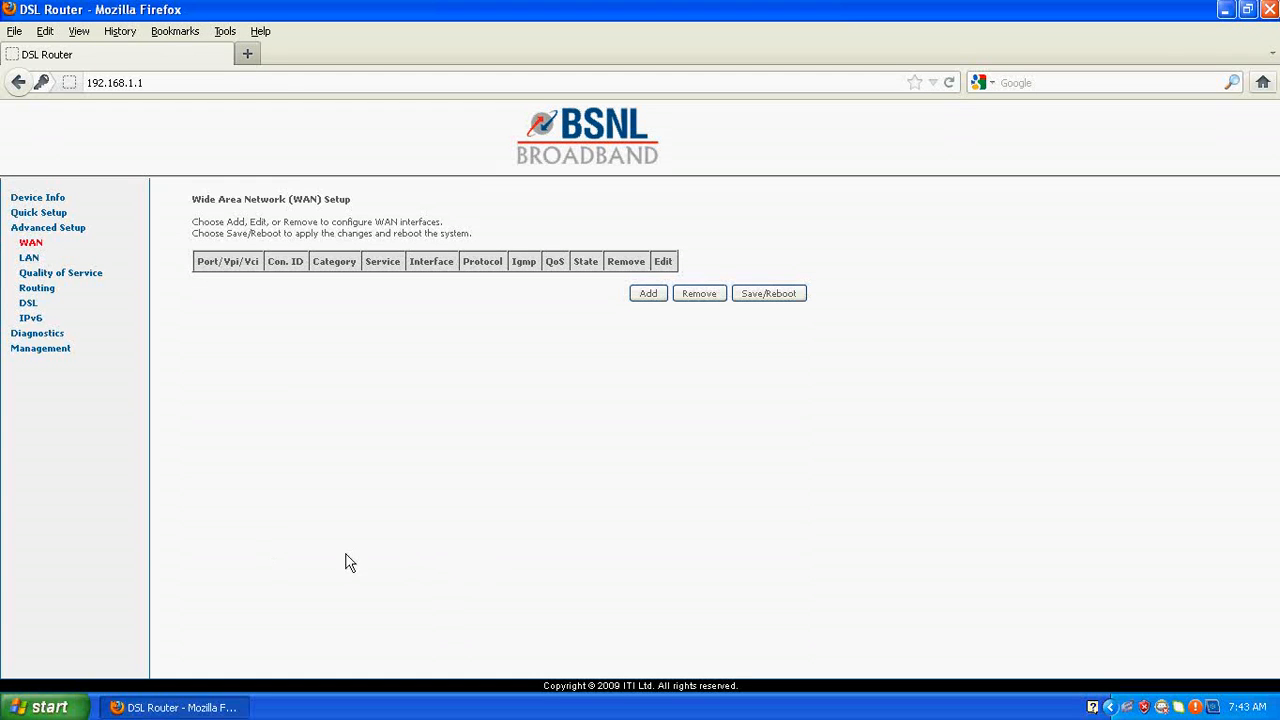
pyautogui.moveTo(590, 288)
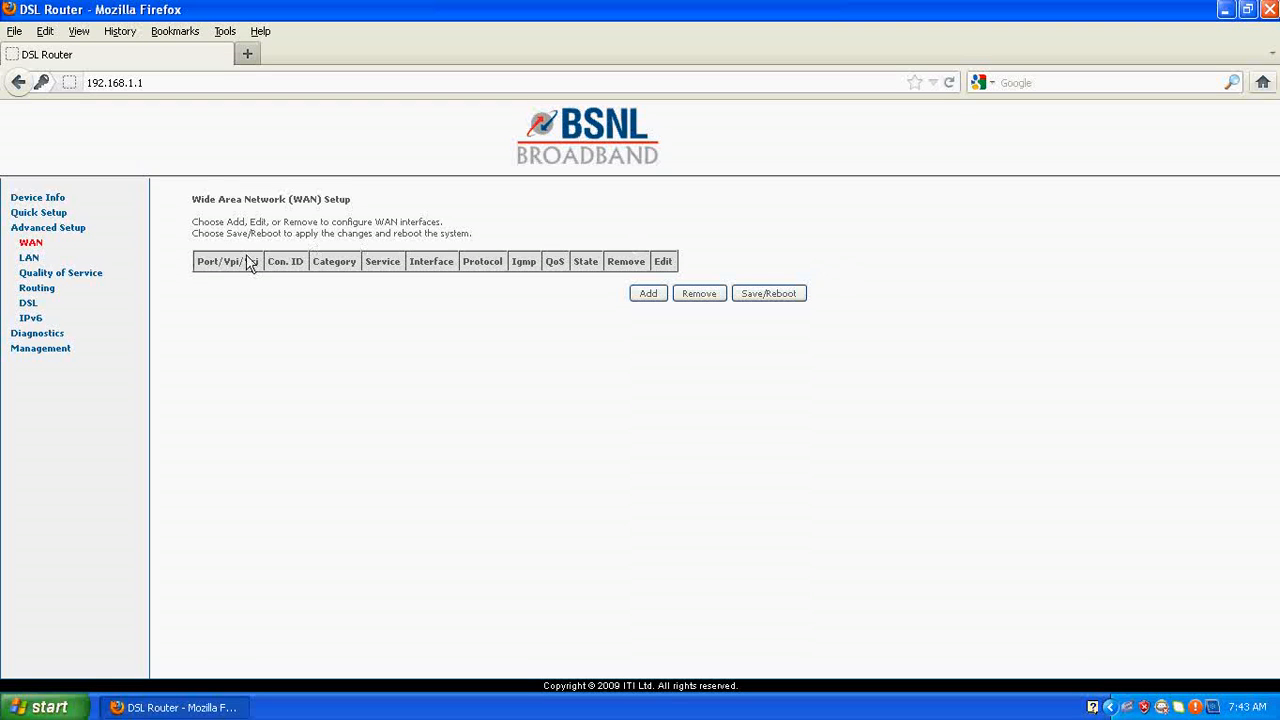
pyautogui.moveTo(884, 276)
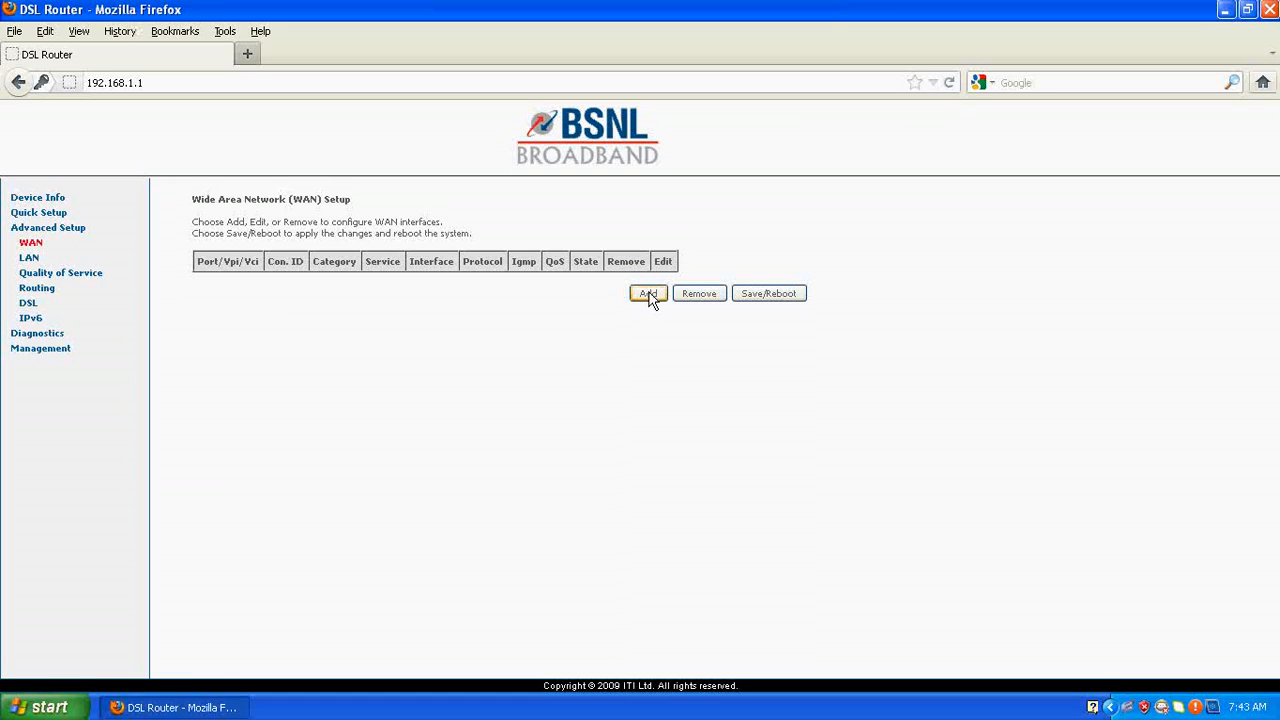
# Add a new WAN interface keeping PORT 0, VPI 0, VCI 35, UBR Without PCR
pyautogui.click(648, 292)
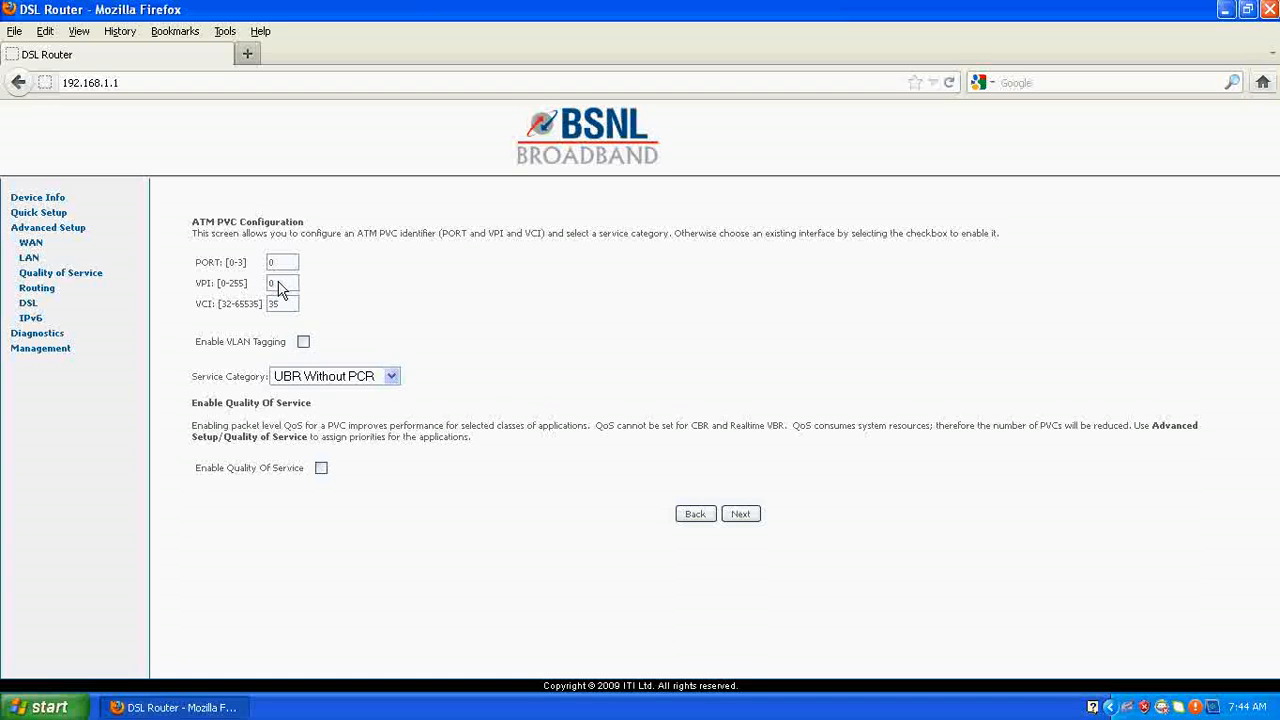
pyautogui.moveTo(244, 320)
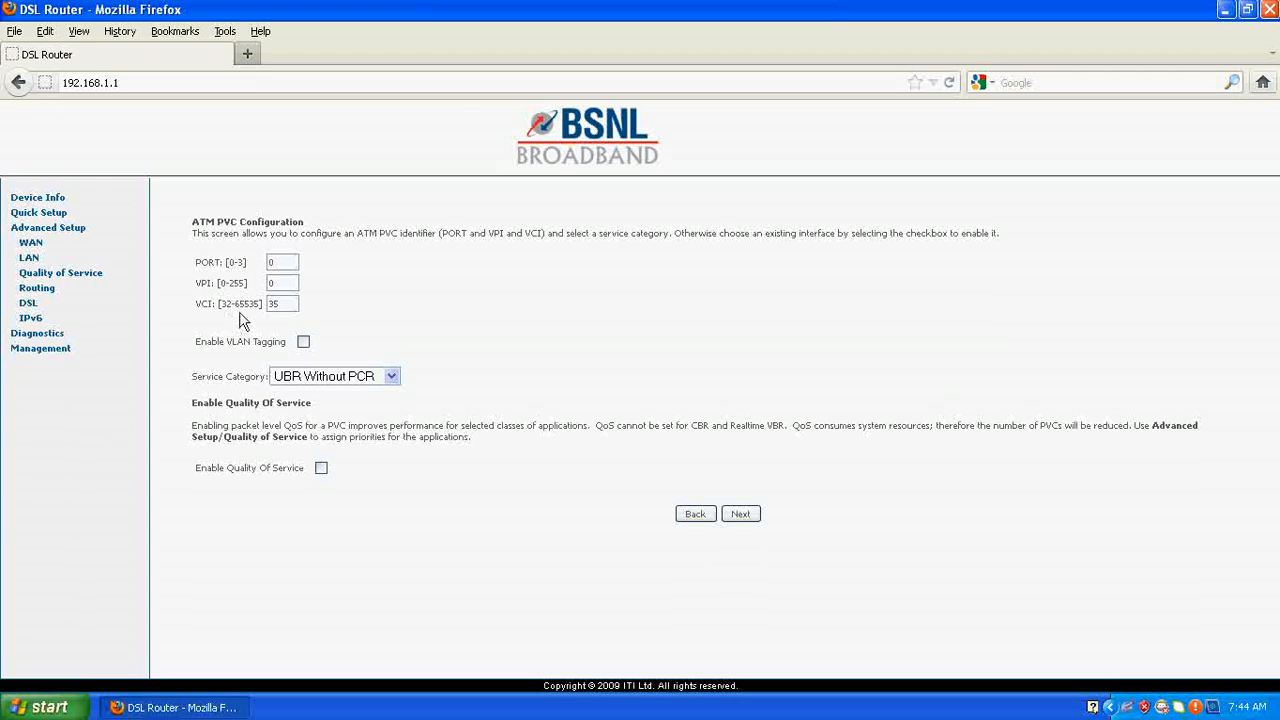
pyautogui.moveTo(208, 390)
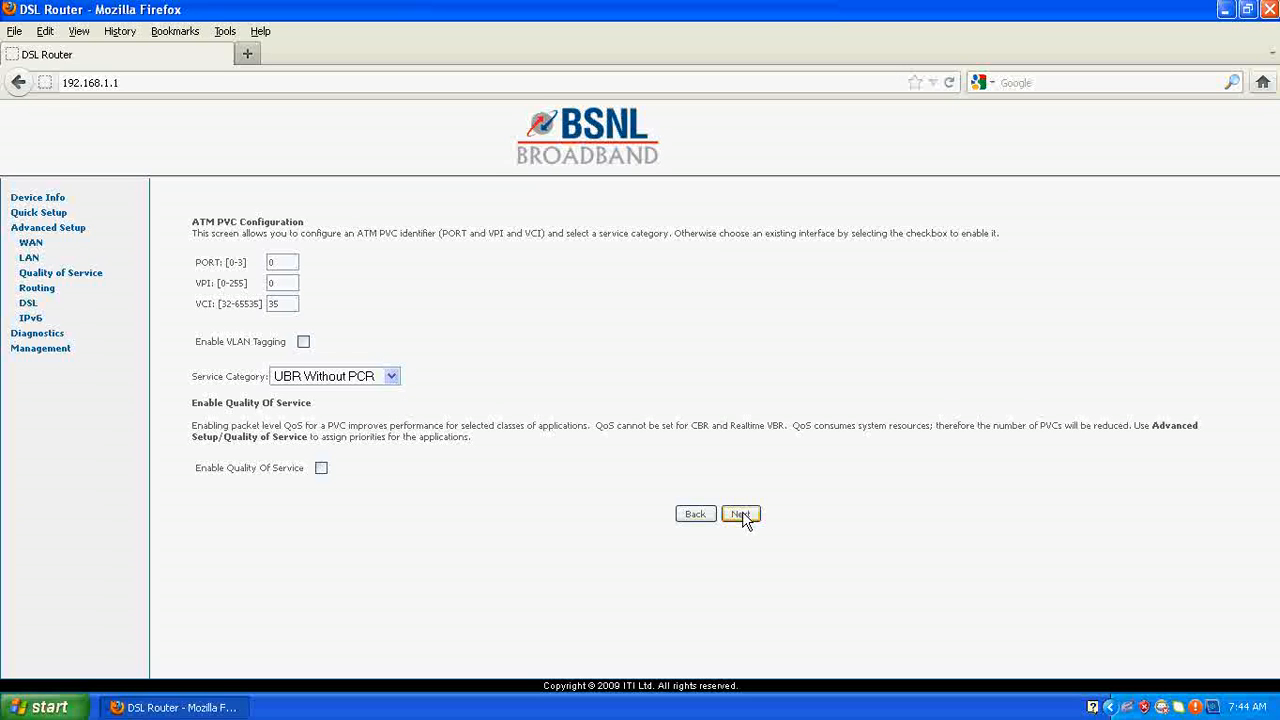
pyautogui.click(740, 512)
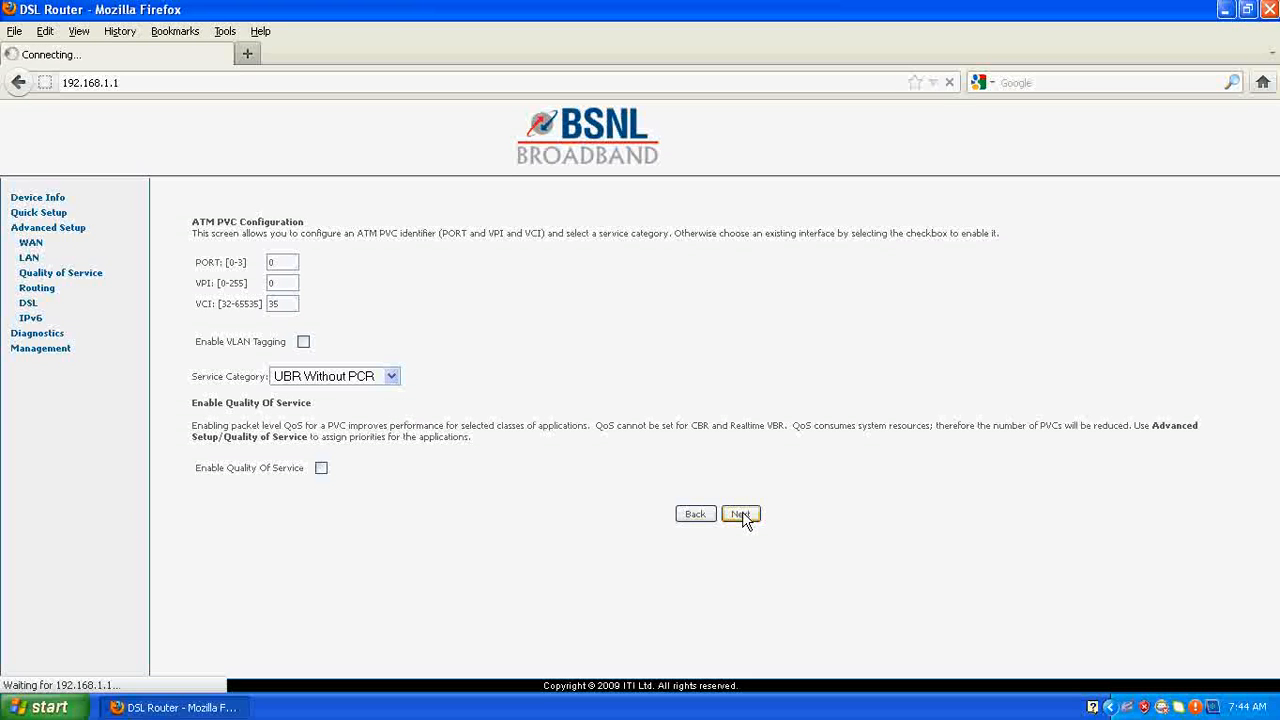
# Choose PPP over Ethernet (PPPoE) with LLC/SNAP-BRIDGING encapsulation and continue
pyautogui.click(740, 512)
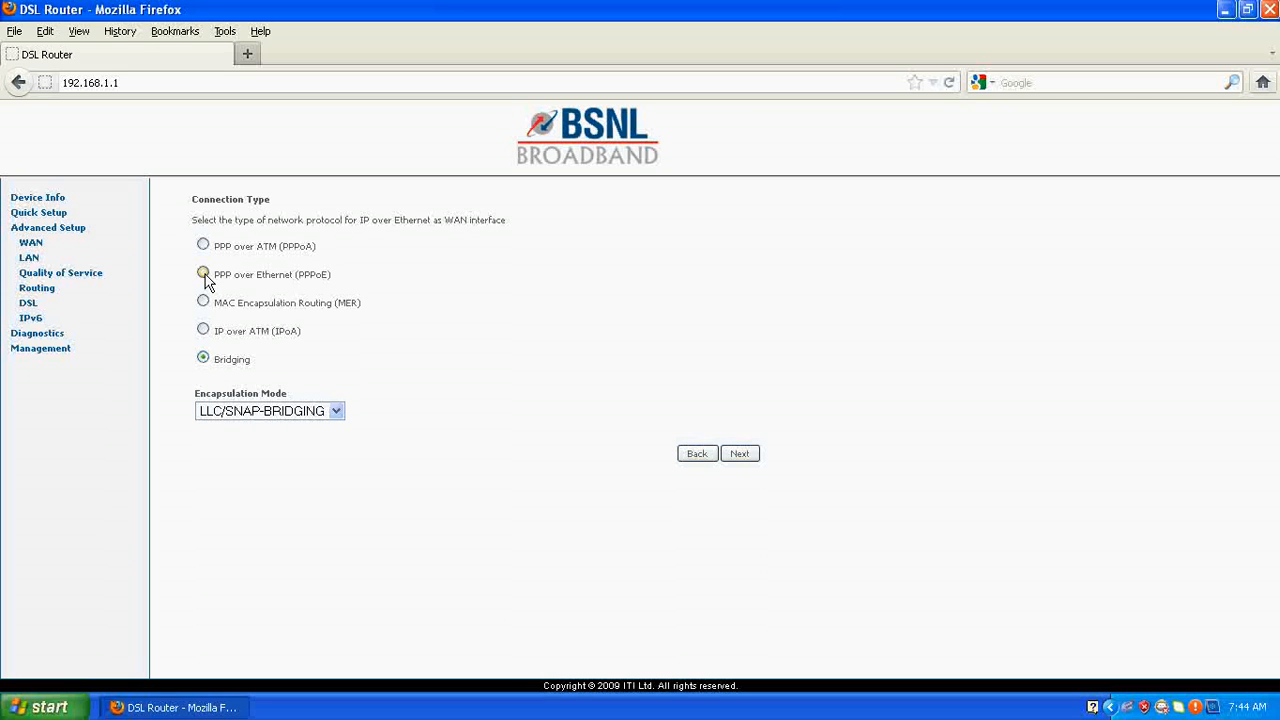
pyautogui.click(204, 274)
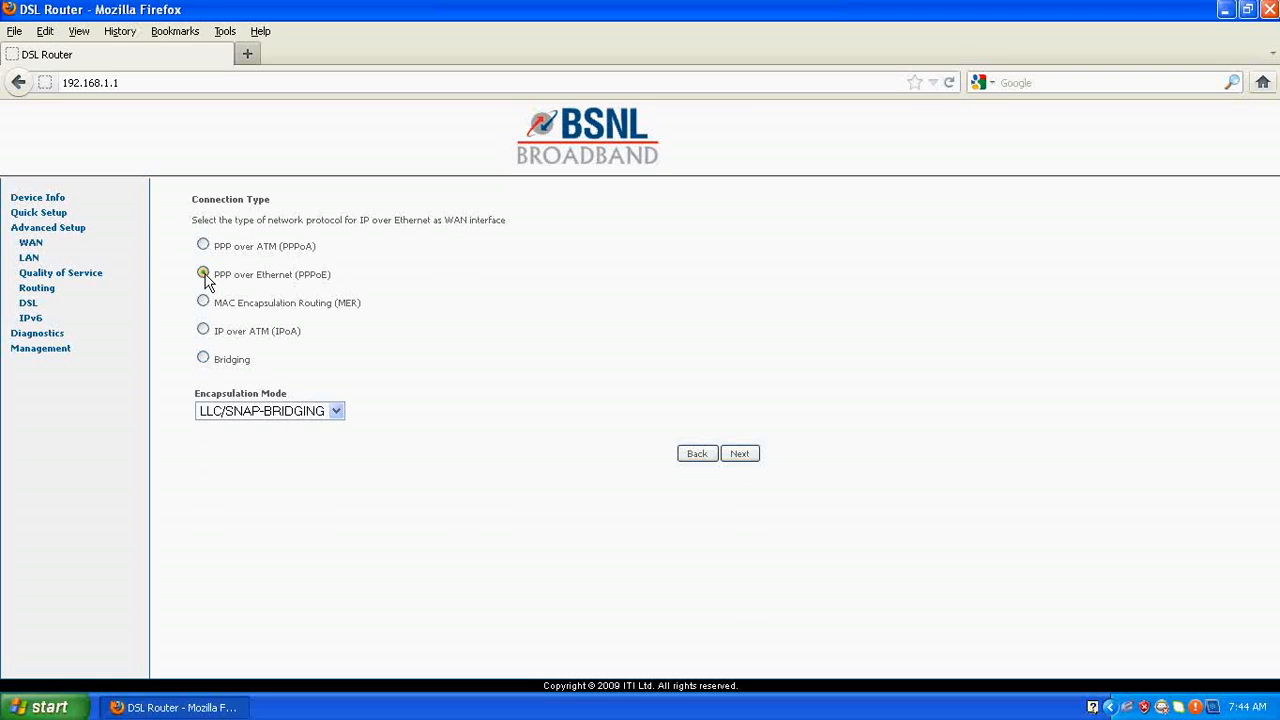
pyautogui.click(204, 274)
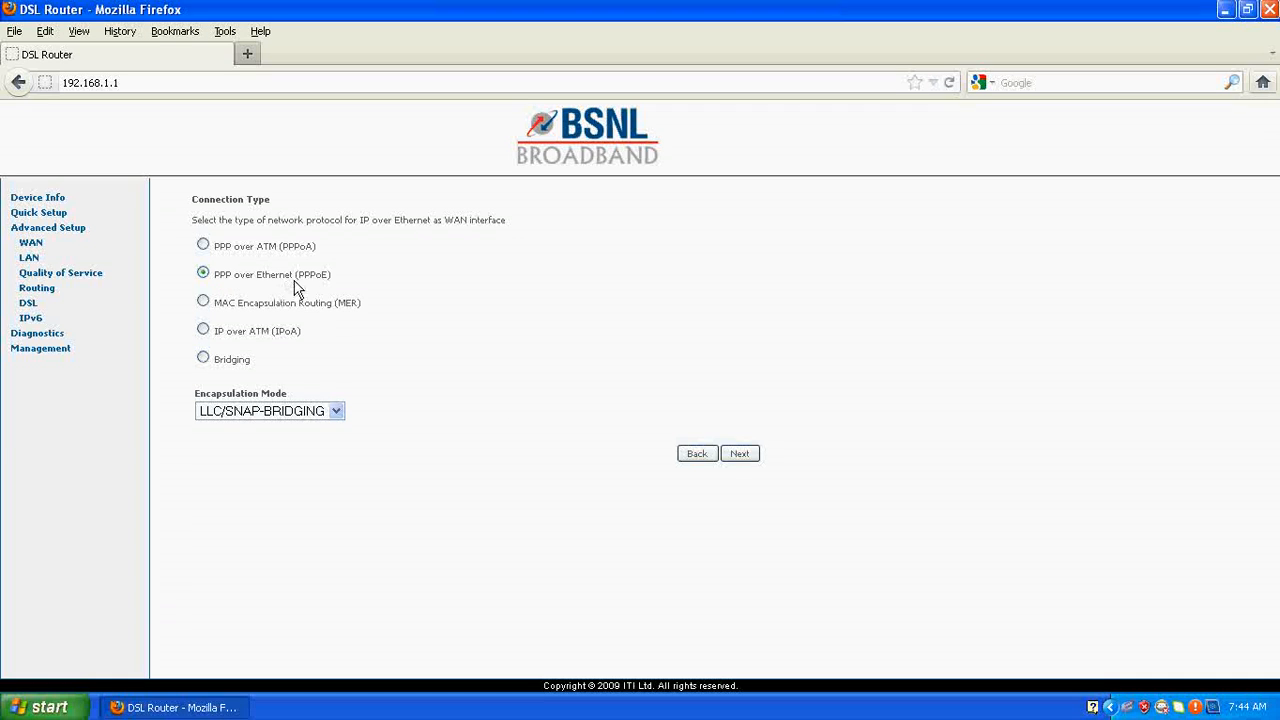
pyautogui.moveTo(304, 292)
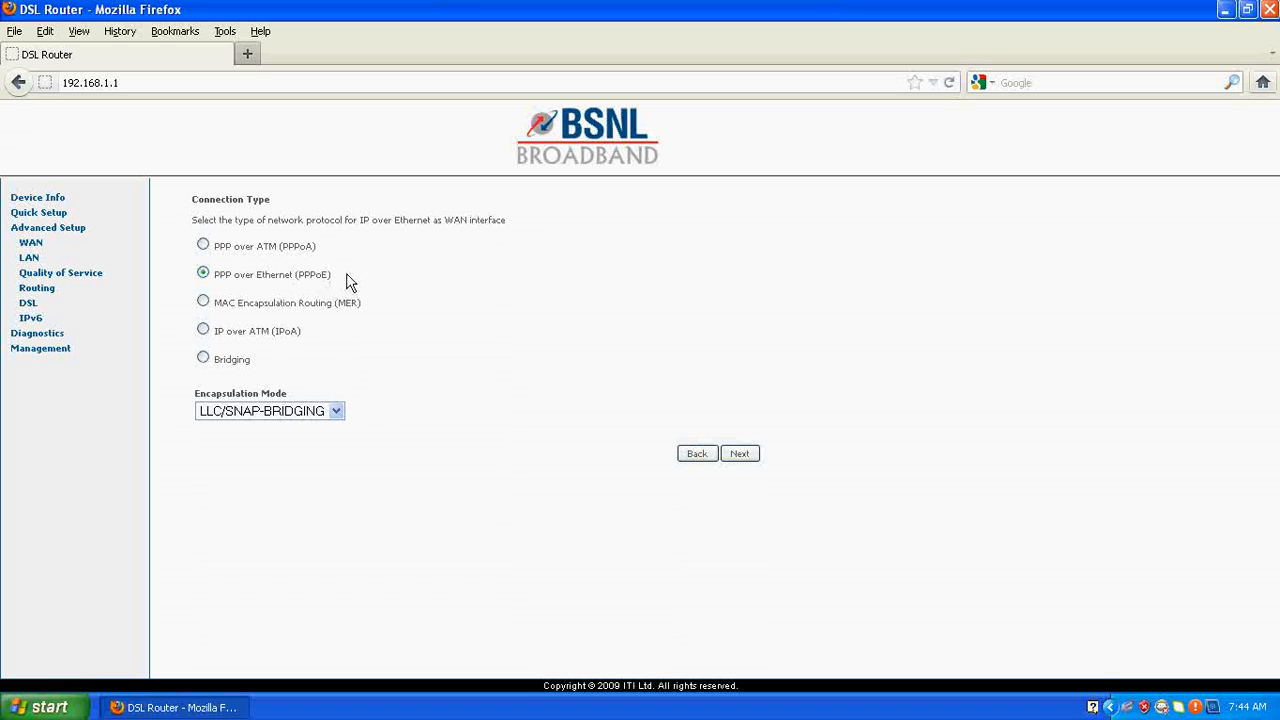
pyautogui.moveTo(228, 288)
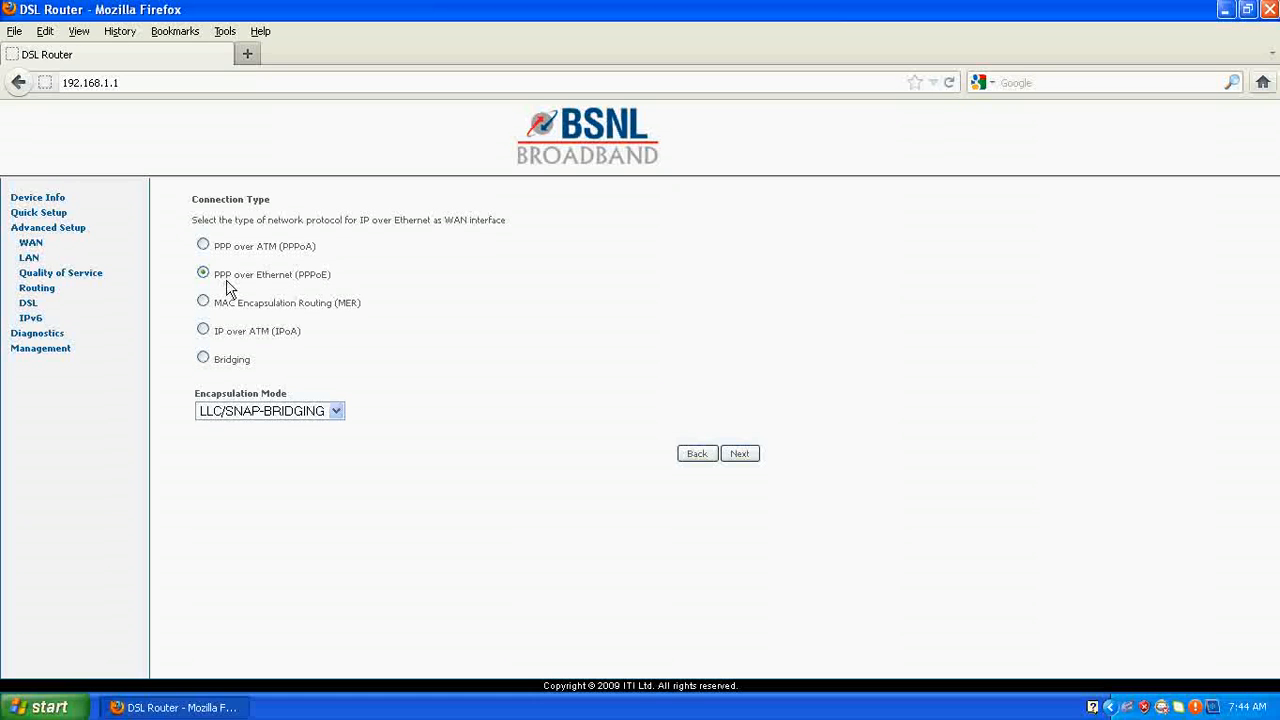
pyautogui.moveTo(296, 290)
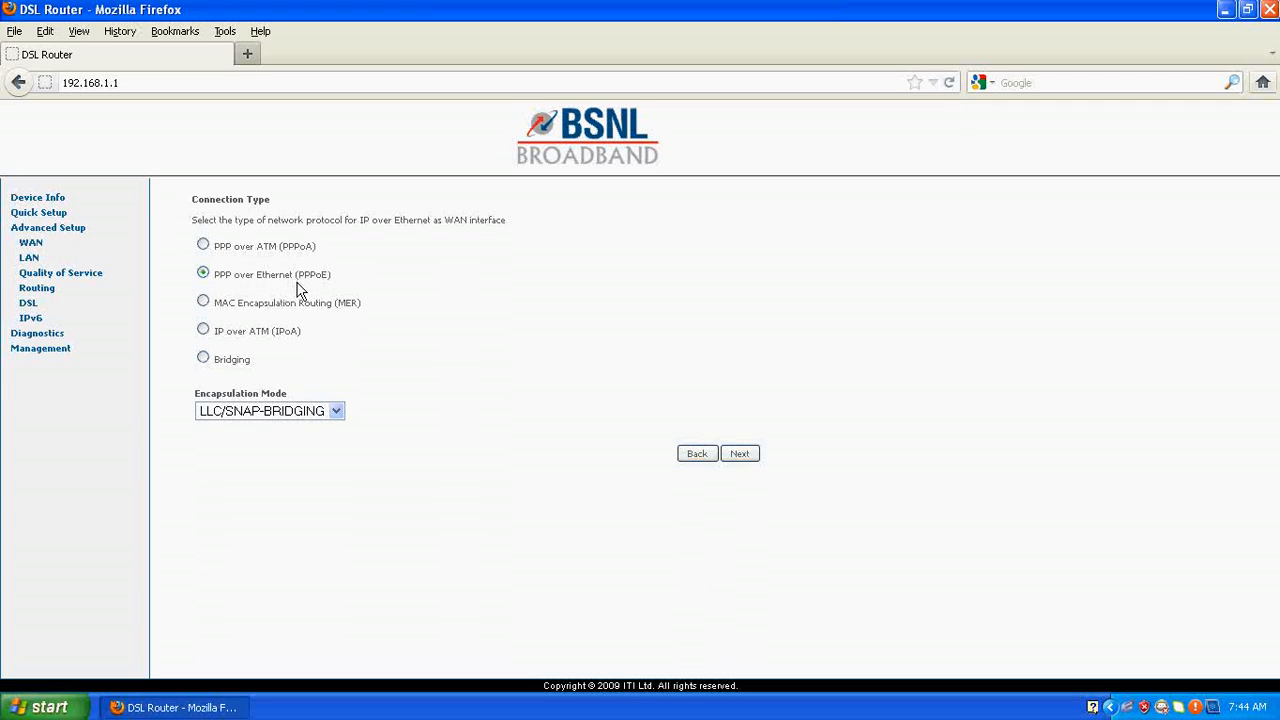
pyautogui.moveTo(212, 442)
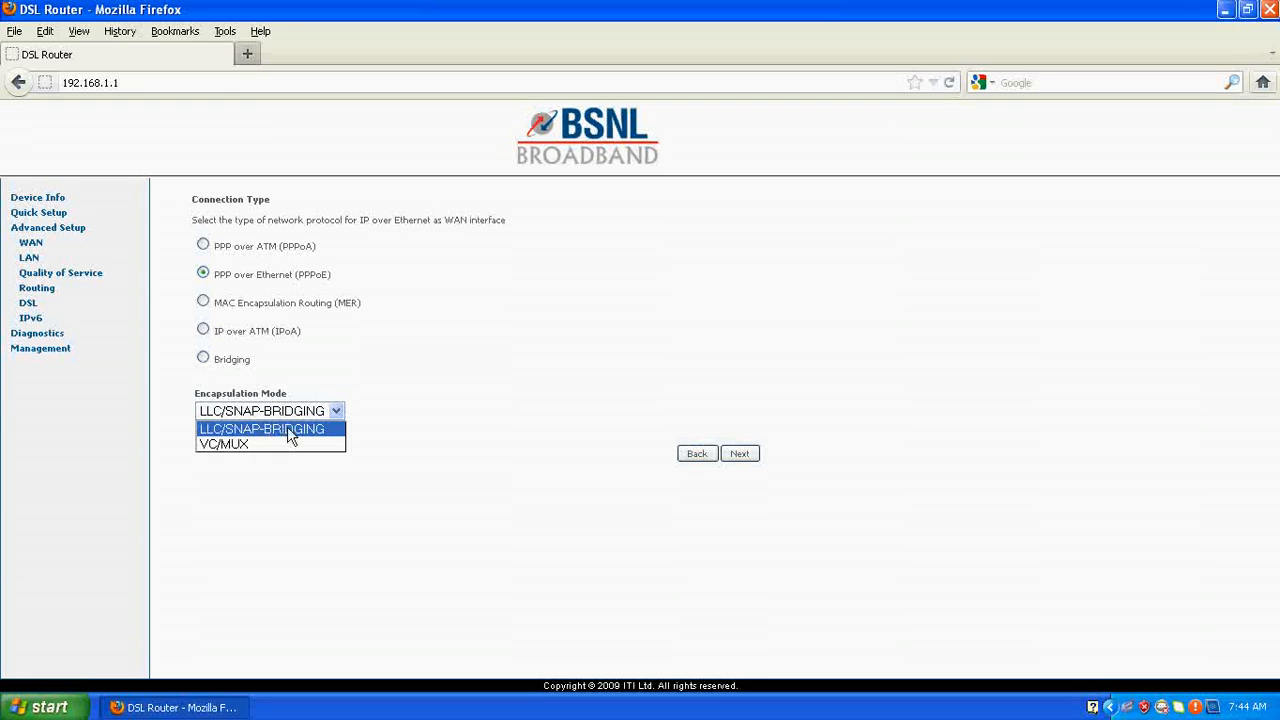
pyautogui.click(740, 452)
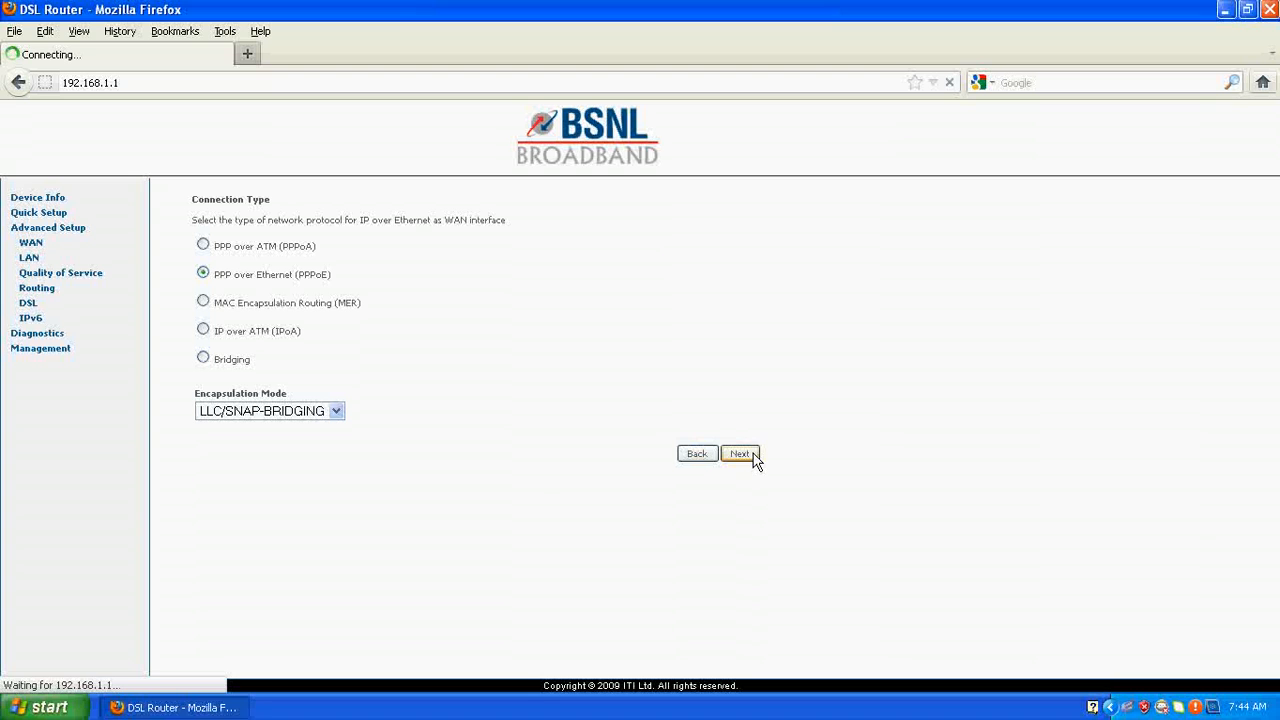
# Enter the PPP username and password with service name bsnl and continue to NAT settings
pyautogui.click(740, 452)
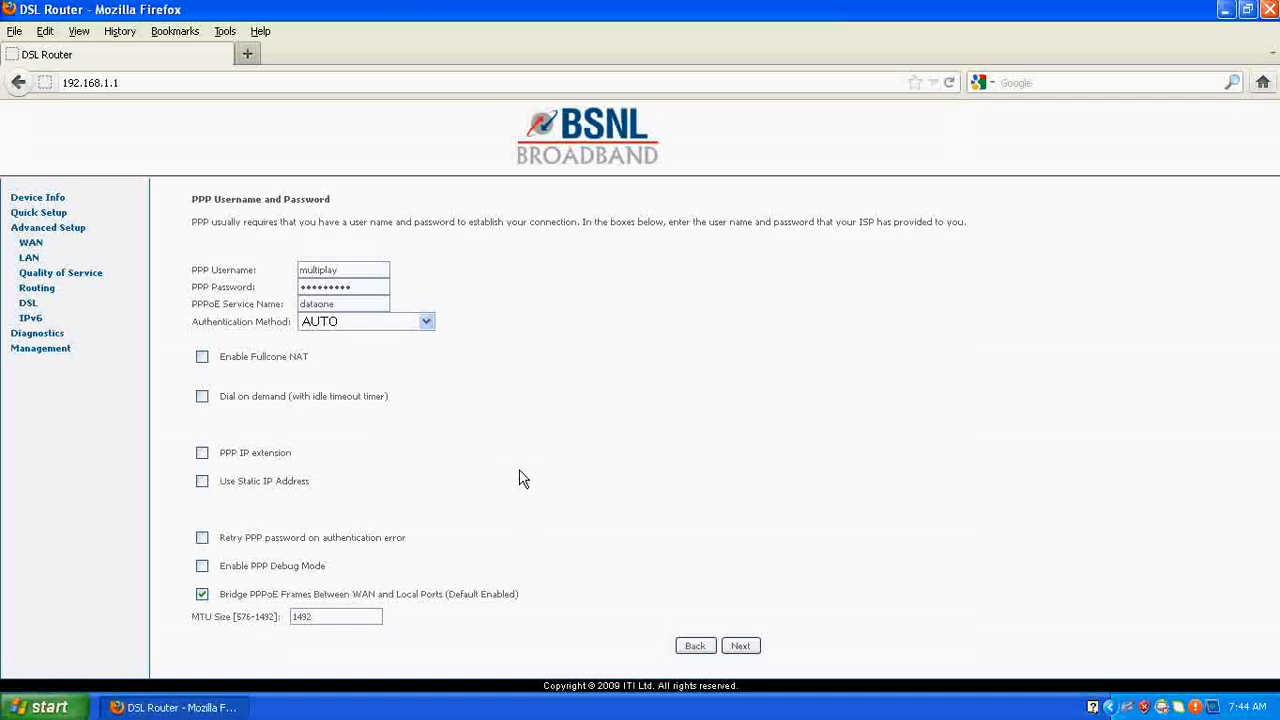
pyautogui.click(344, 270)
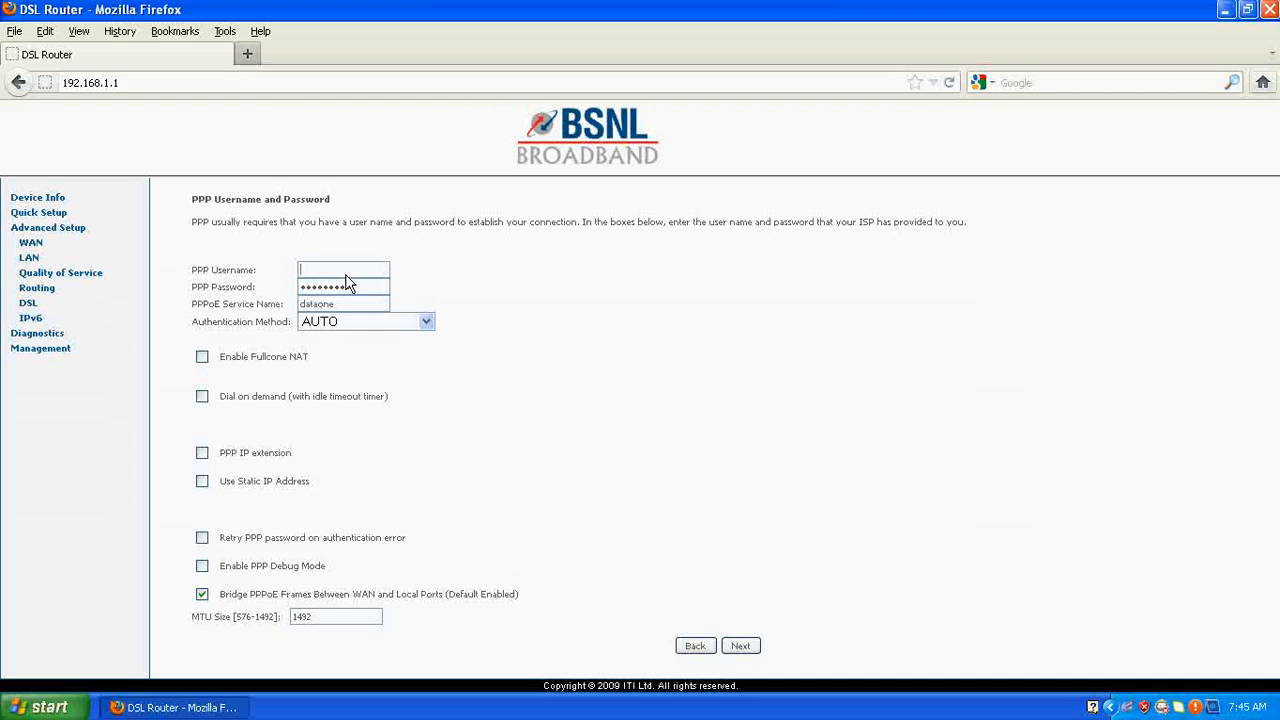
pyautogui.write('pbsw')
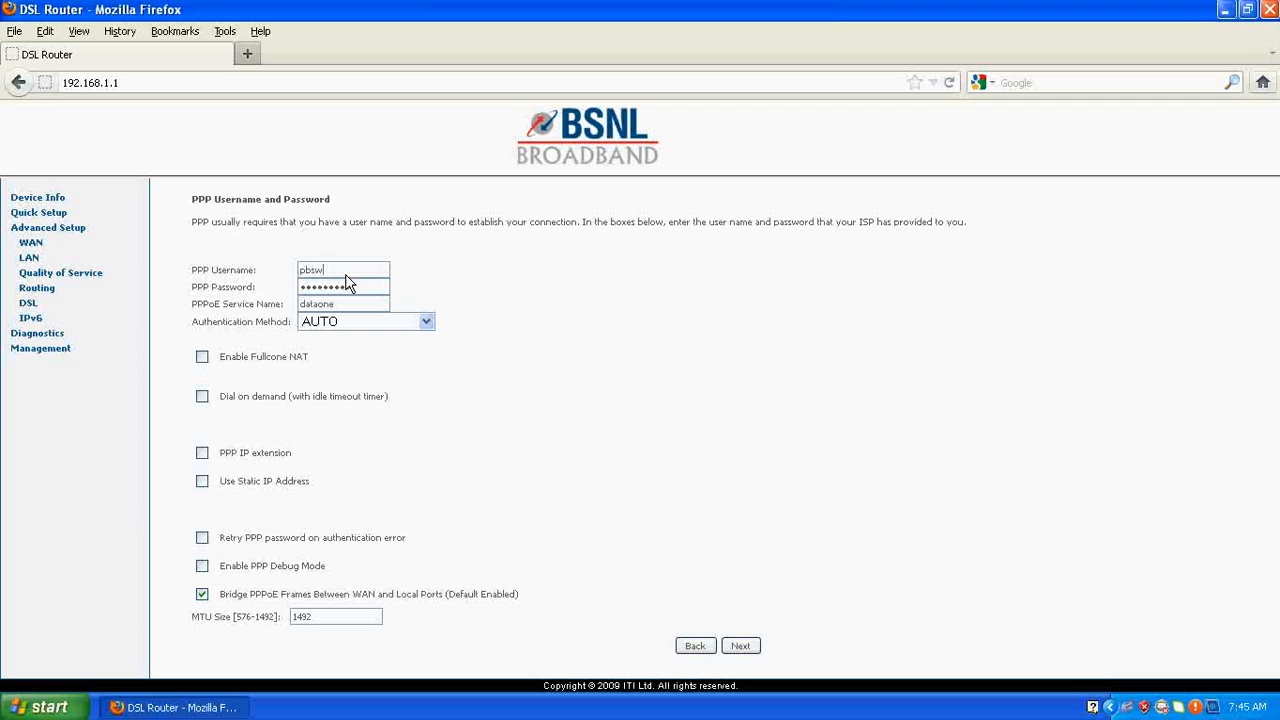
pyautogui.write('amy_scdrid')
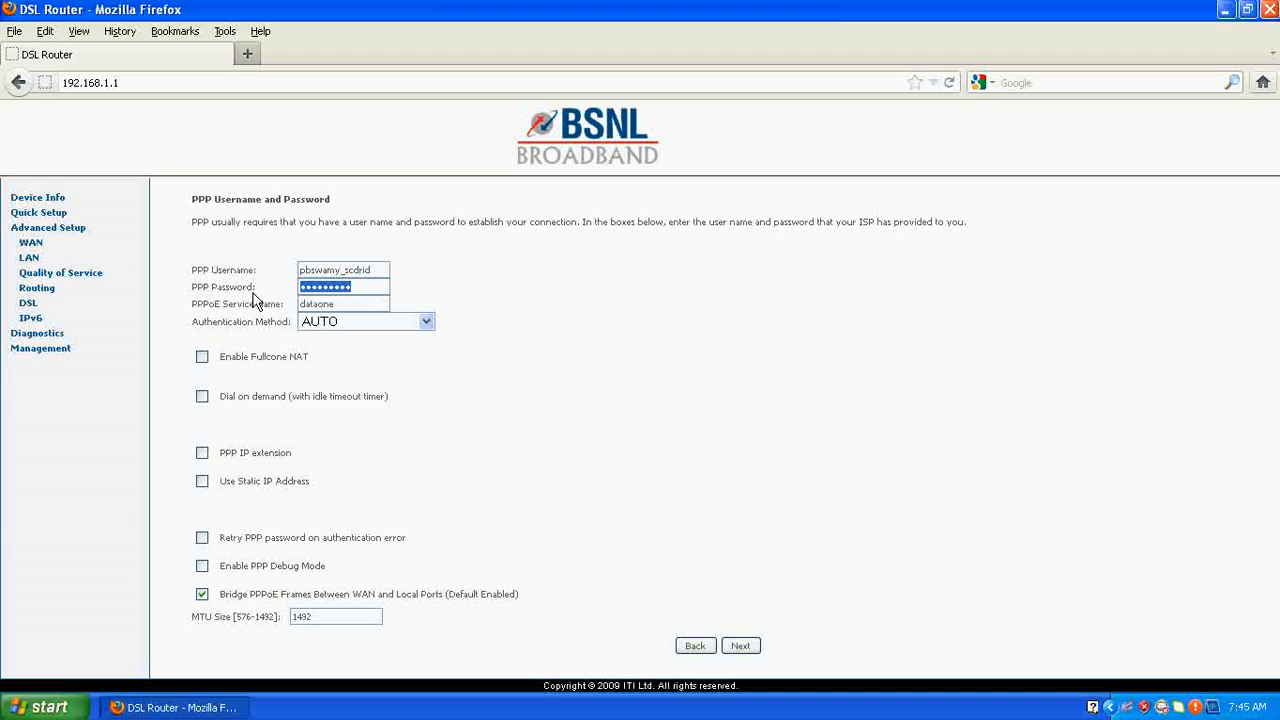
pyautogui.click(342, 288)
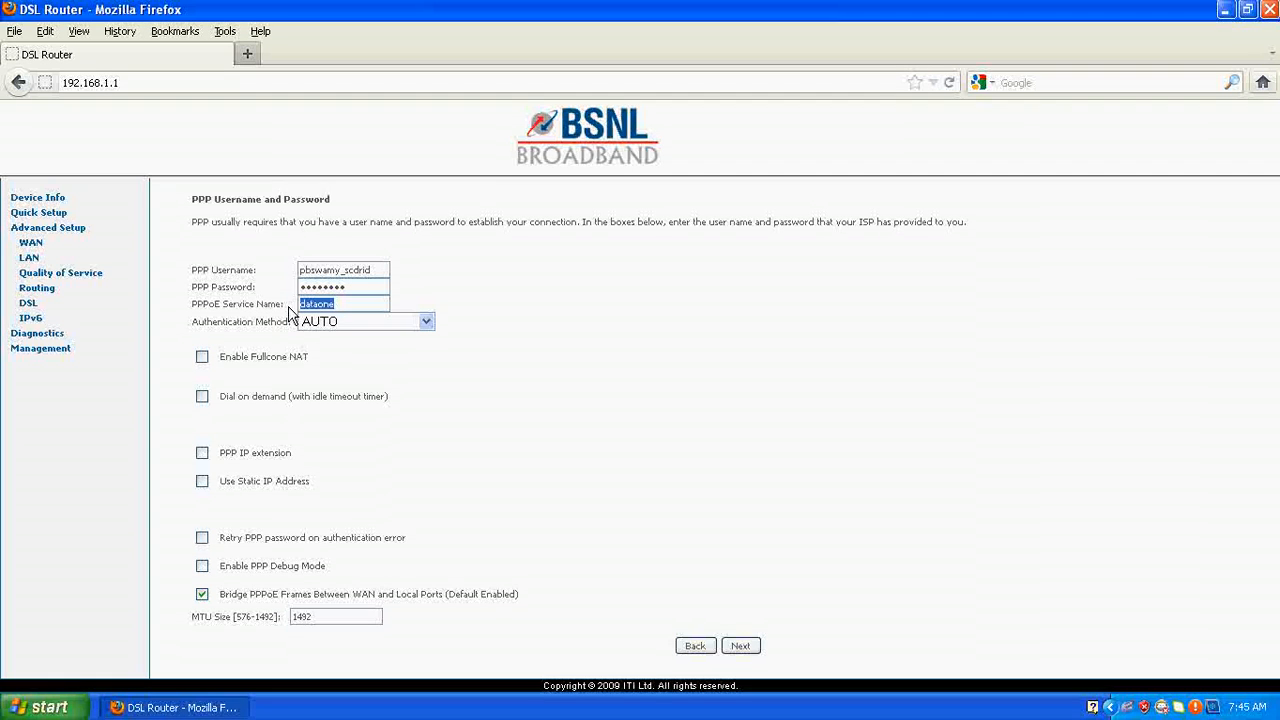
pyautogui.write('bsnl')
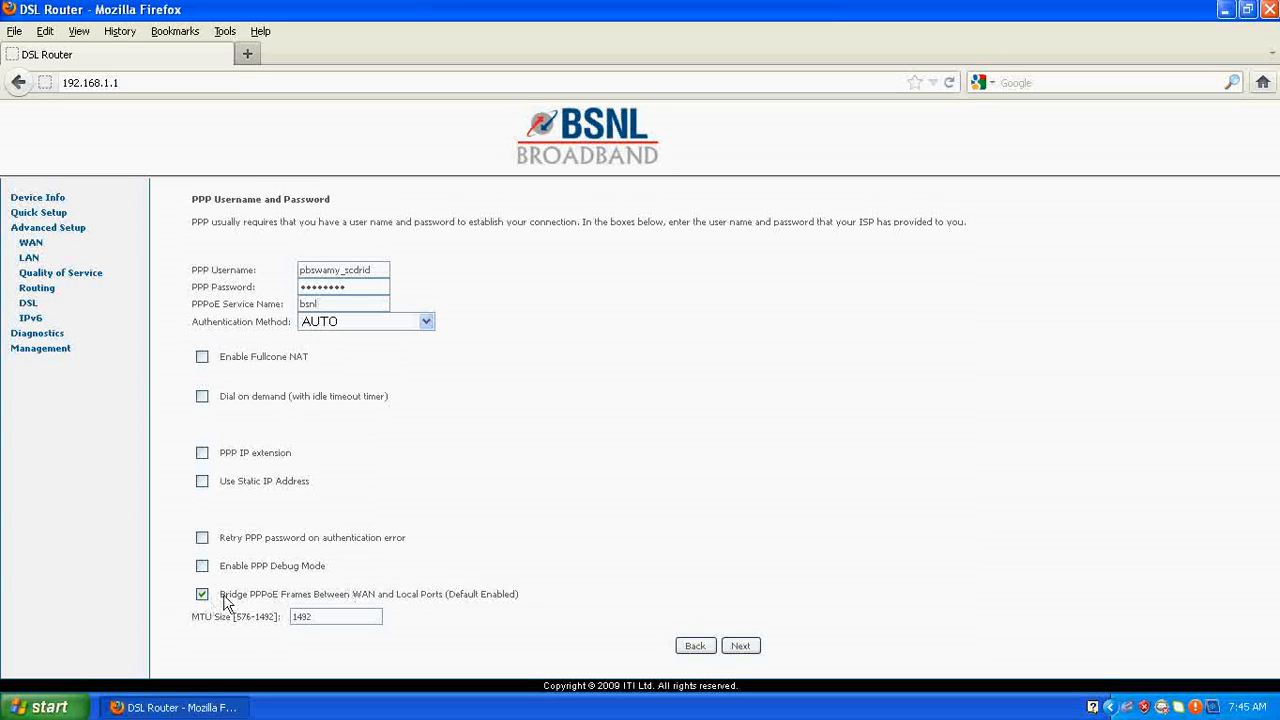
pyautogui.moveTo(256, 628)
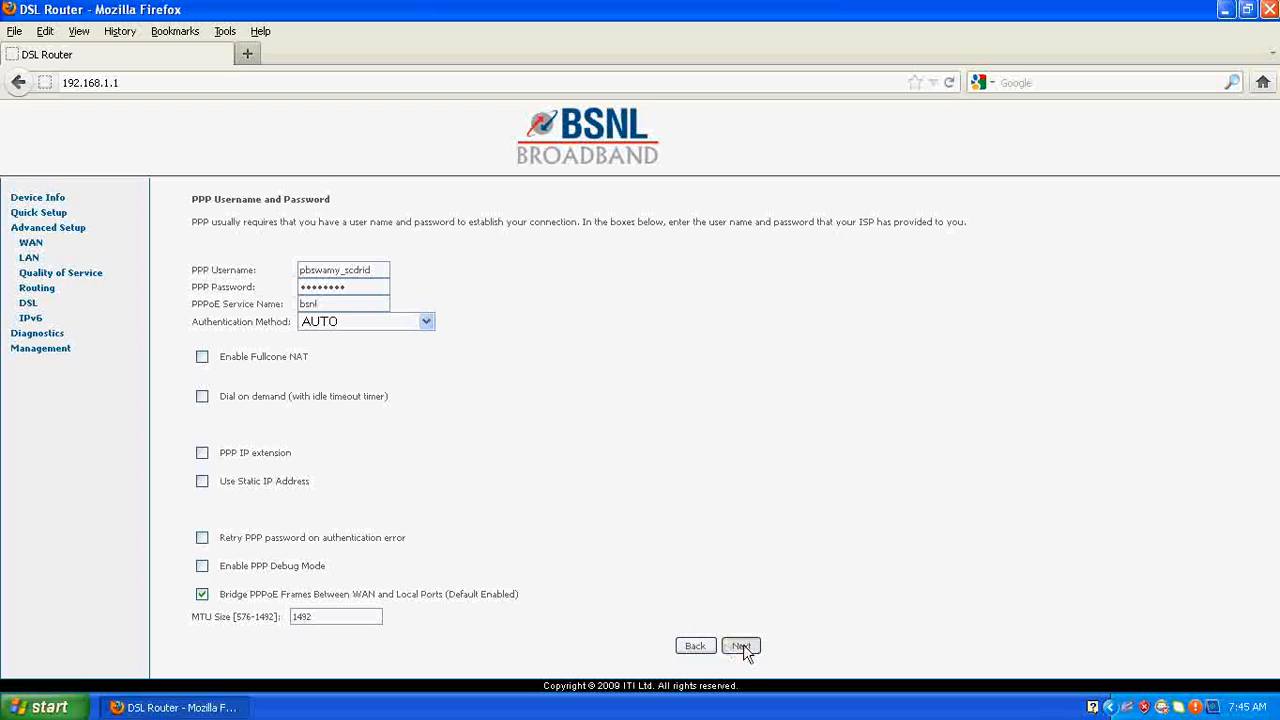
pyautogui.click(740, 644)
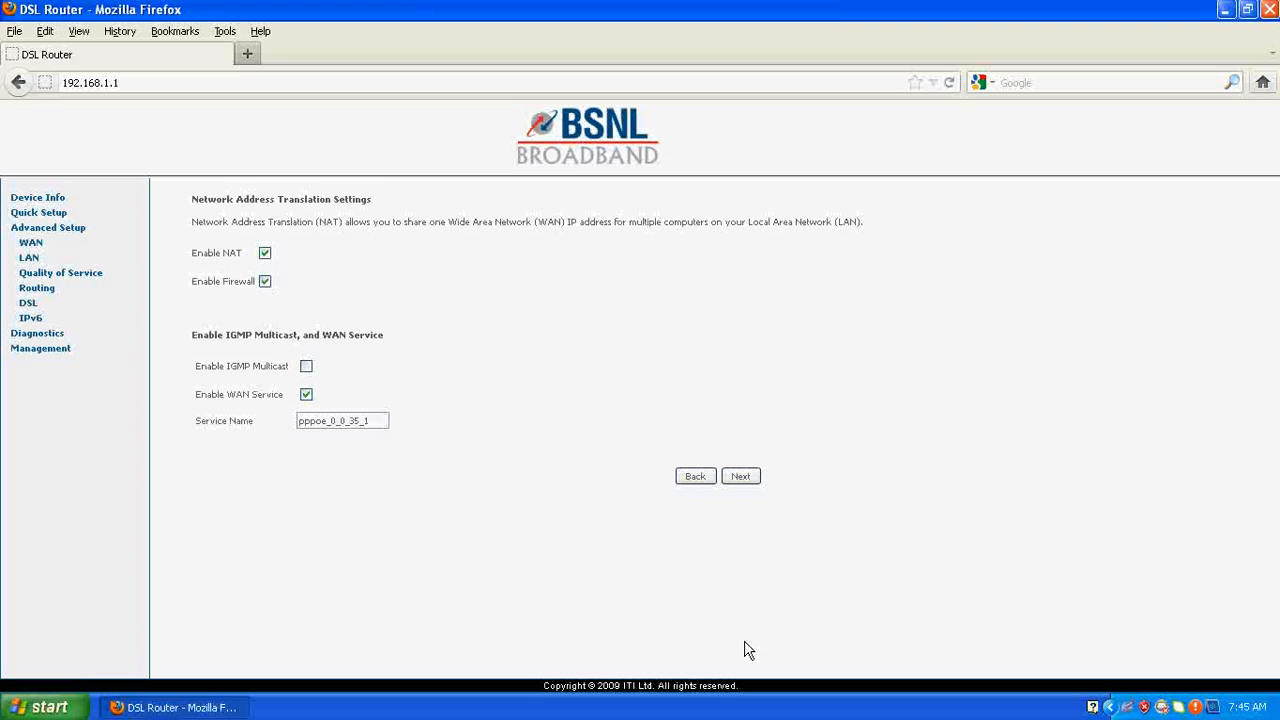
pyautogui.moveTo(496, 494)
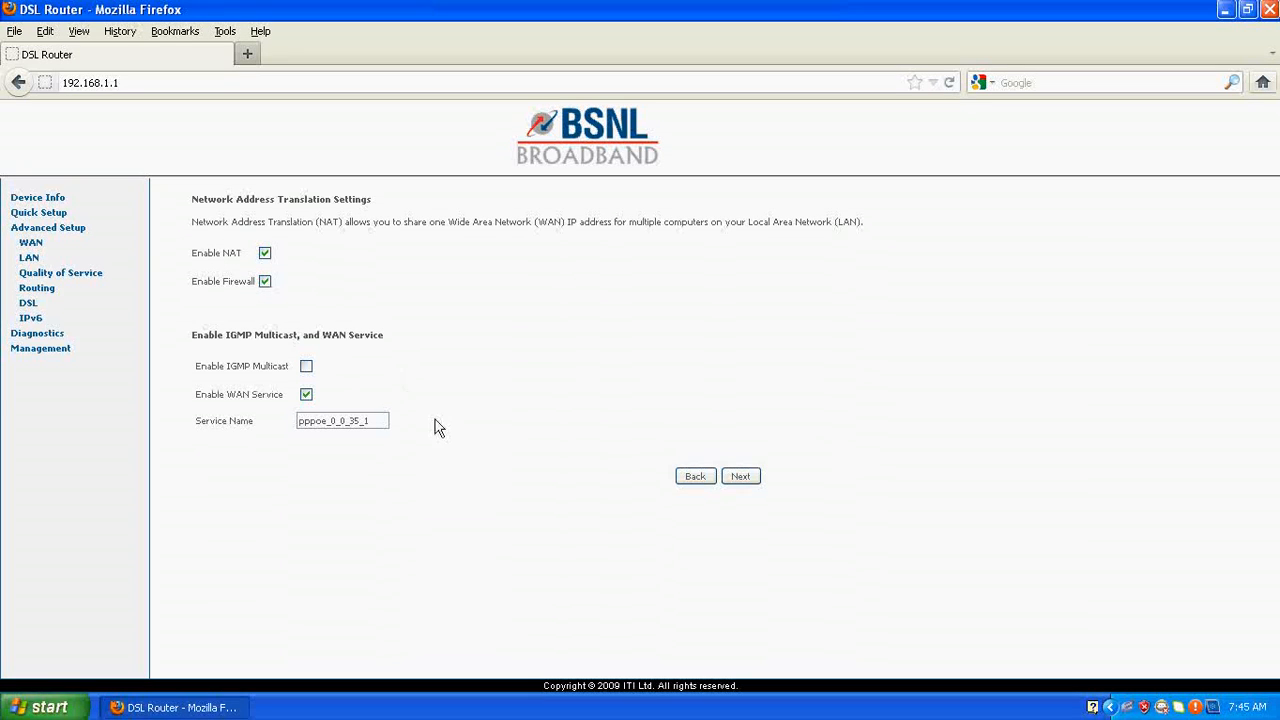
# Keep NAT, firewall and WAN service enabled and continue to the summary
pyautogui.click(740, 476)
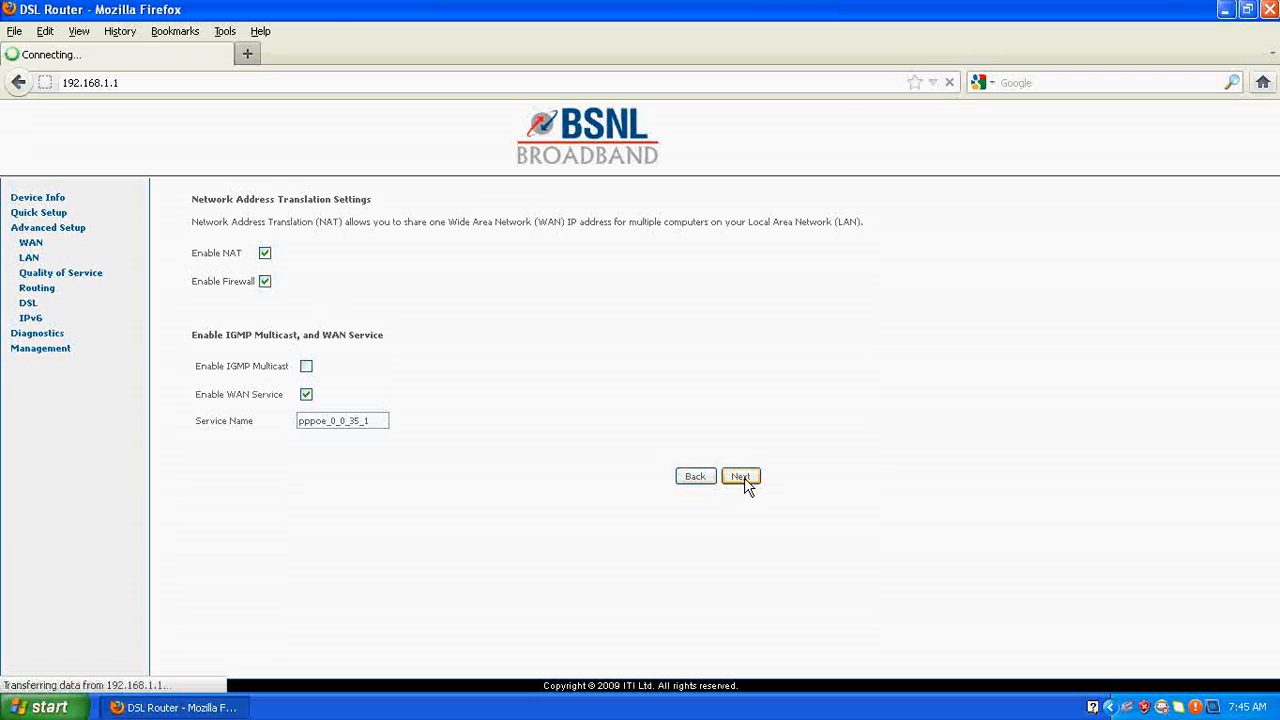
# Save the PPPoE WAN summary and apply it with Save/Reboot
pyautogui.click(740, 476)
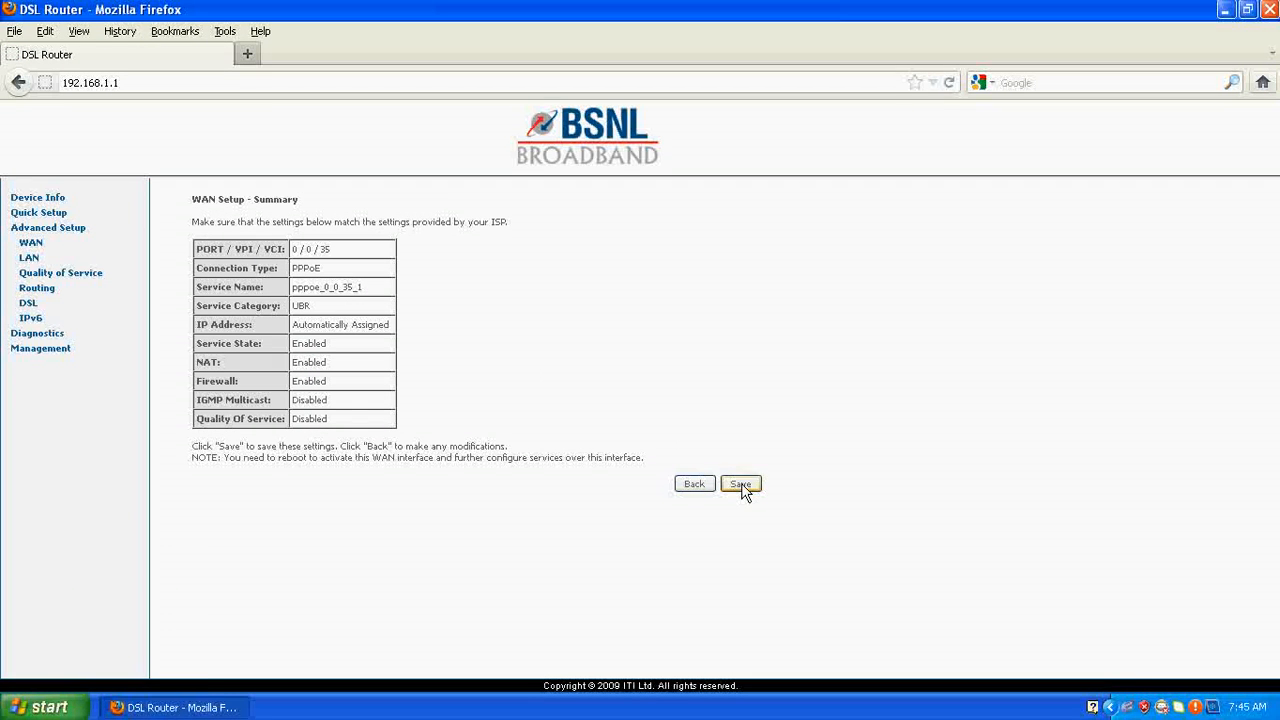
pyautogui.click(740, 484)
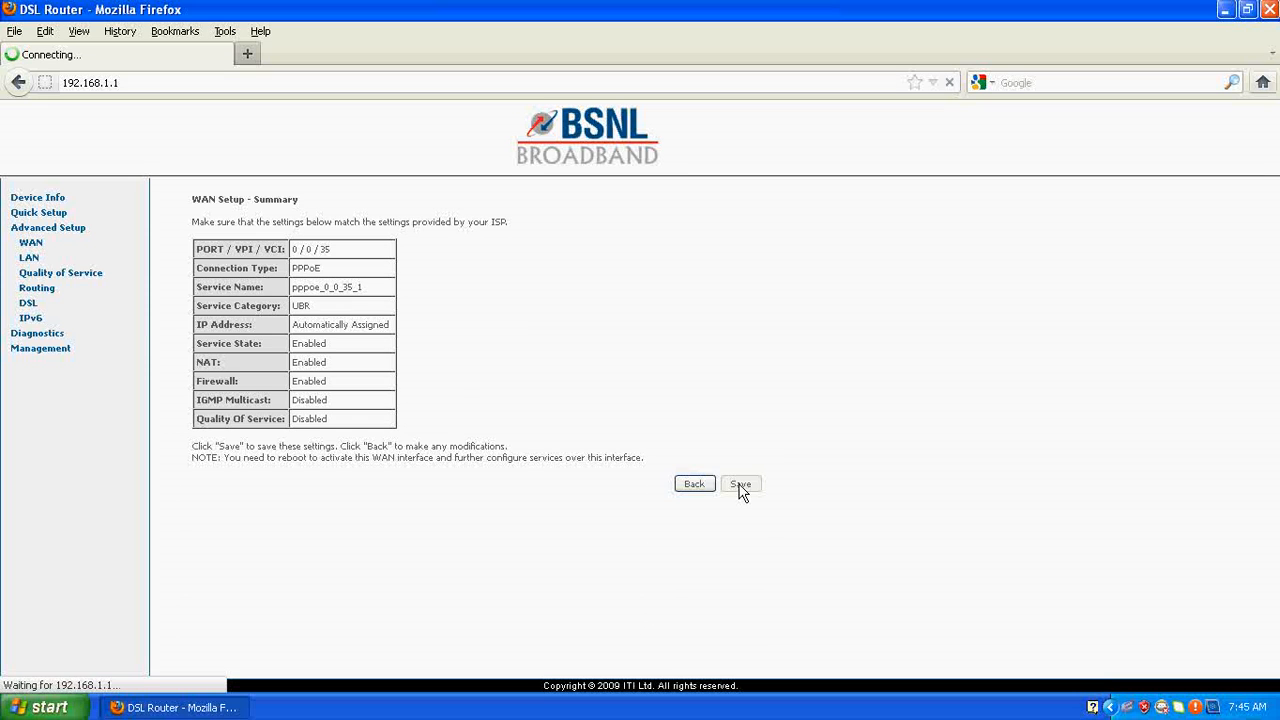
pyautogui.click(740, 484)
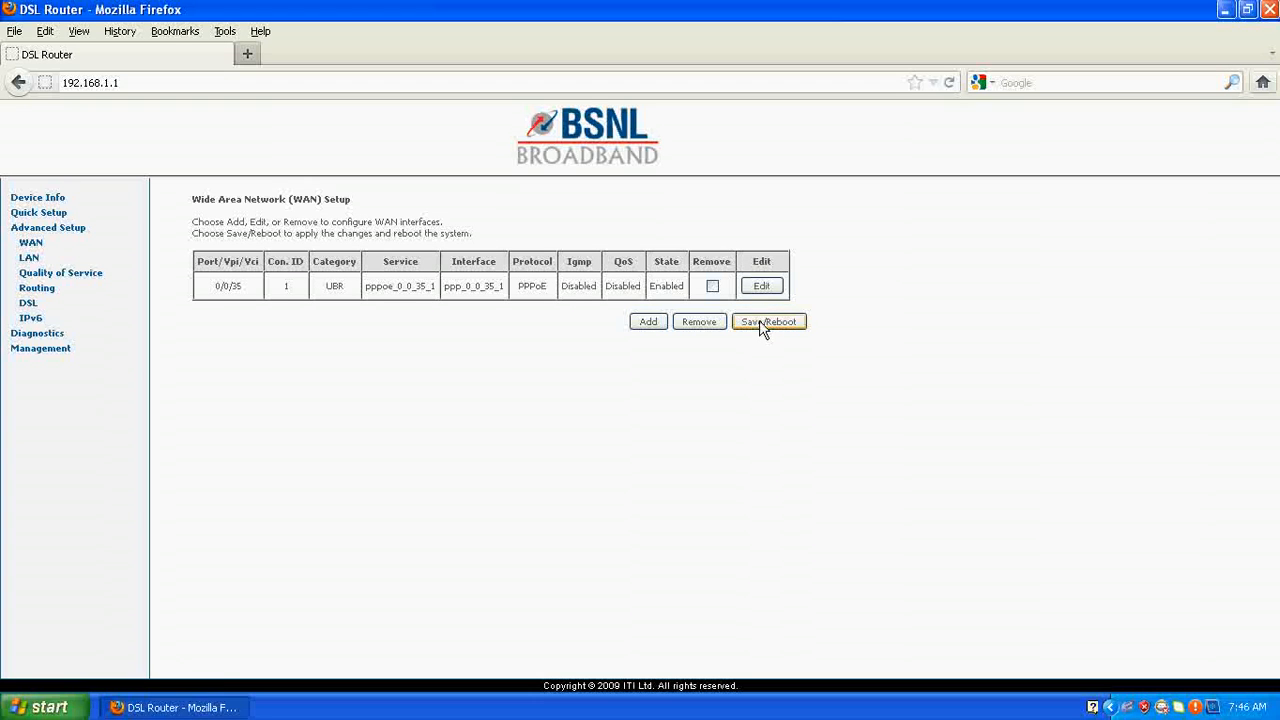
pyautogui.click(768, 320)
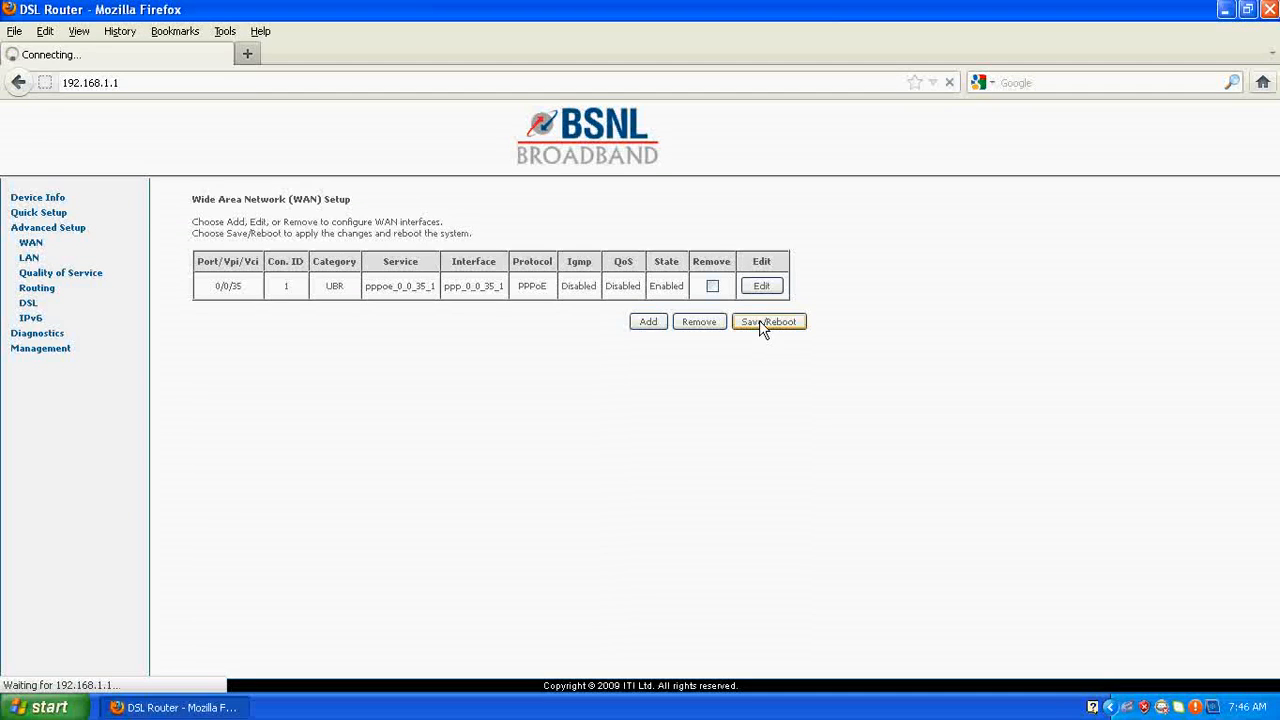
pyautogui.click(768, 320)
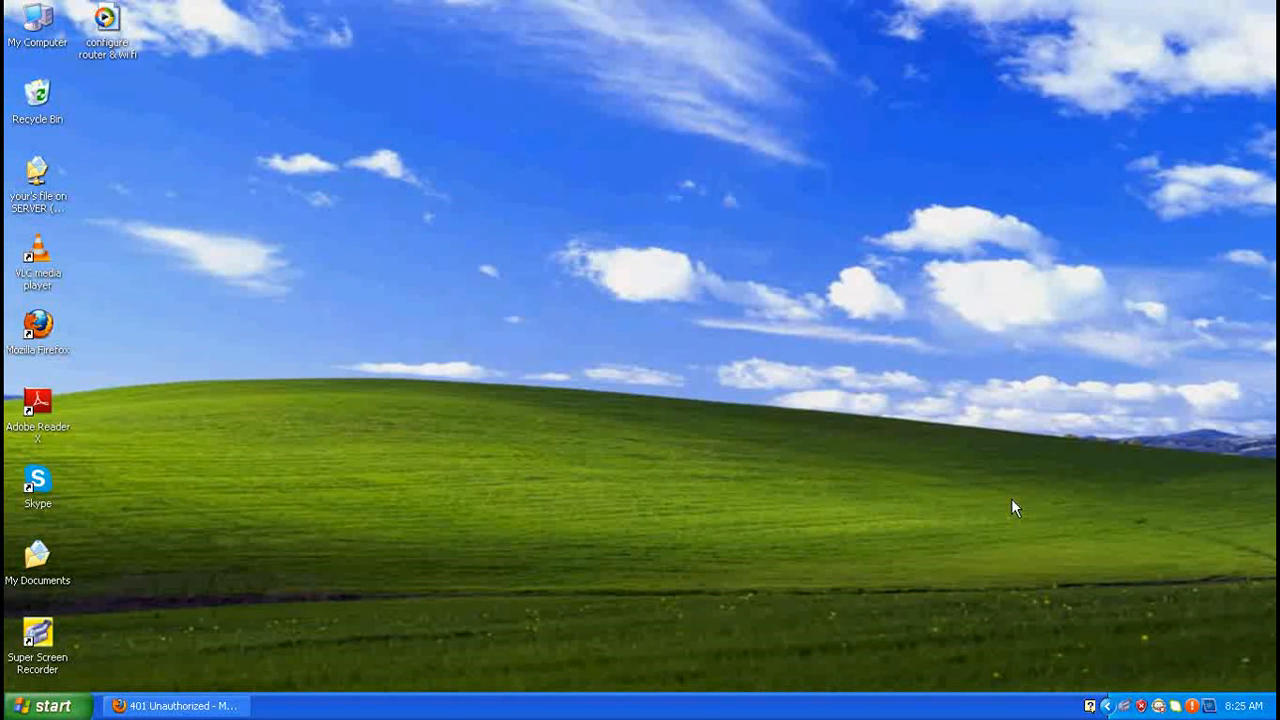
pyautogui.moveTo(600, 332)
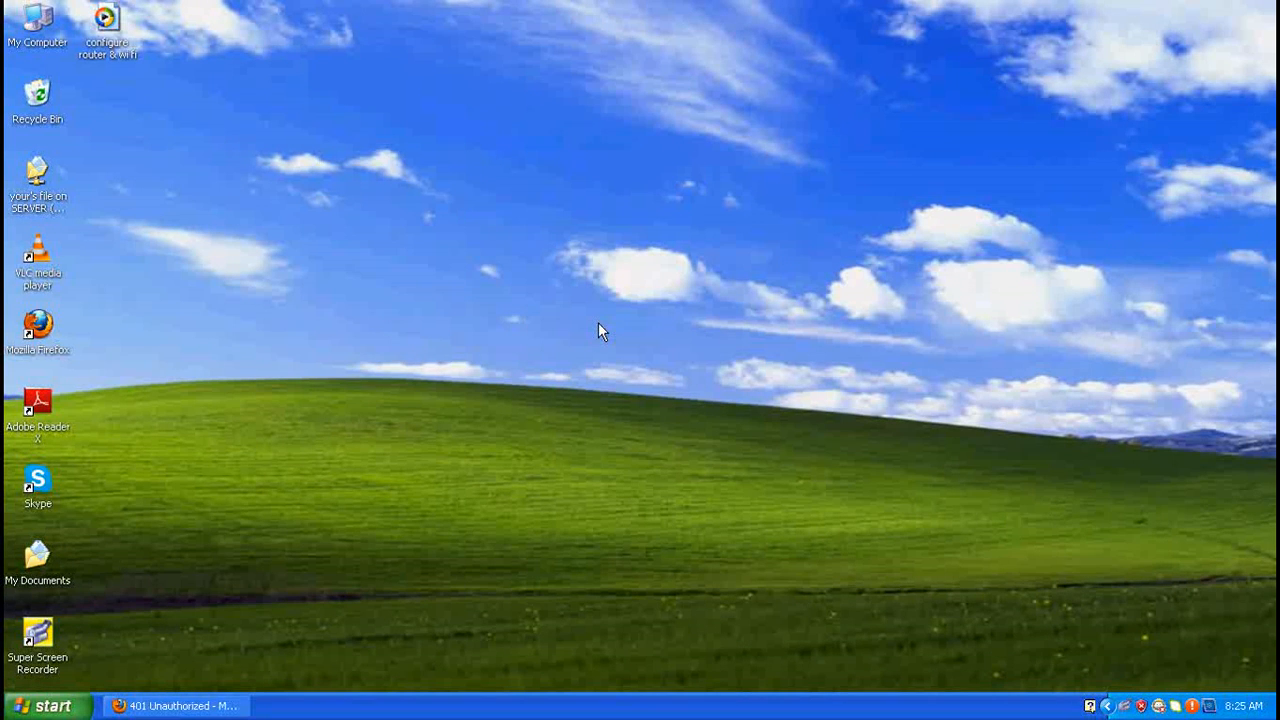
pyautogui.moveTo(336, 612)
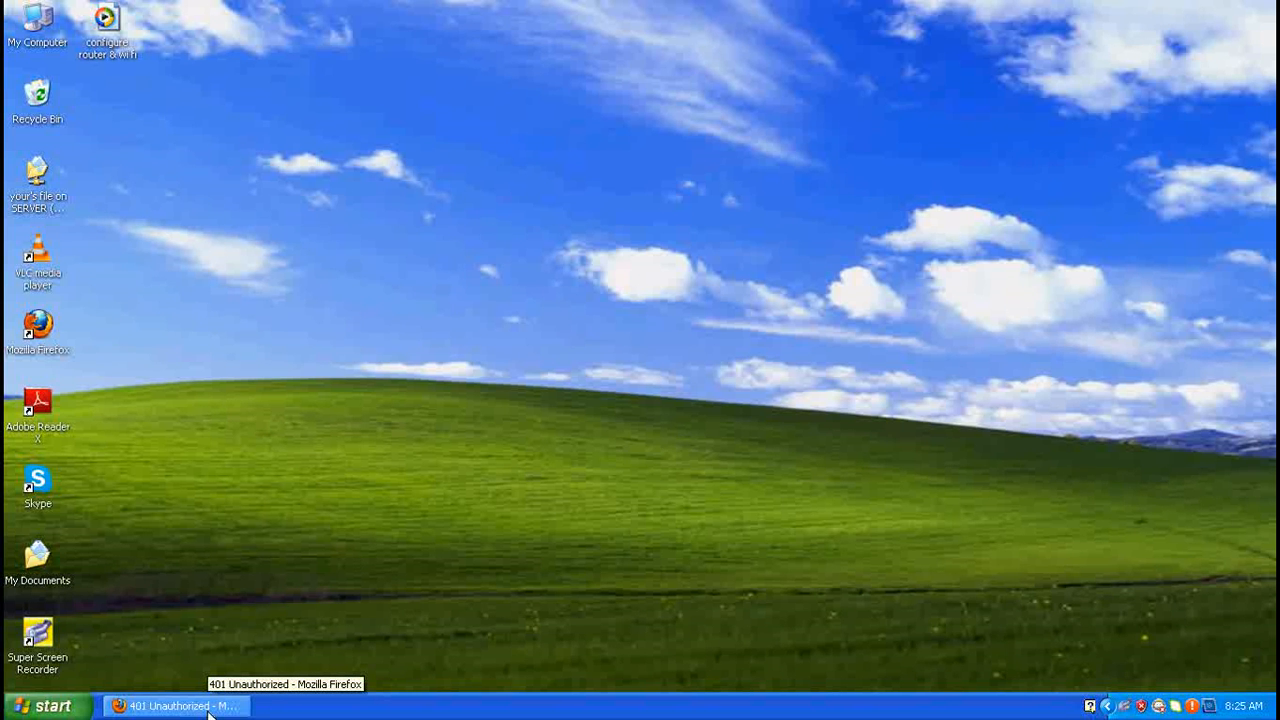
# Restore the minimized Firefox window showing 401 Unauthorized from the taskbar
pyautogui.click(178, 706)
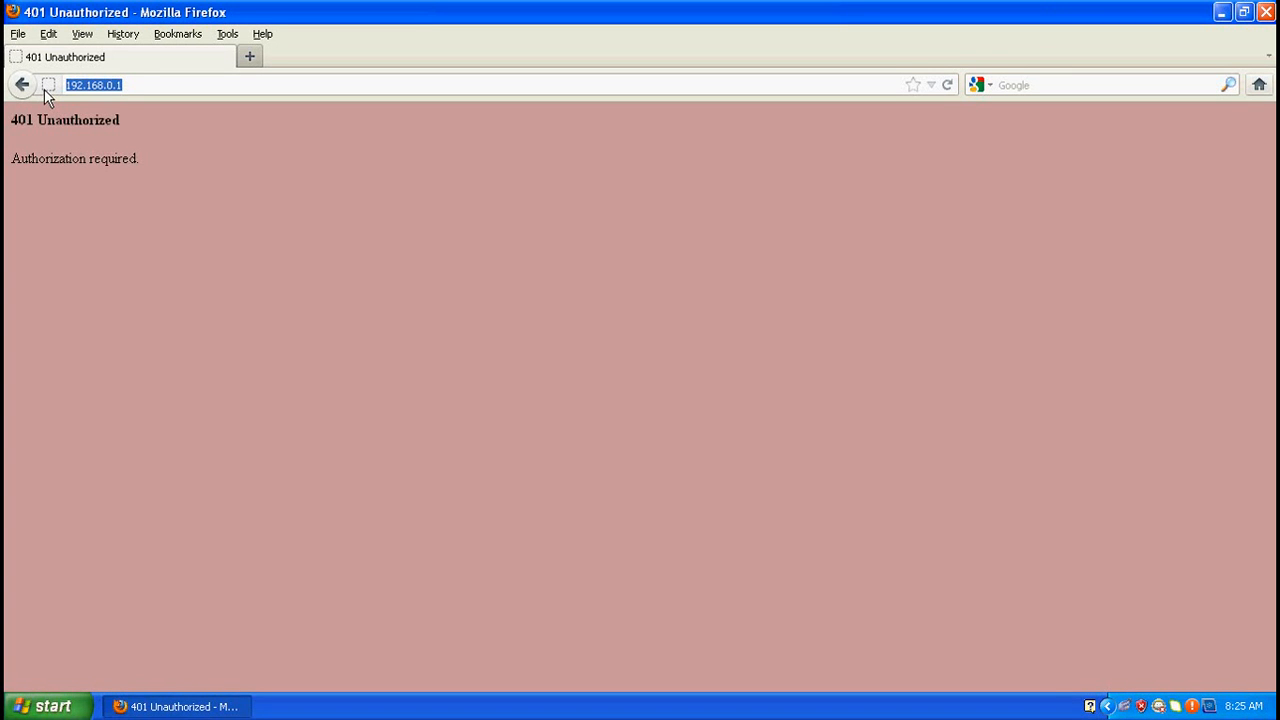
# Go to the D-Link router at 192.168.0.1 and sign in as admin
pyautogui.write('192.1')
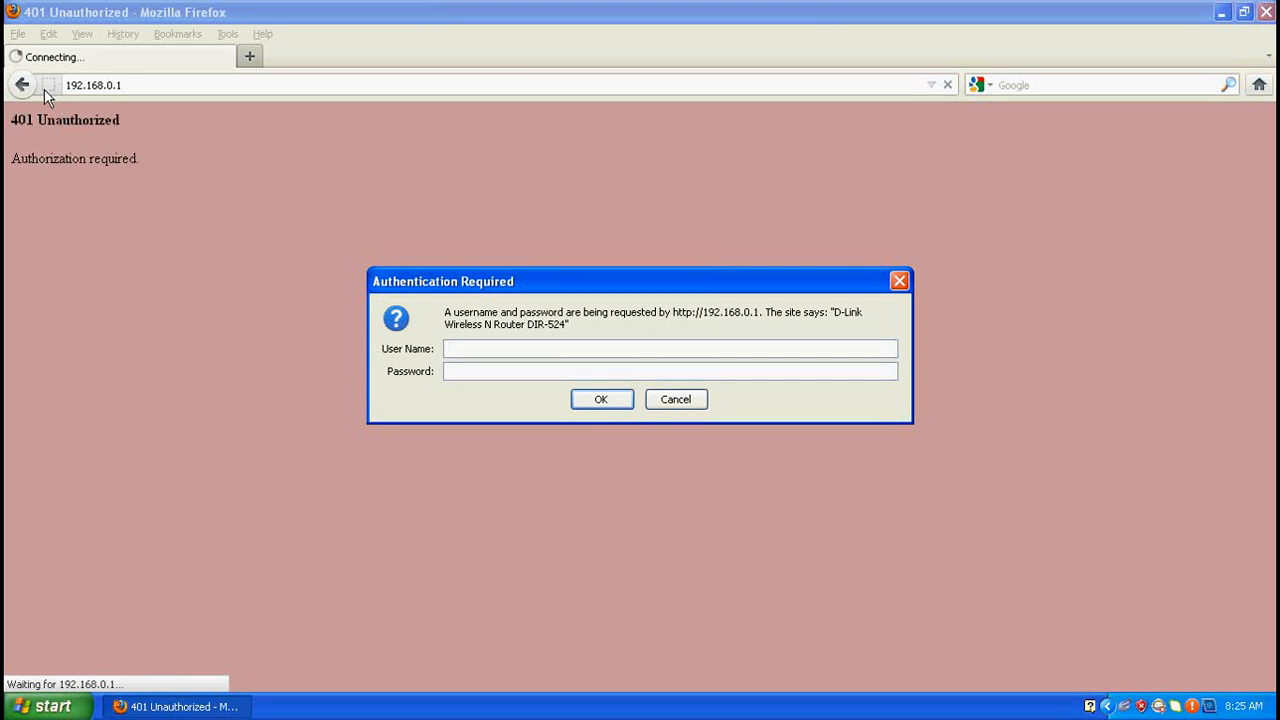
pyautogui.click(670, 348)
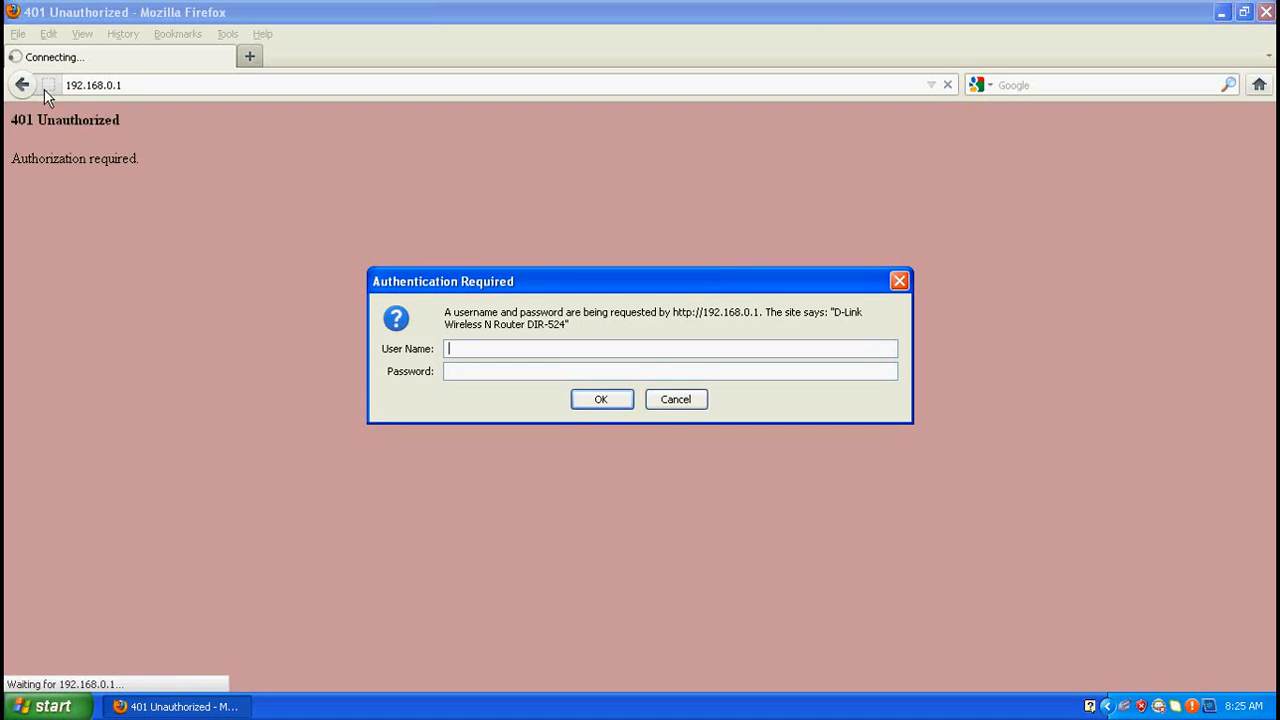
pyautogui.write('a')
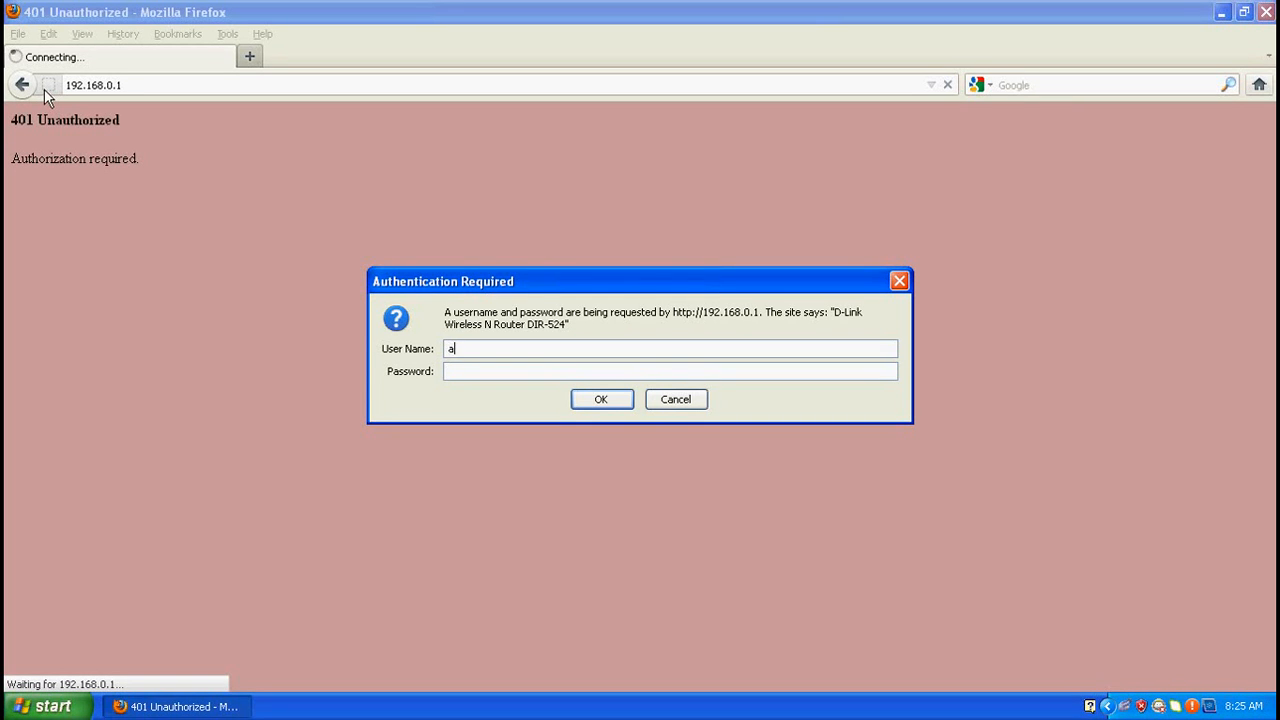
pyautogui.write('dmin')
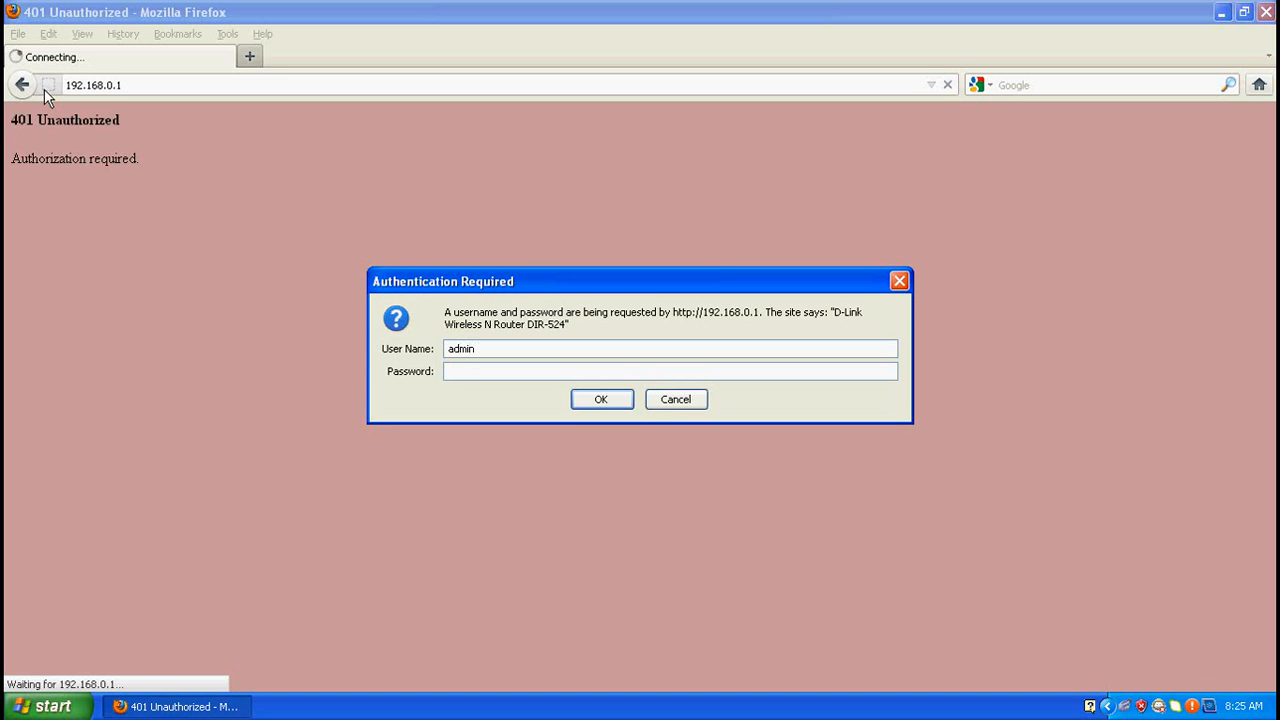
pyautogui.click(600, 400)
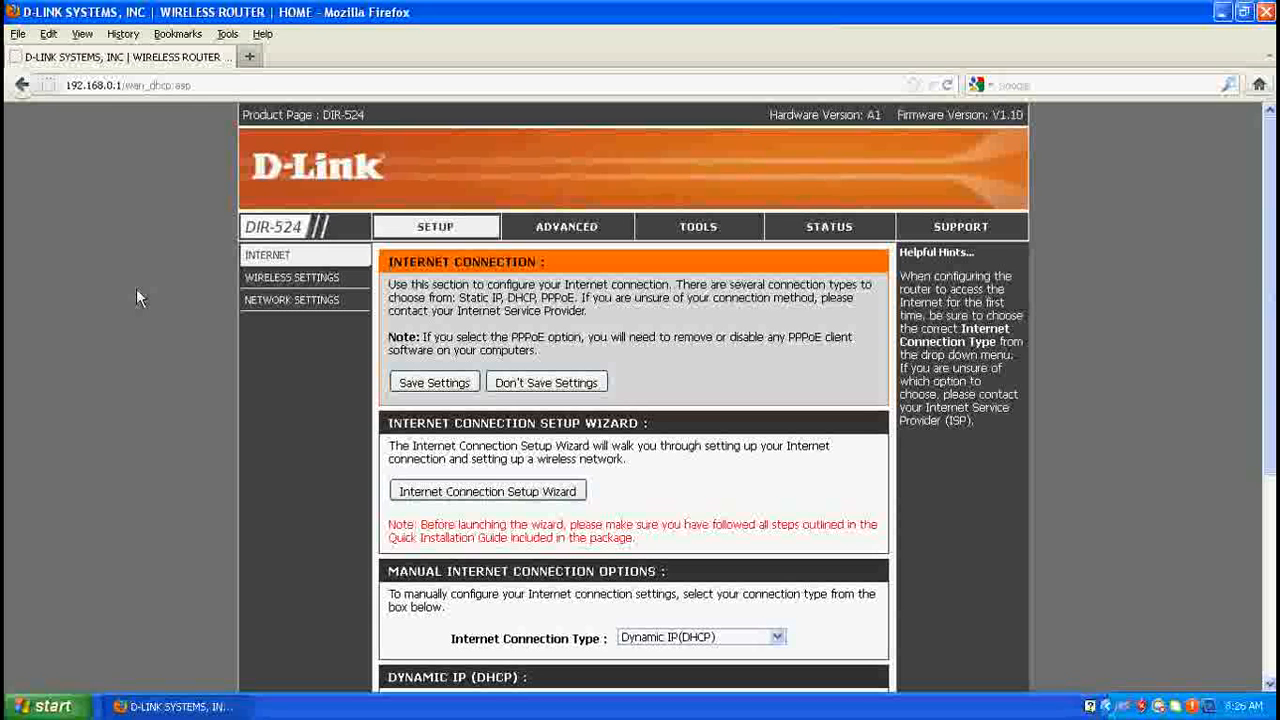
pyautogui.moveTo(324, 272)
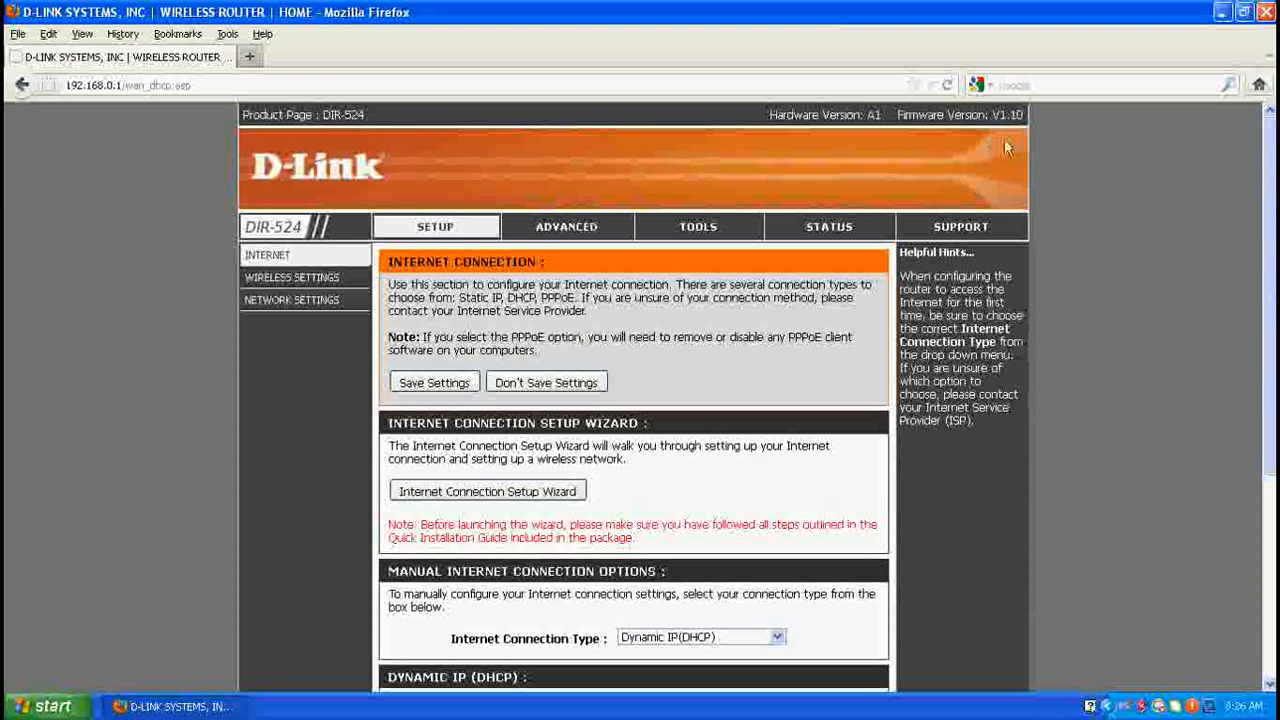
pyautogui.moveTo(184, 200)
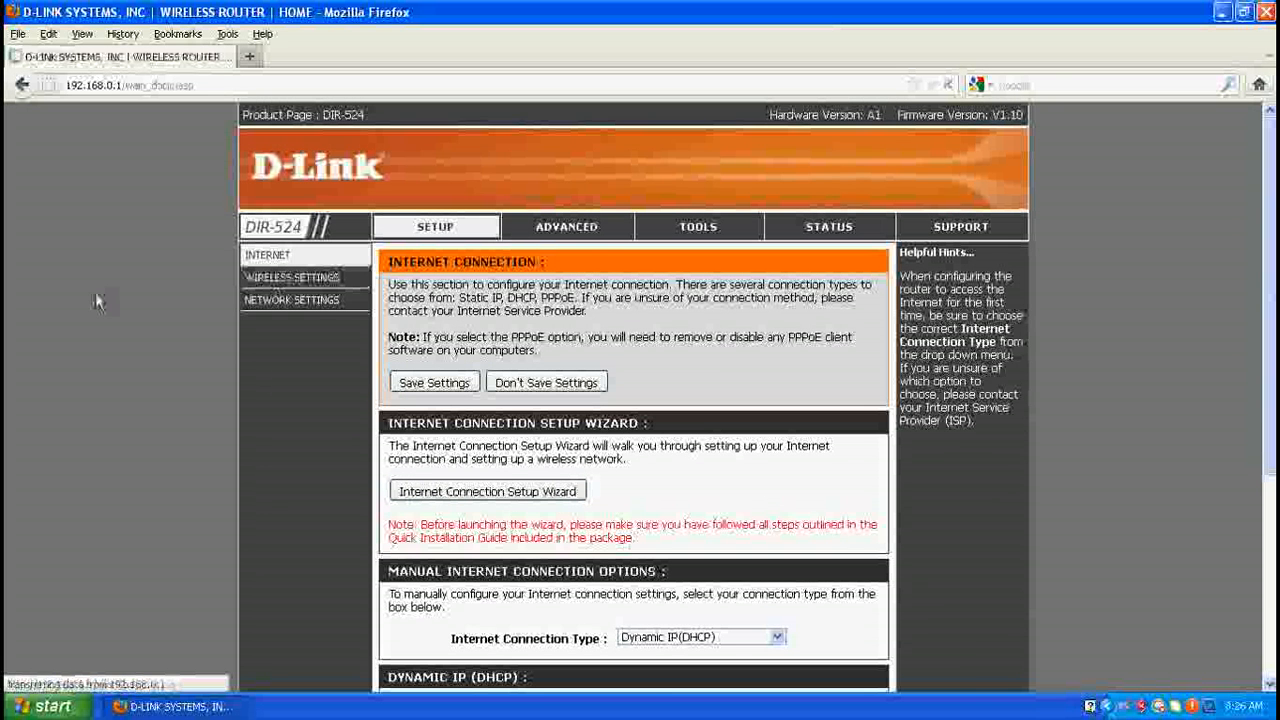
# Switch Wireless Mode to Access Point and rename the SSID to 'universal wifi'
pyautogui.click(292, 276)
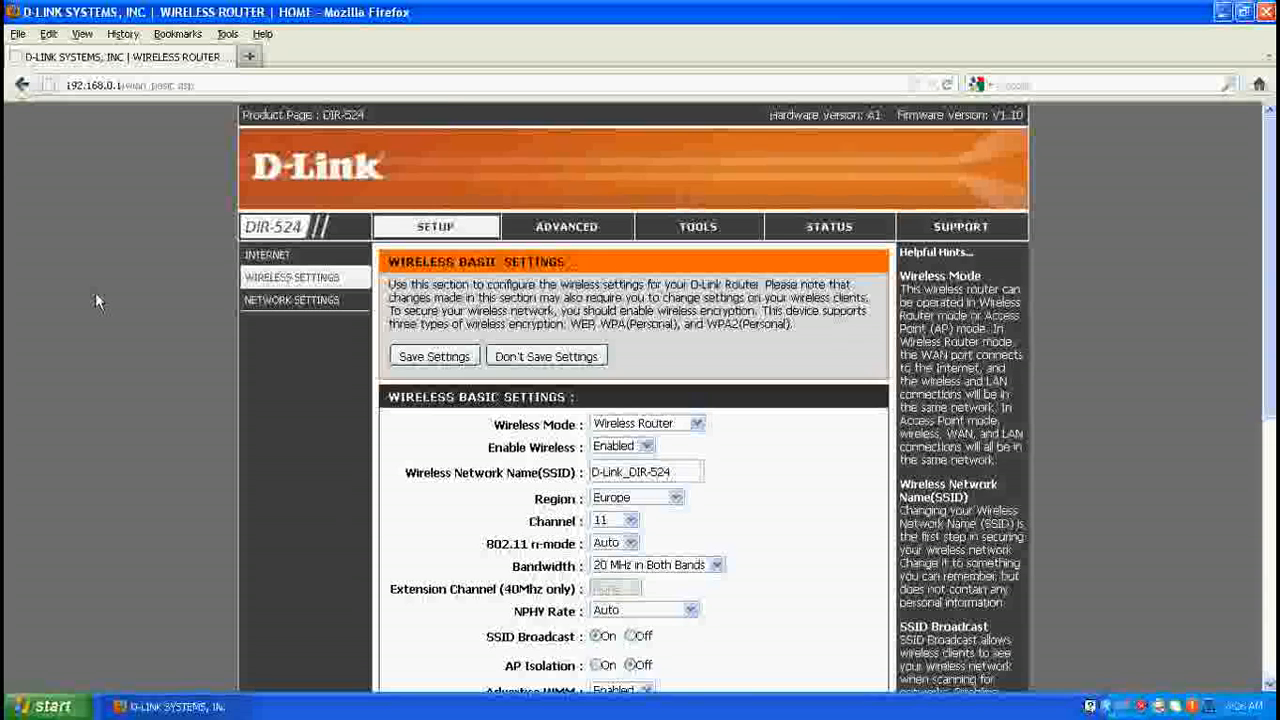
pyautogui.scroll(-3)
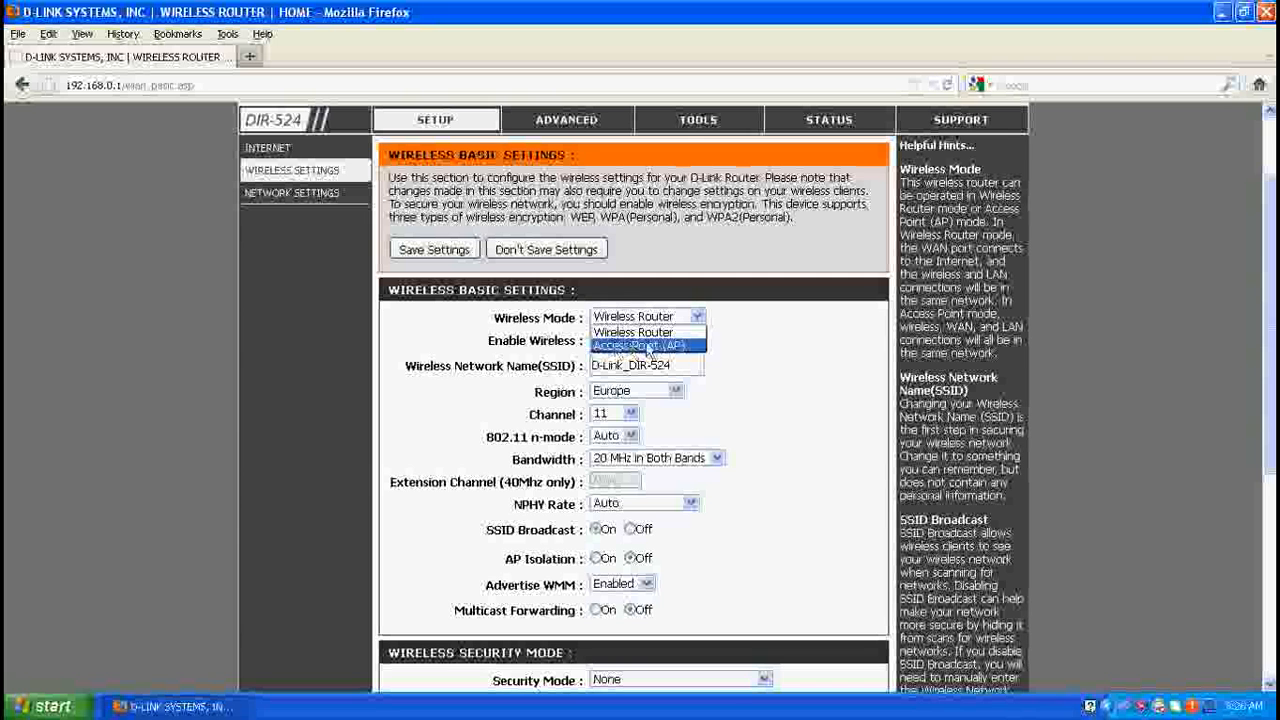
pyautogui.click(640, 344)
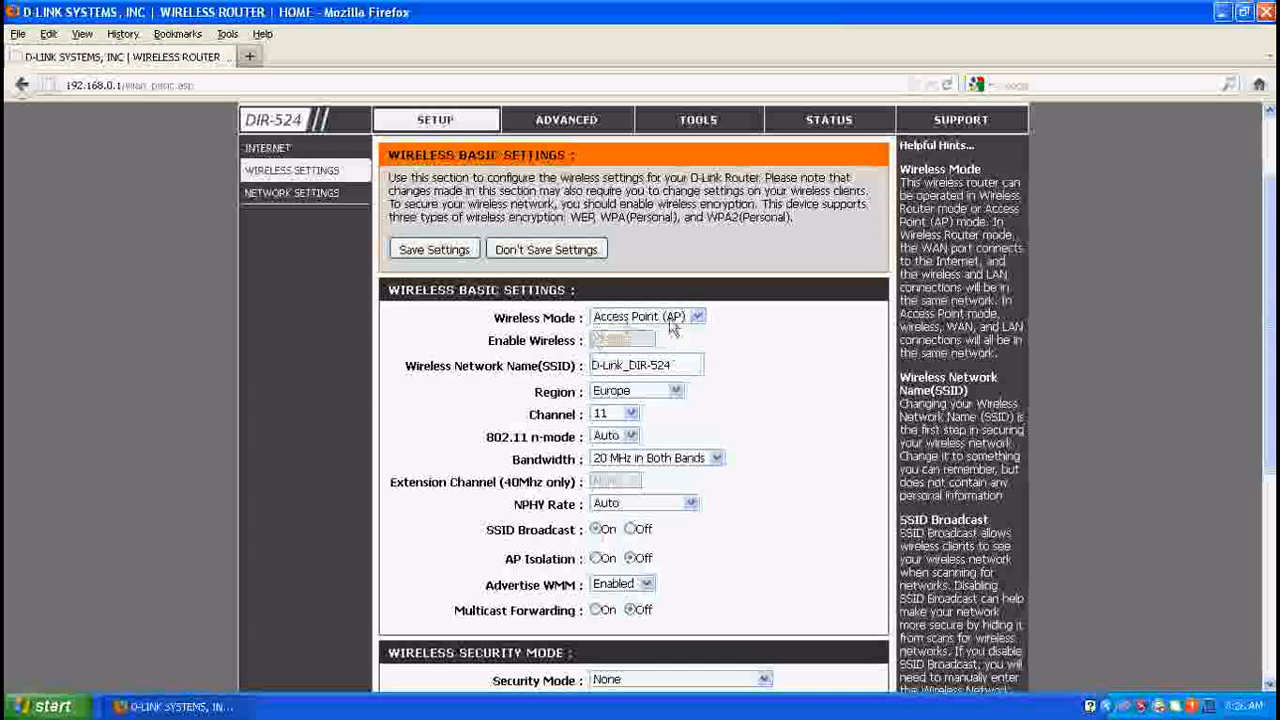
pyautogui.moveTo(744, 326)
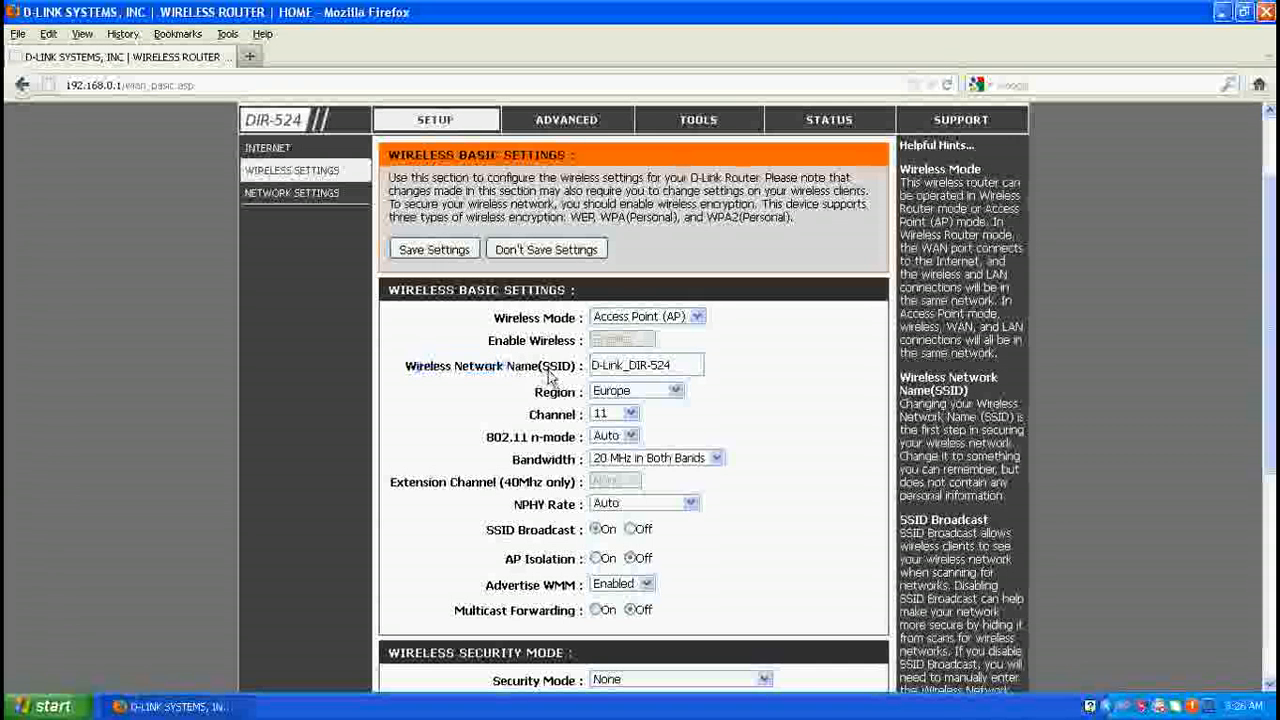
pyautogui.tripleClick(646, 364)
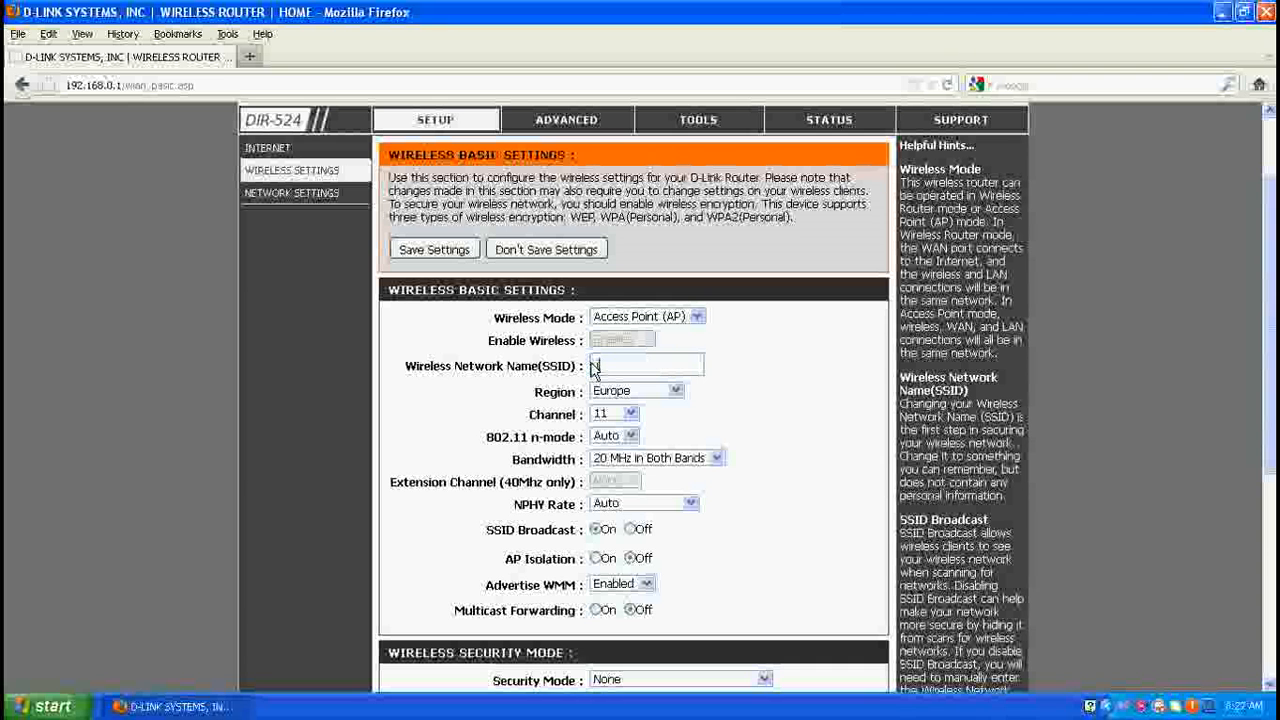
pyautogui.write('universal wifi')
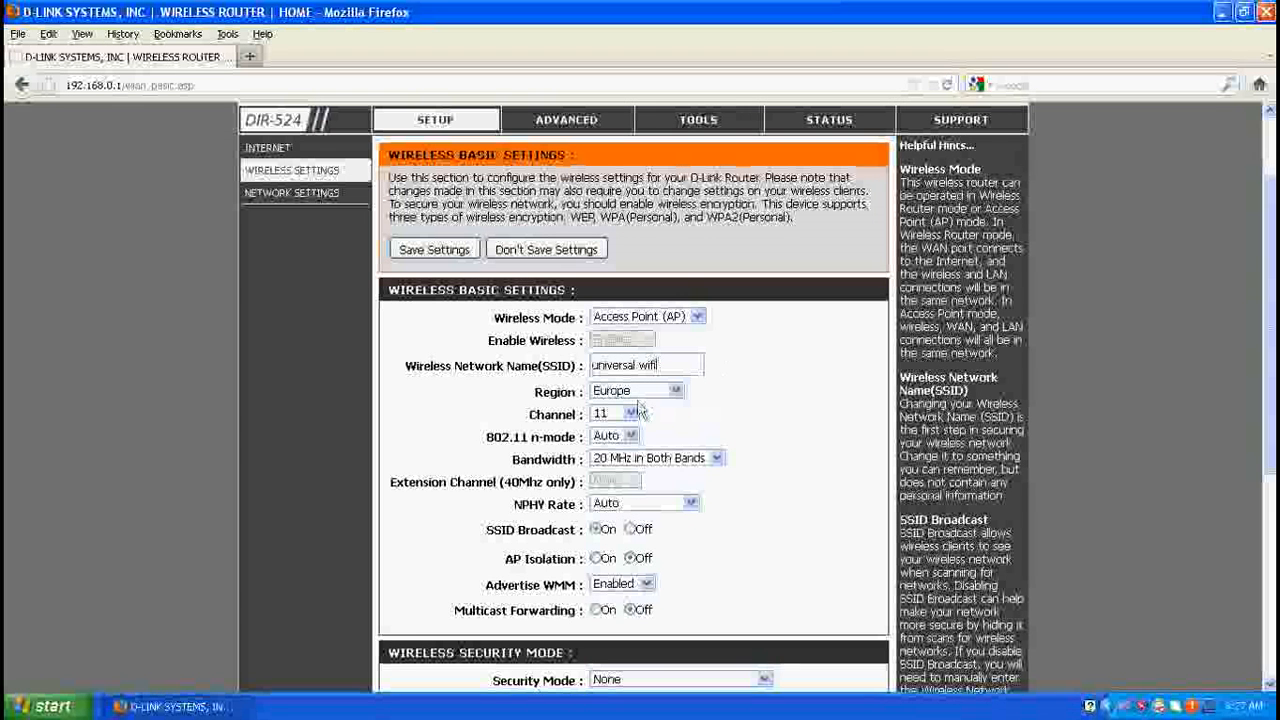
# Choose Region India and Bandwidth 40 MHz in Both Bands with extension channel 9
pyautogui.click(676, 390)
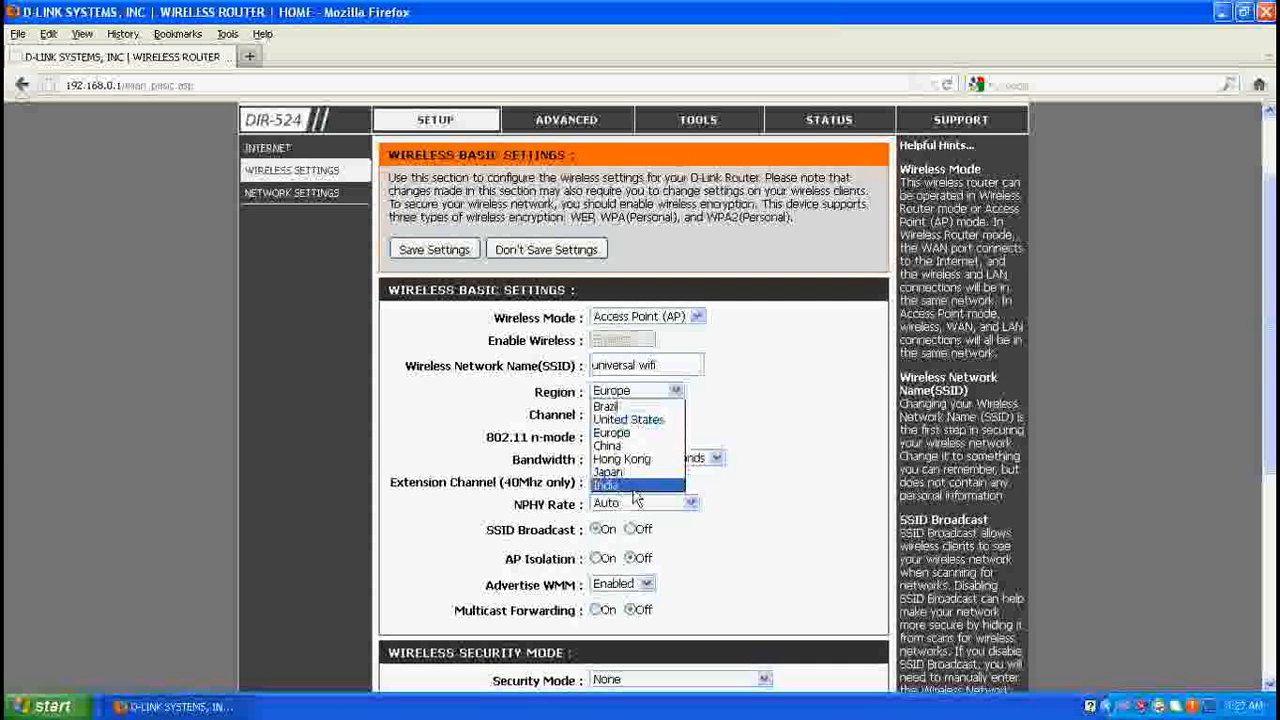
pyautogui.click(604, 486)
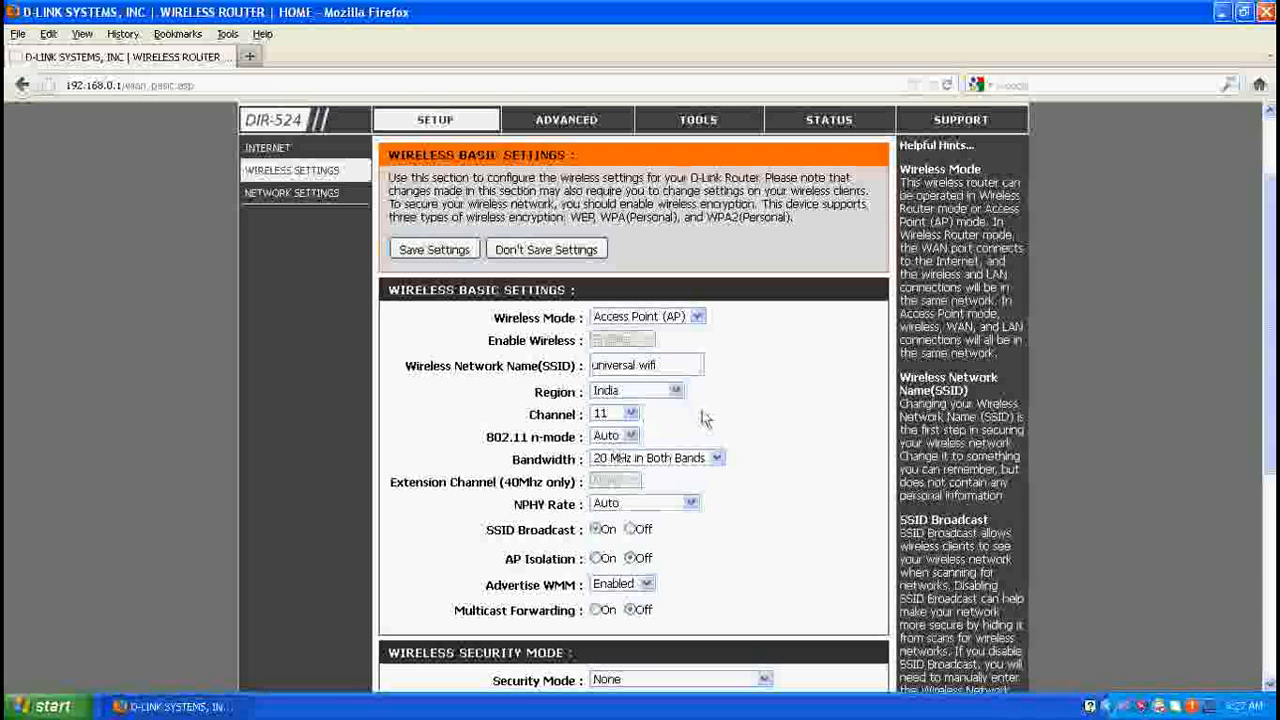
pyautogui.moveTo(648, 418)
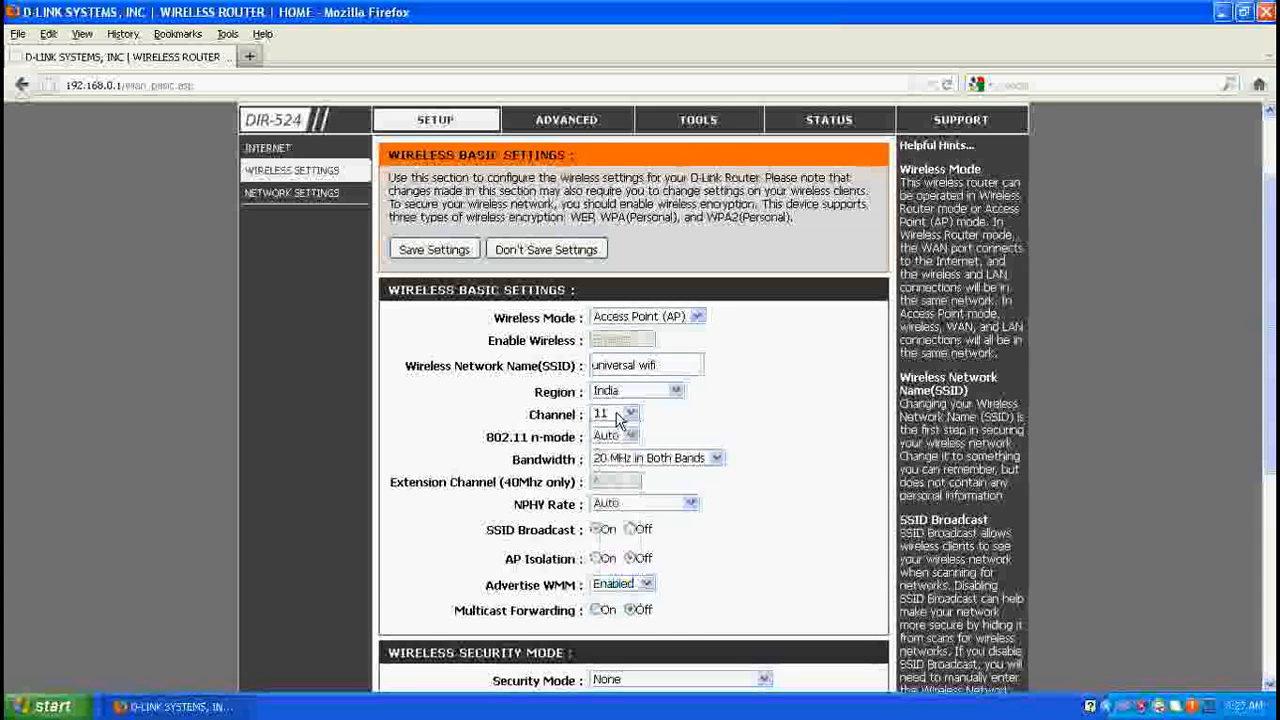
pyautogui.scroll(-3)
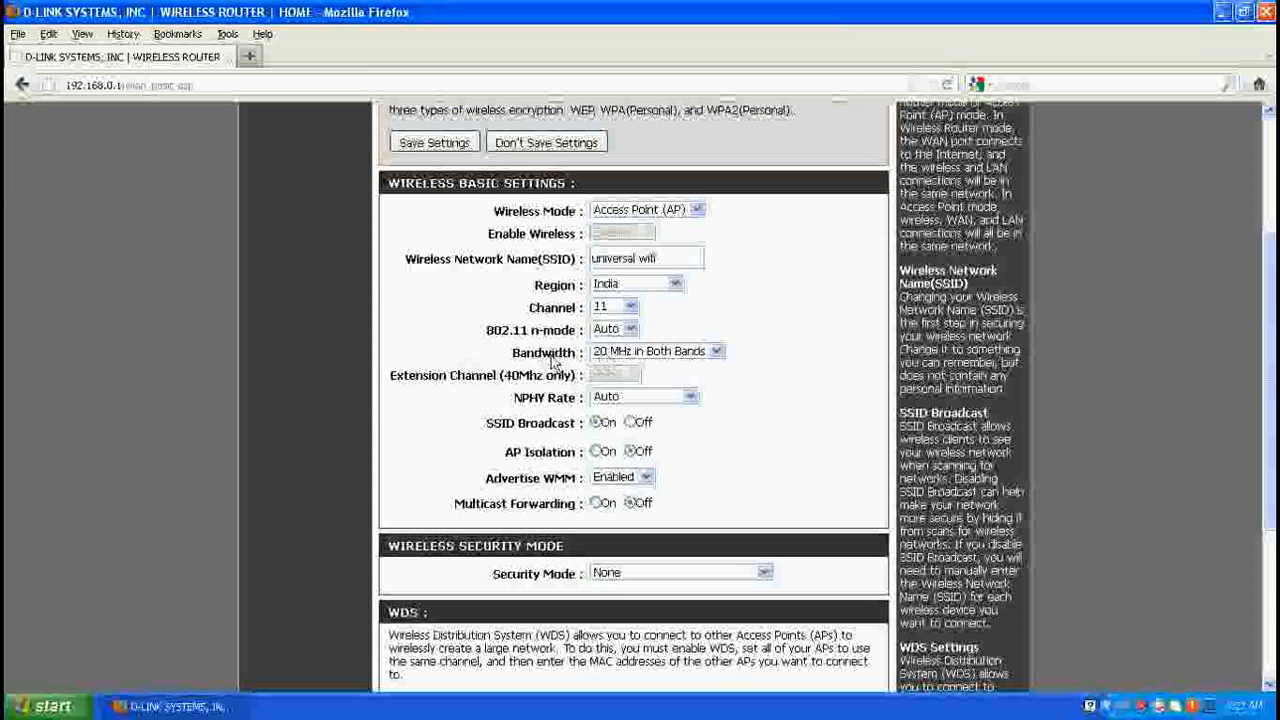
pyautogui.click(656, 352)
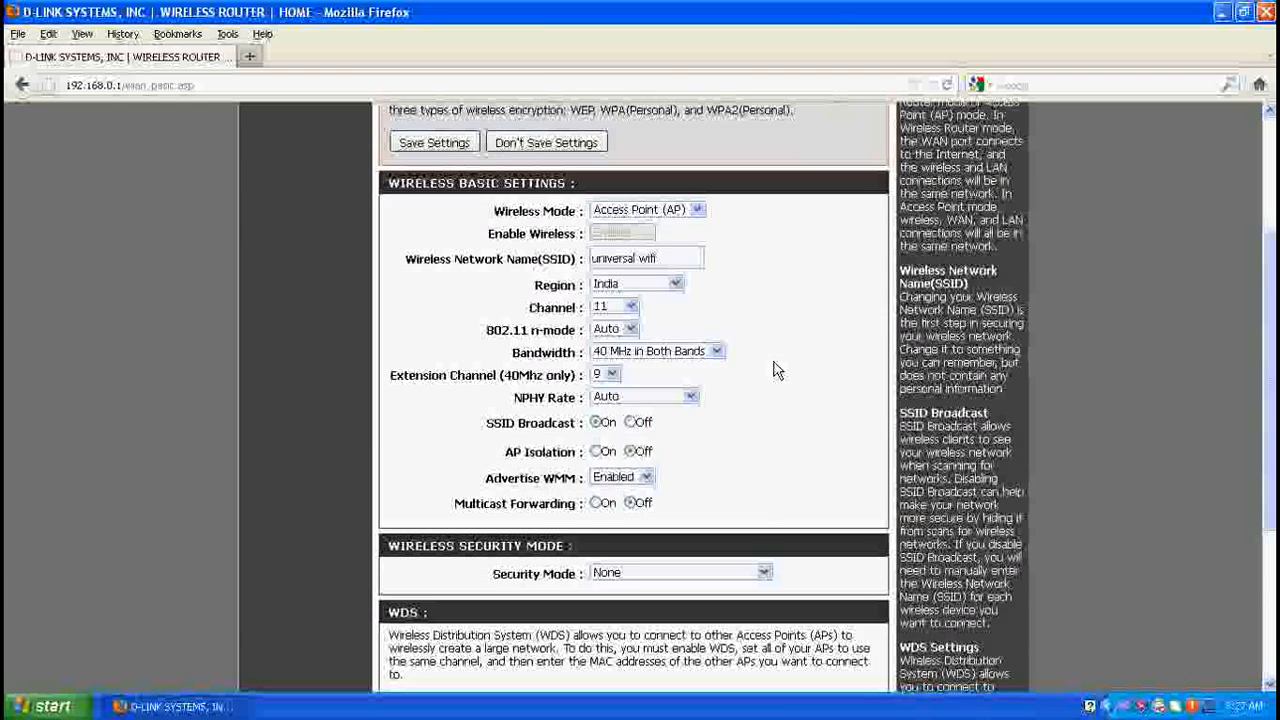
pyautogui.scroll(-3)
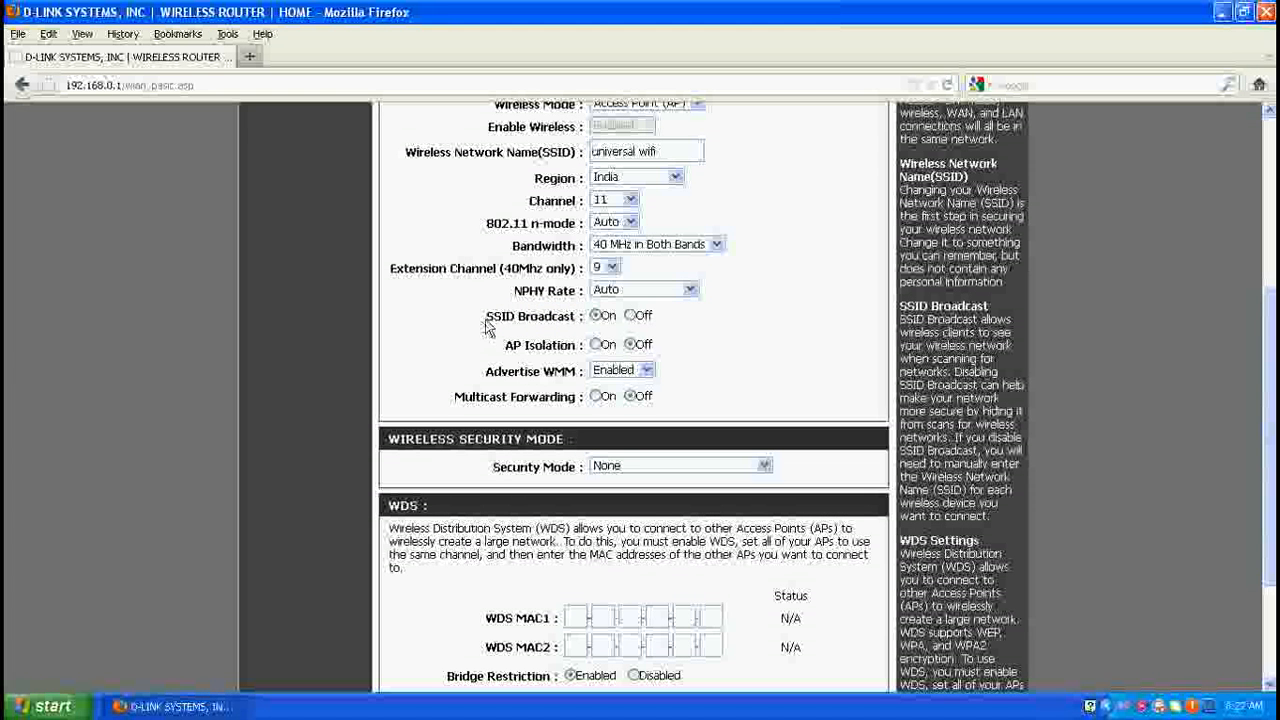
pyautogui.doubleClick(530, 316)
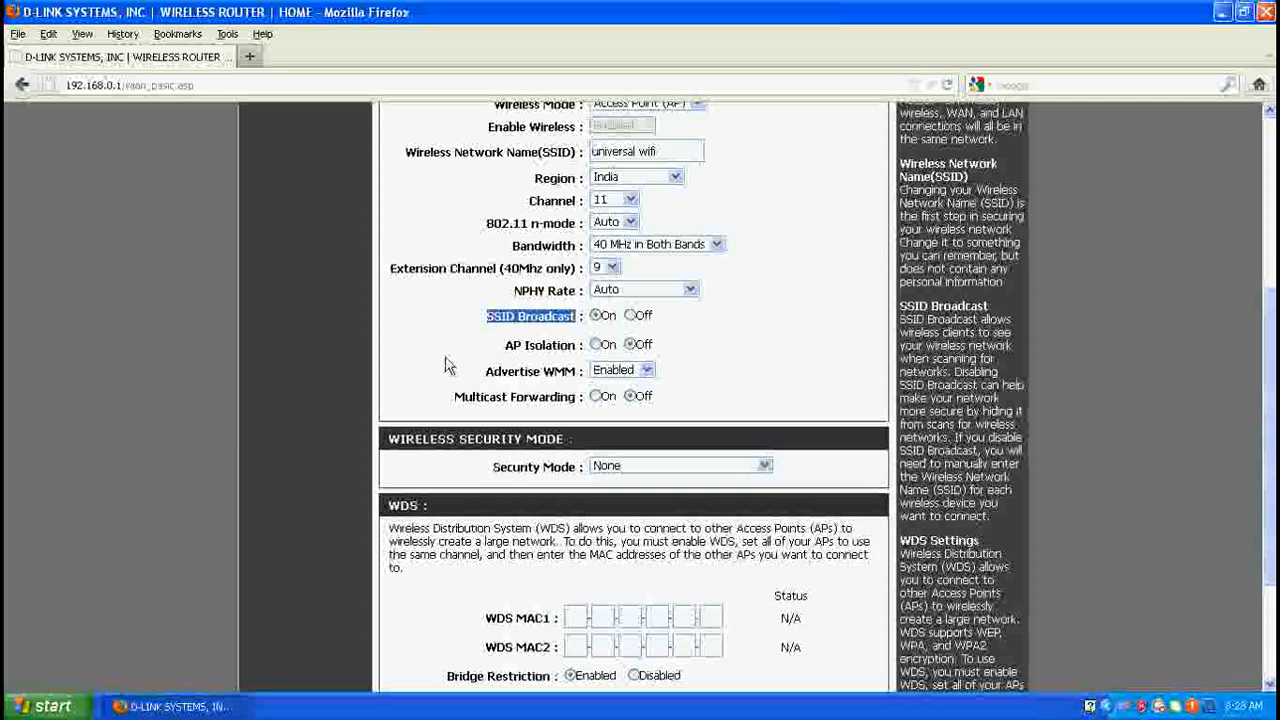
pyautogui.scroll(-3)
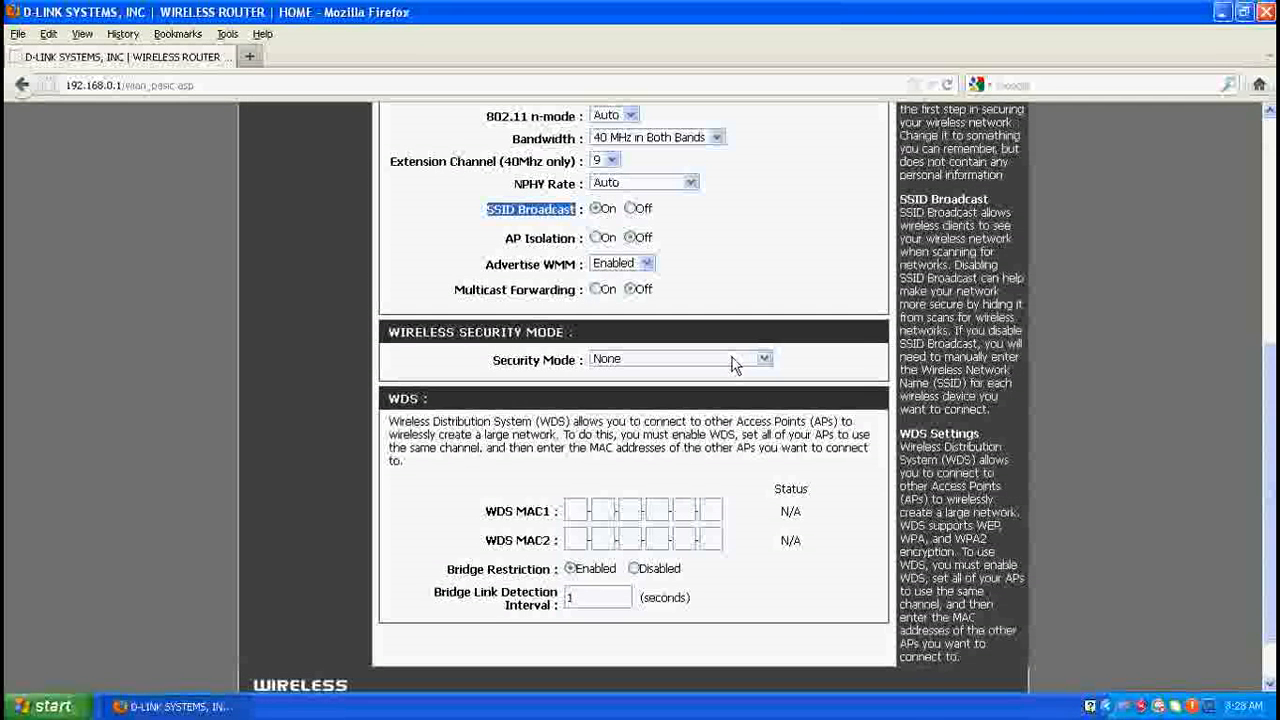
pyautogui.moveTo(728, 384)
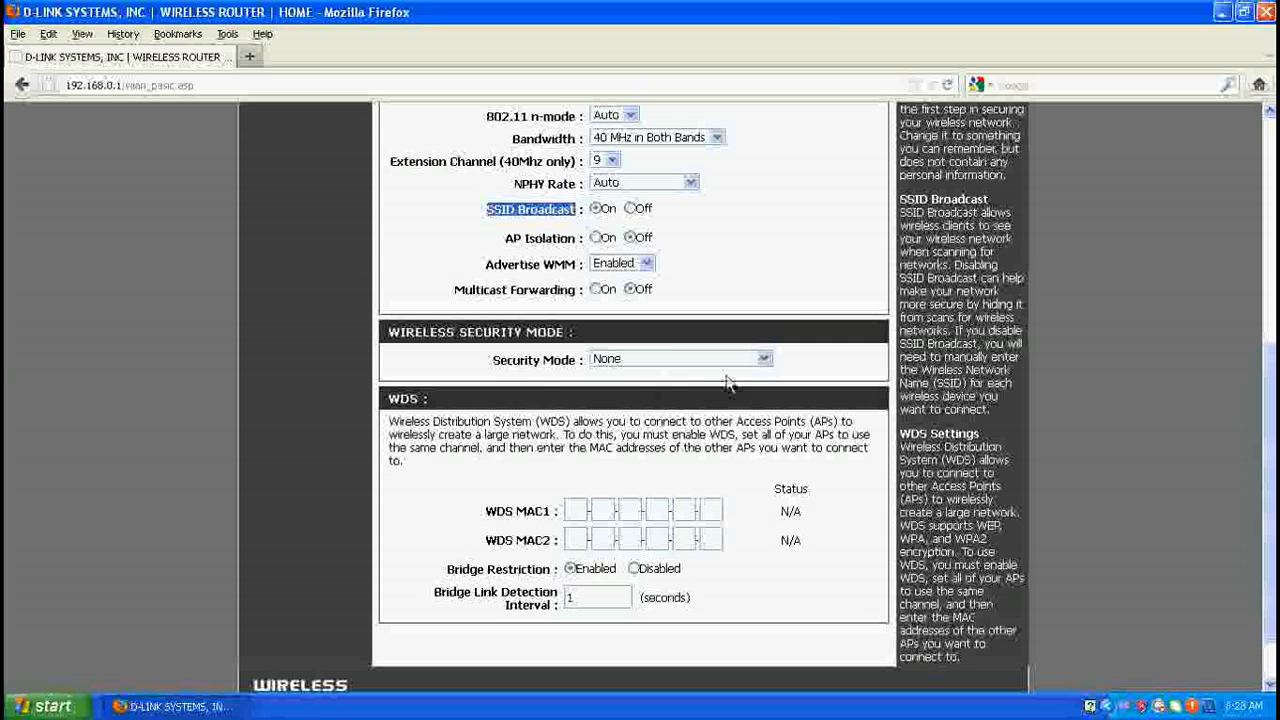
pyautogui.moveTo(576, 336)
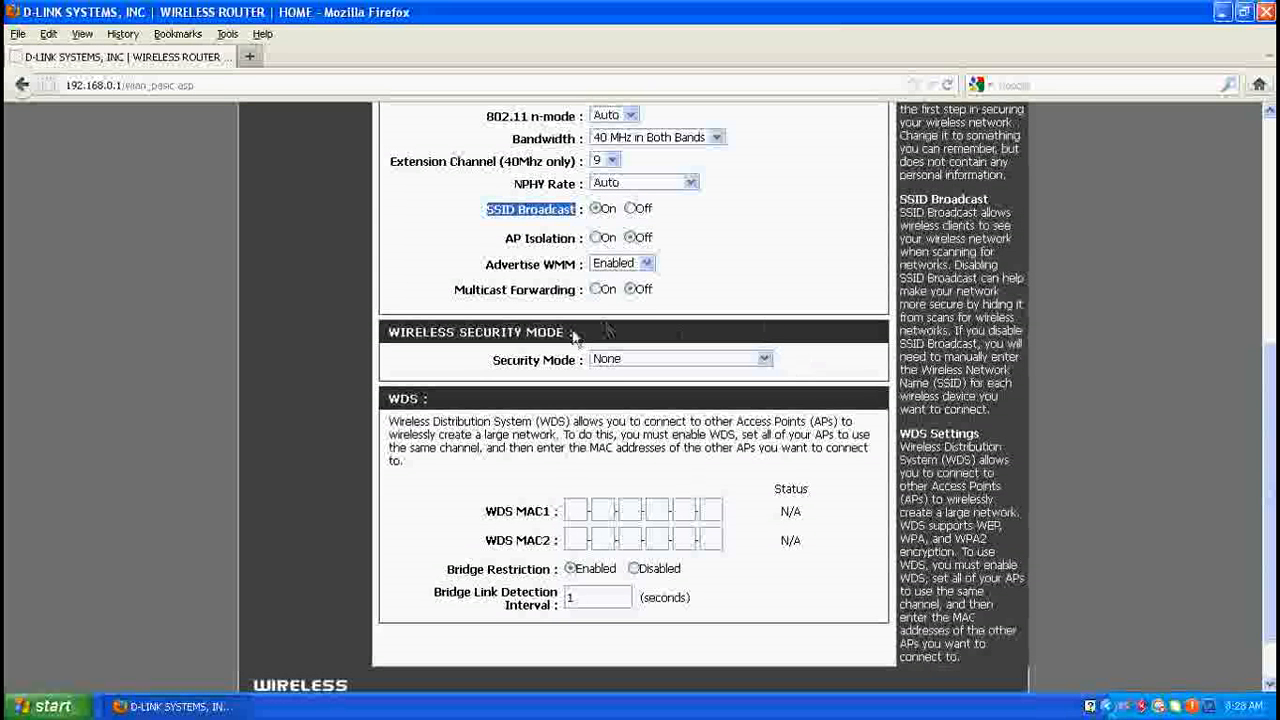
pyautogui.moveTo(564, 368)
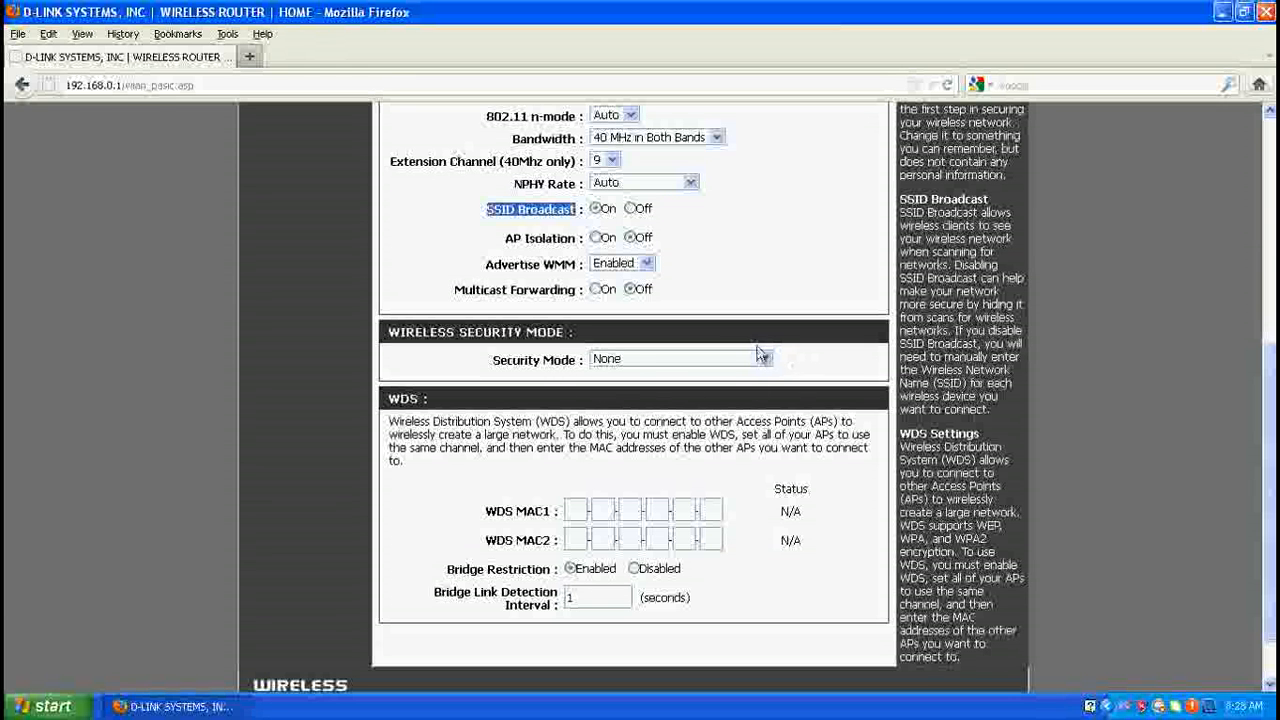
# Set the wireless Security Mode to WPA2 Personal
pyautogui.click(680, 358)
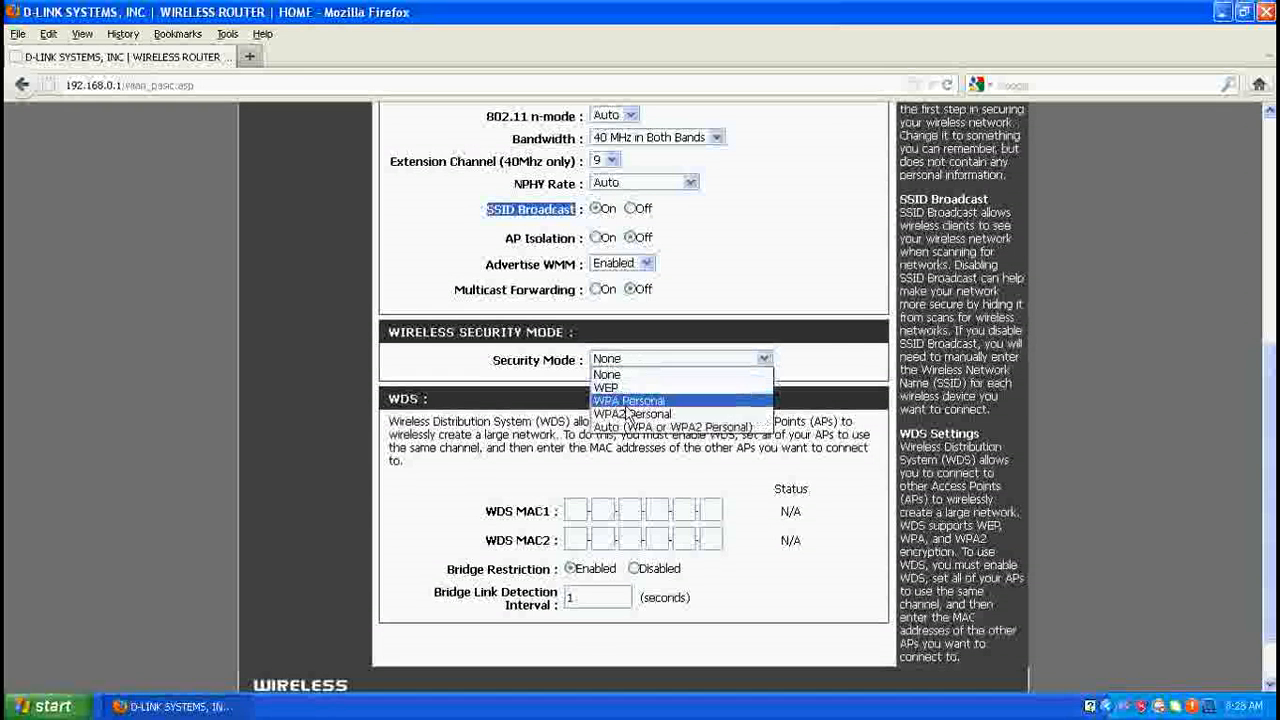
pyautogui.moveTo(632, 412)
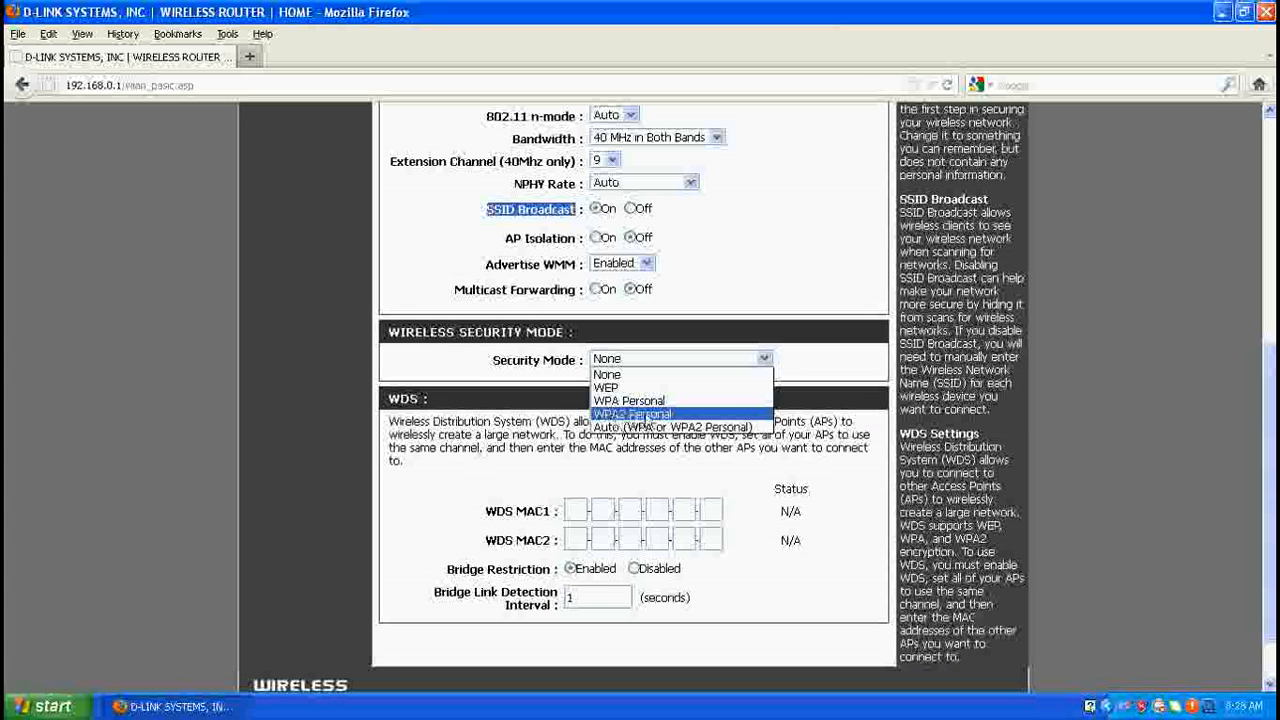
pyautogui.click(632, 414)
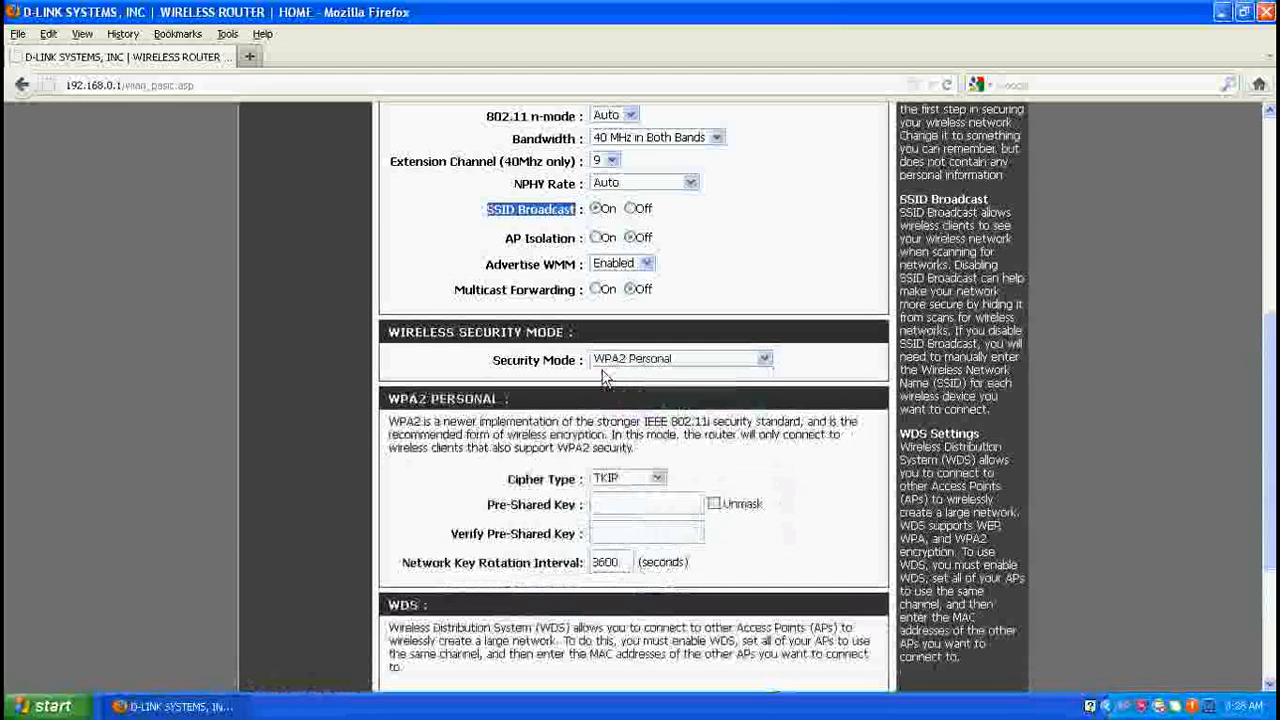
pyautogui.scroll(-3)
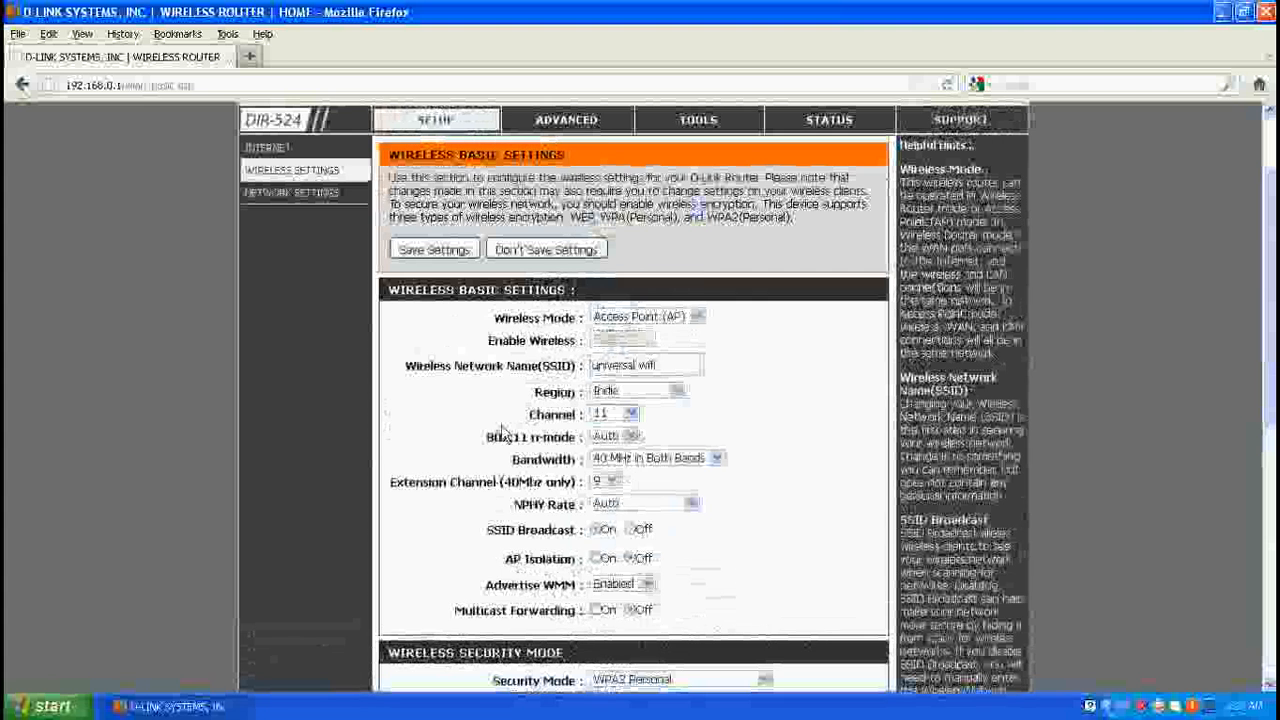
# Save the wireless settings and continue back to the Wireless Basic Settings page
pyautogui.click(432, 248)
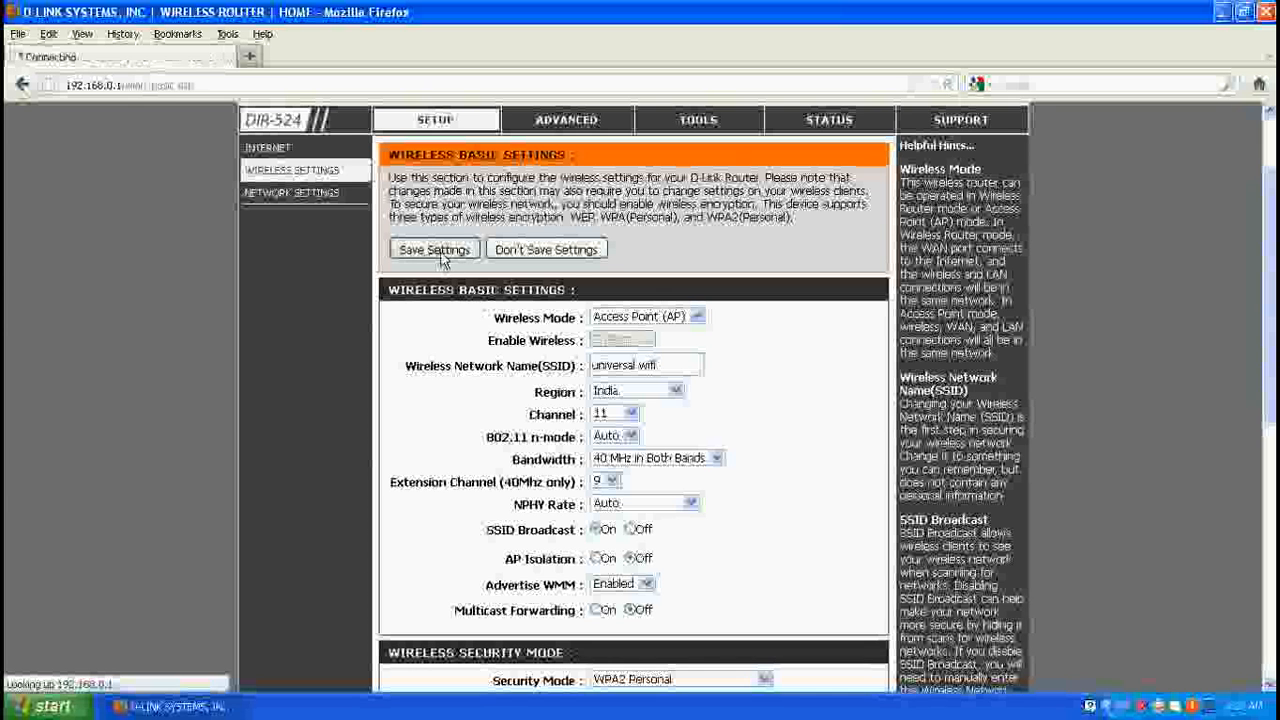
pyautogui.click(434, 248)
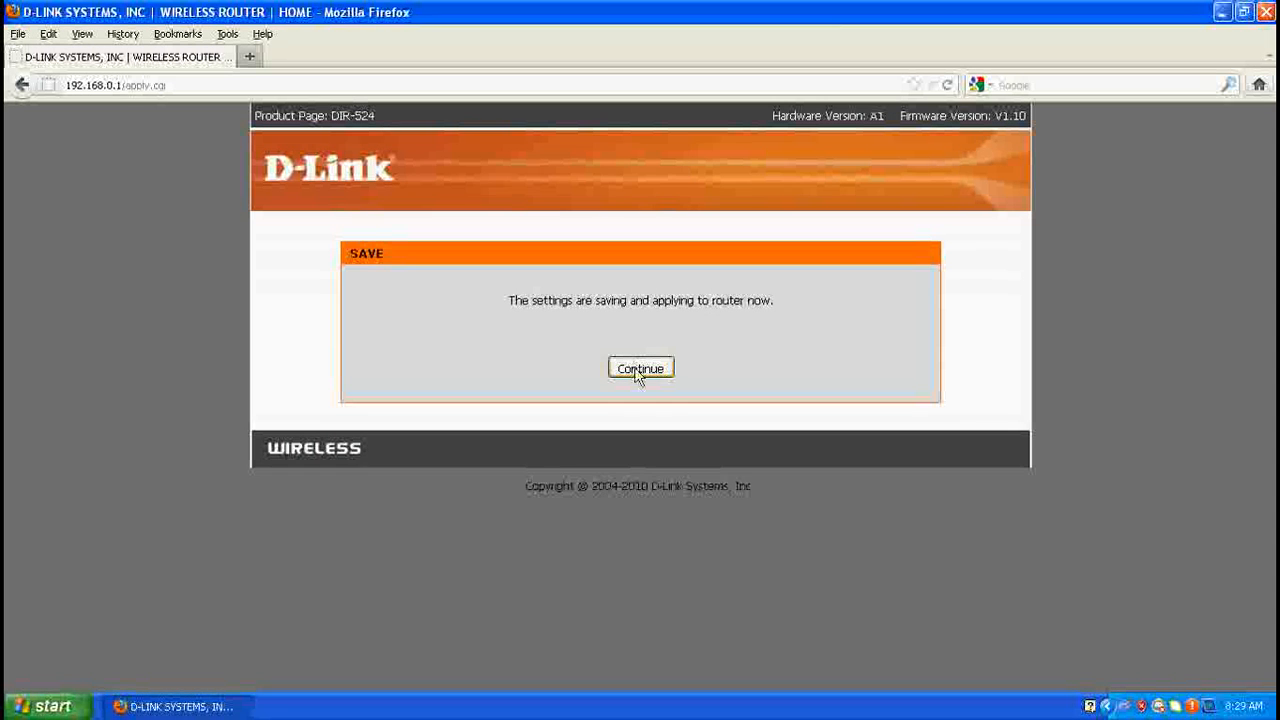
pyautogui.click(640, 368)
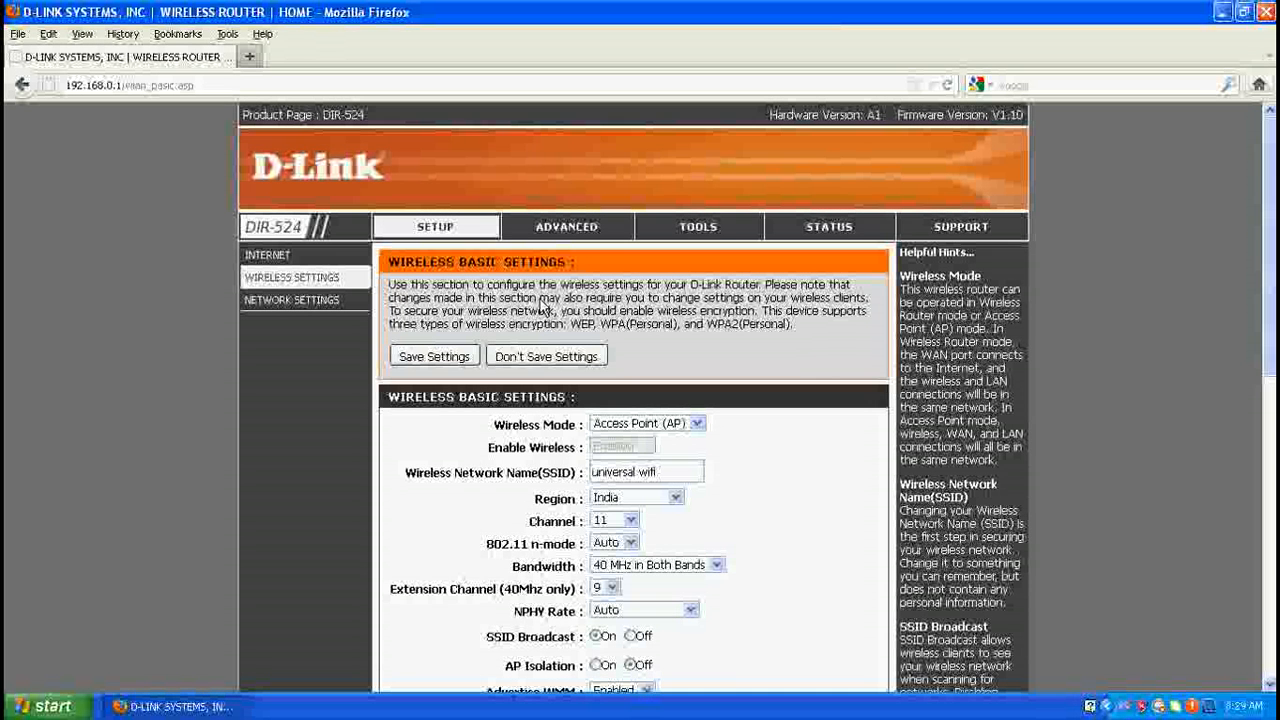
pyautogui.moveTo(724, 464)
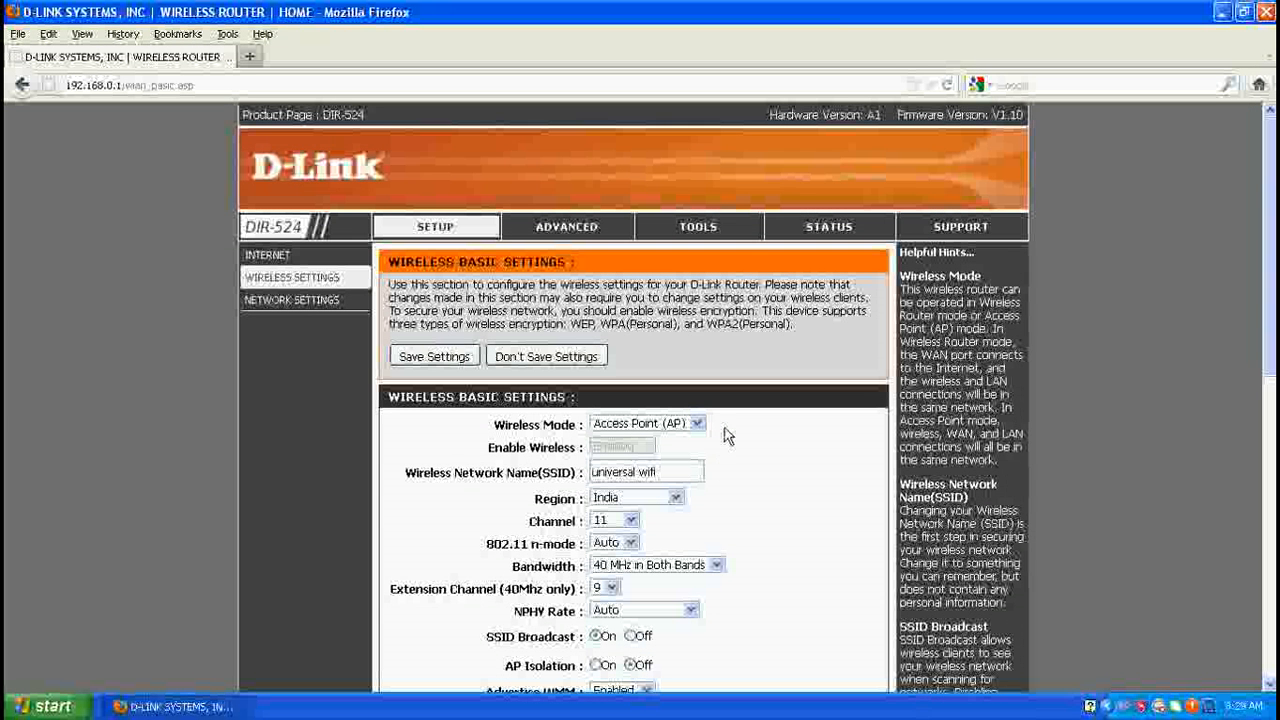
pyautogui.moveTo(748, 436)
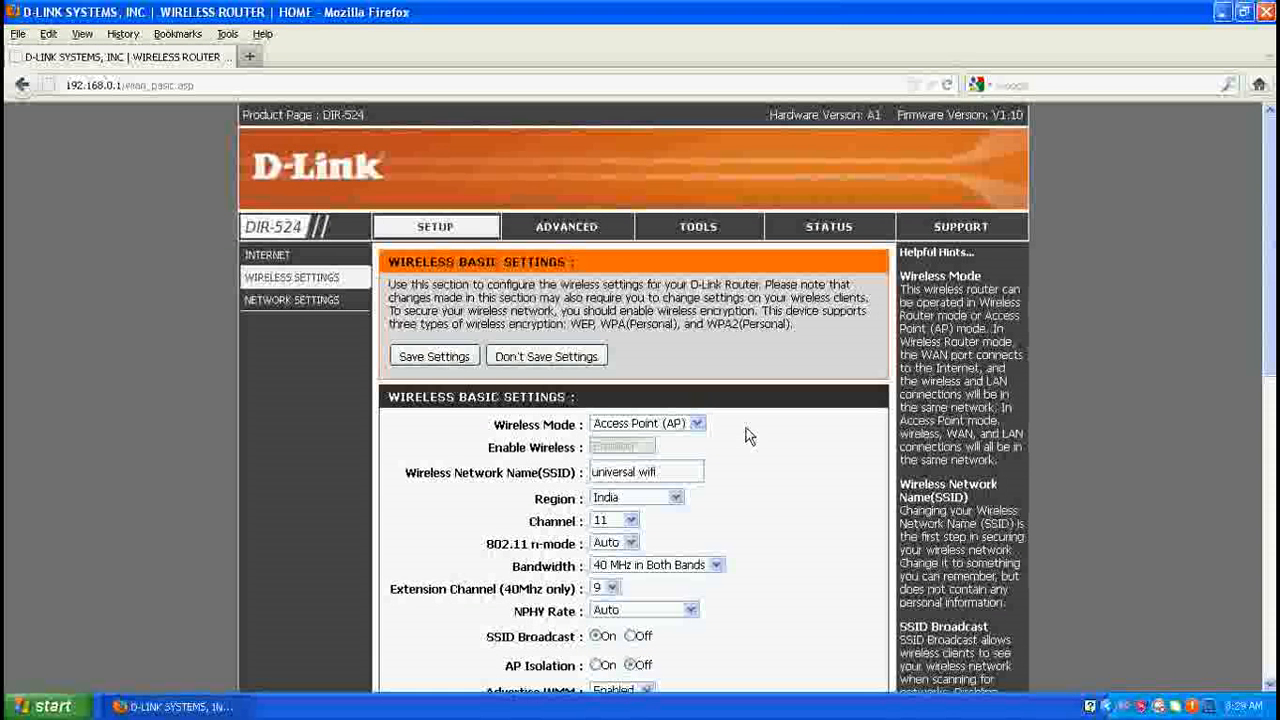